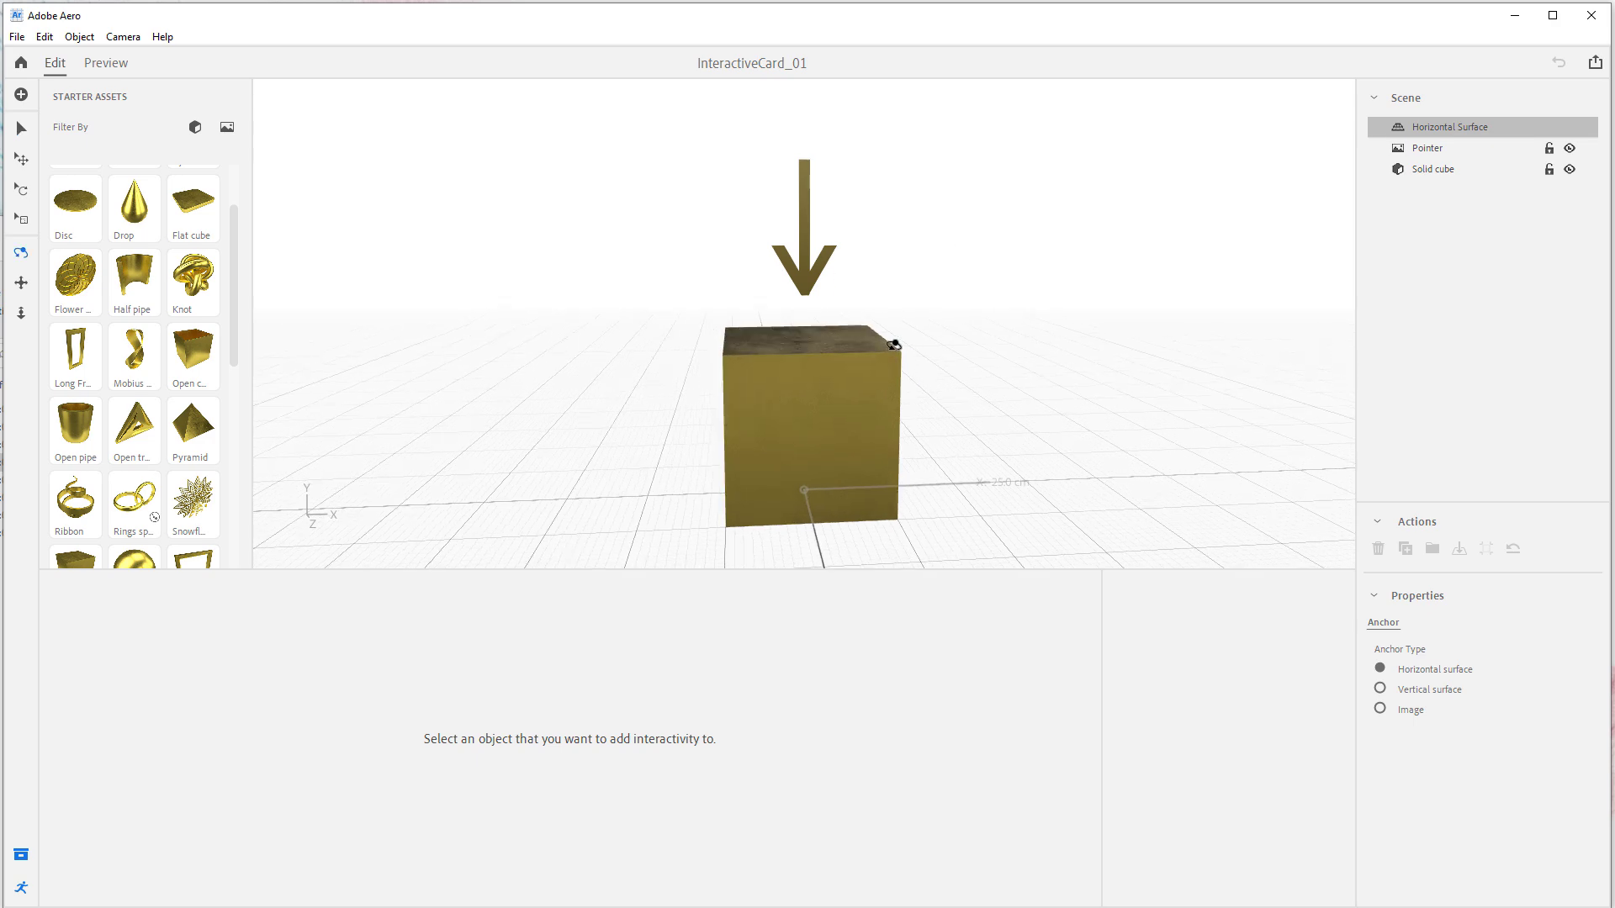
Step: Select the solid cube, preview the scene, then add a new Tap trigger to it
left_click(810, 427)
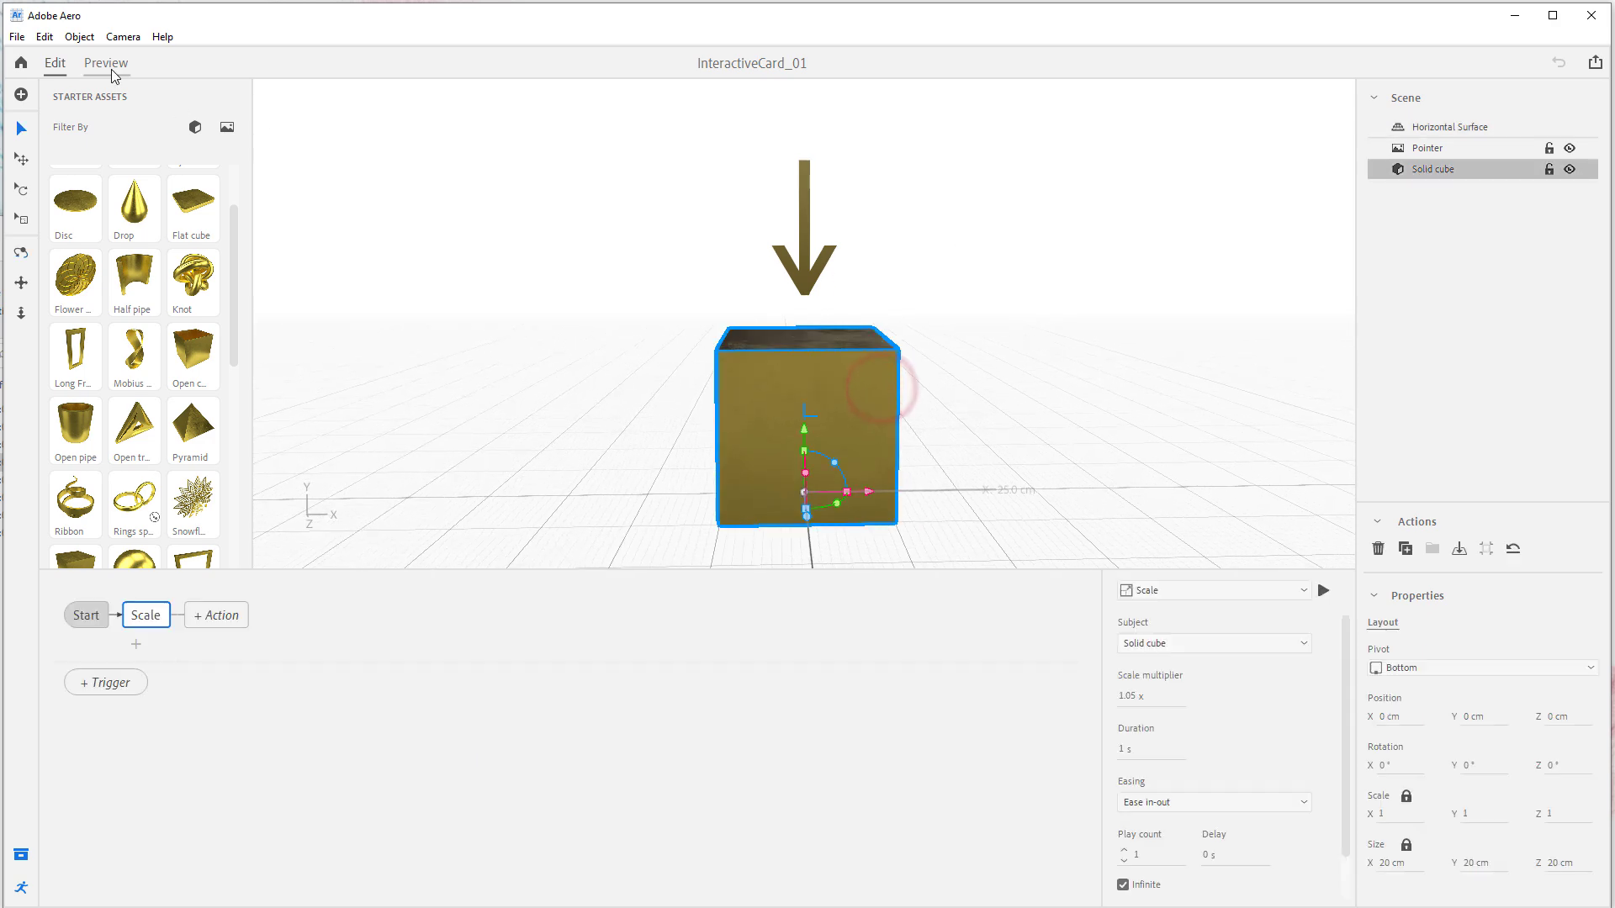
left_click(105, 62)
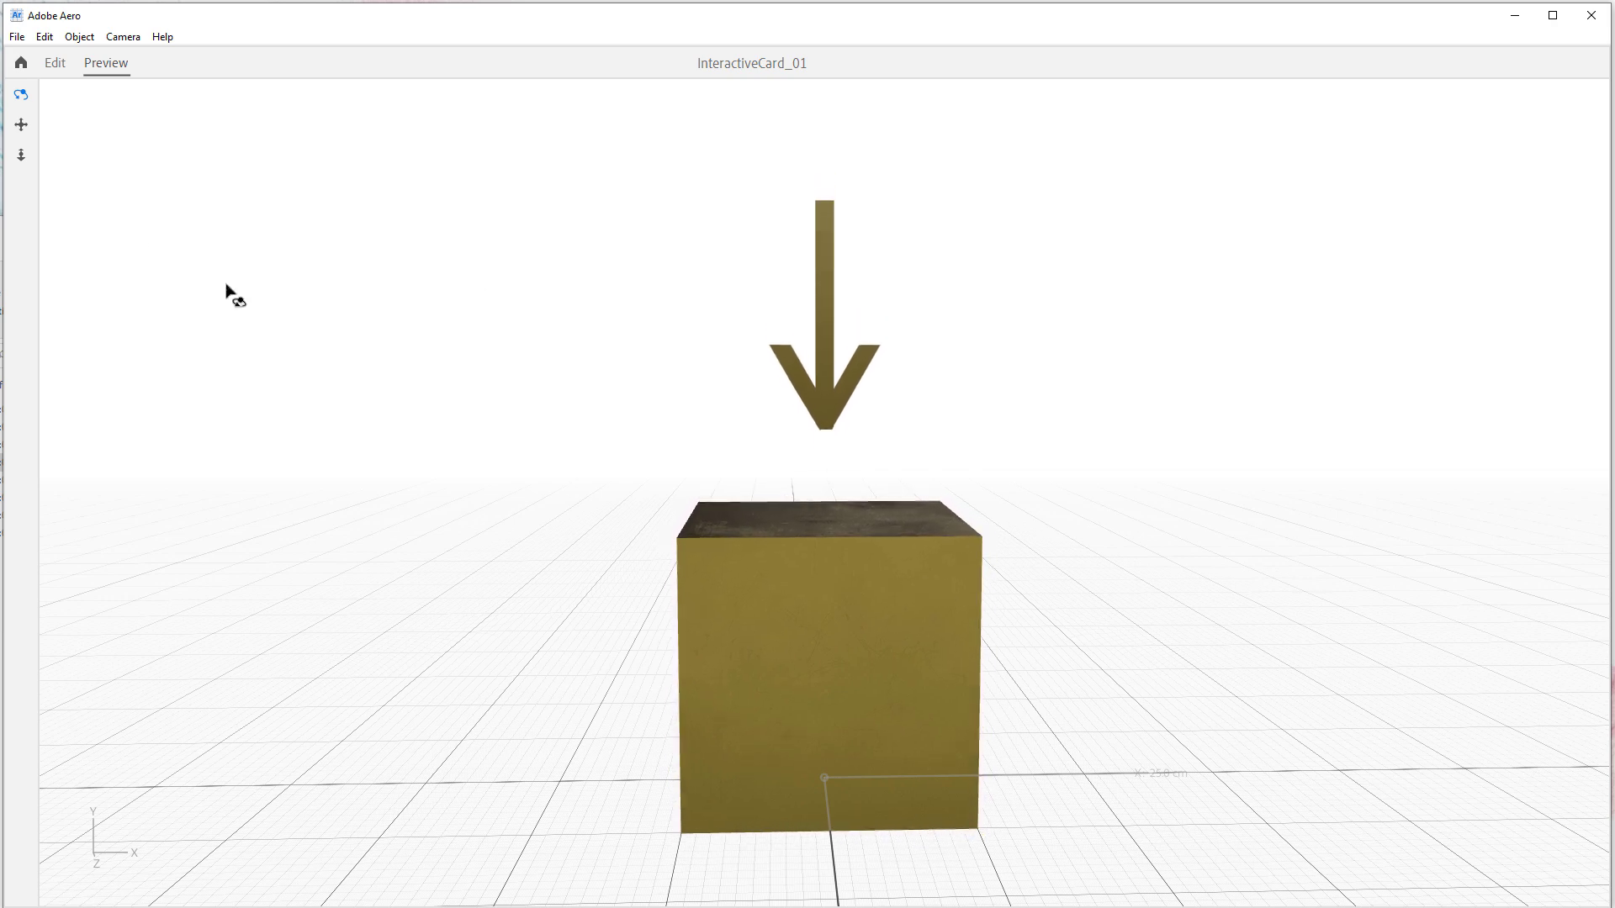
left_click(20, 63)
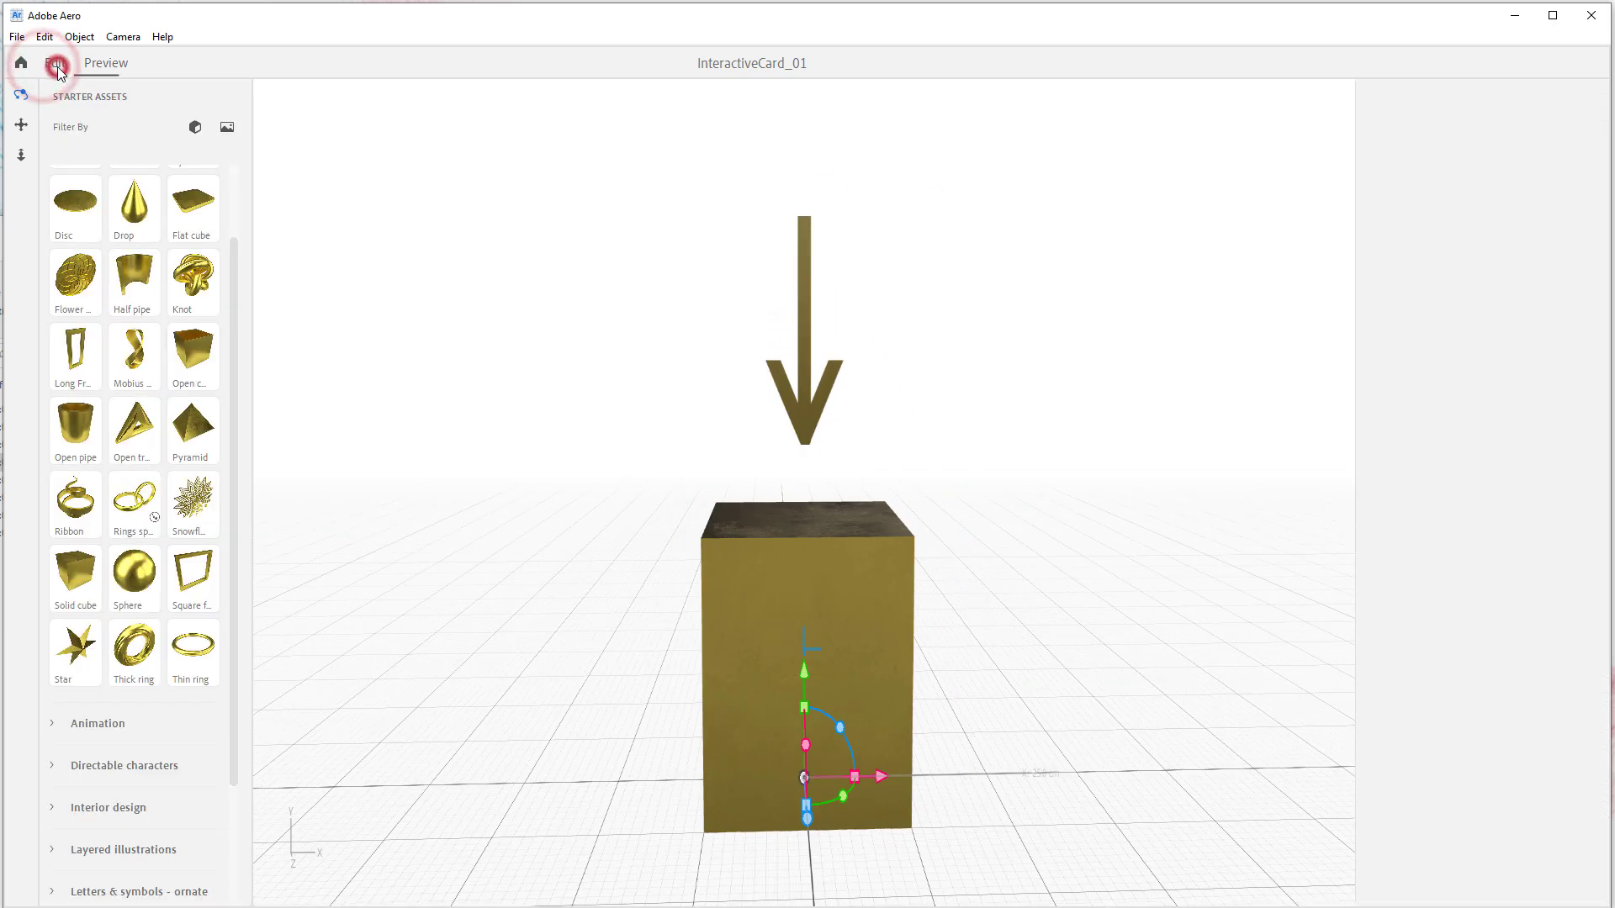
left_click(54, 63)
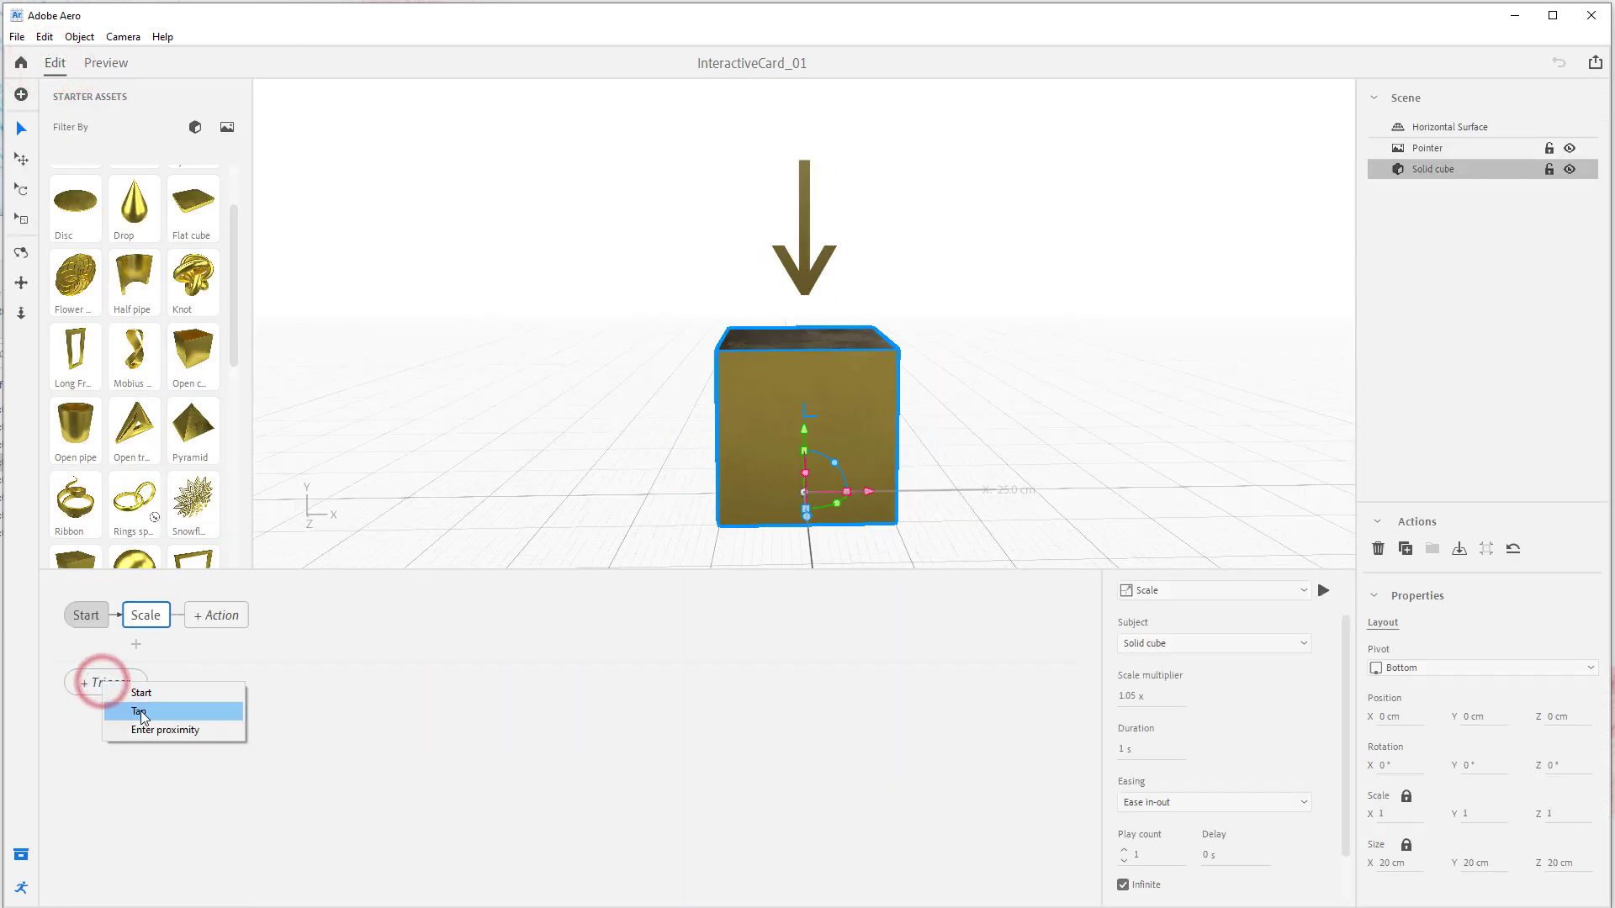
left_click(140, 711)
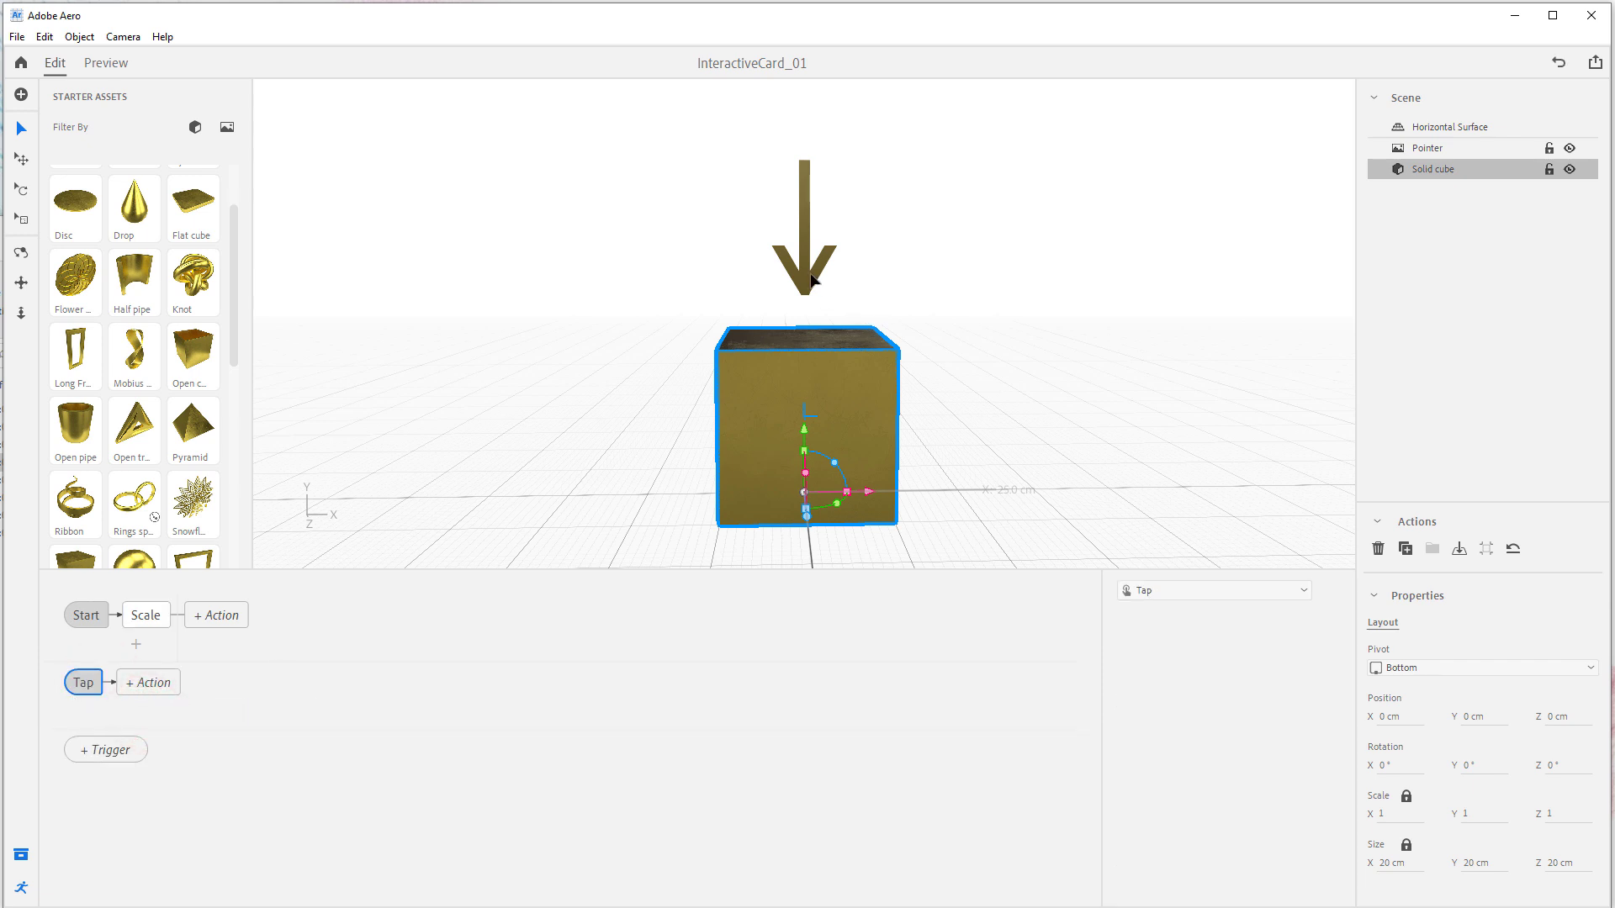
mouse_move(202, 205)
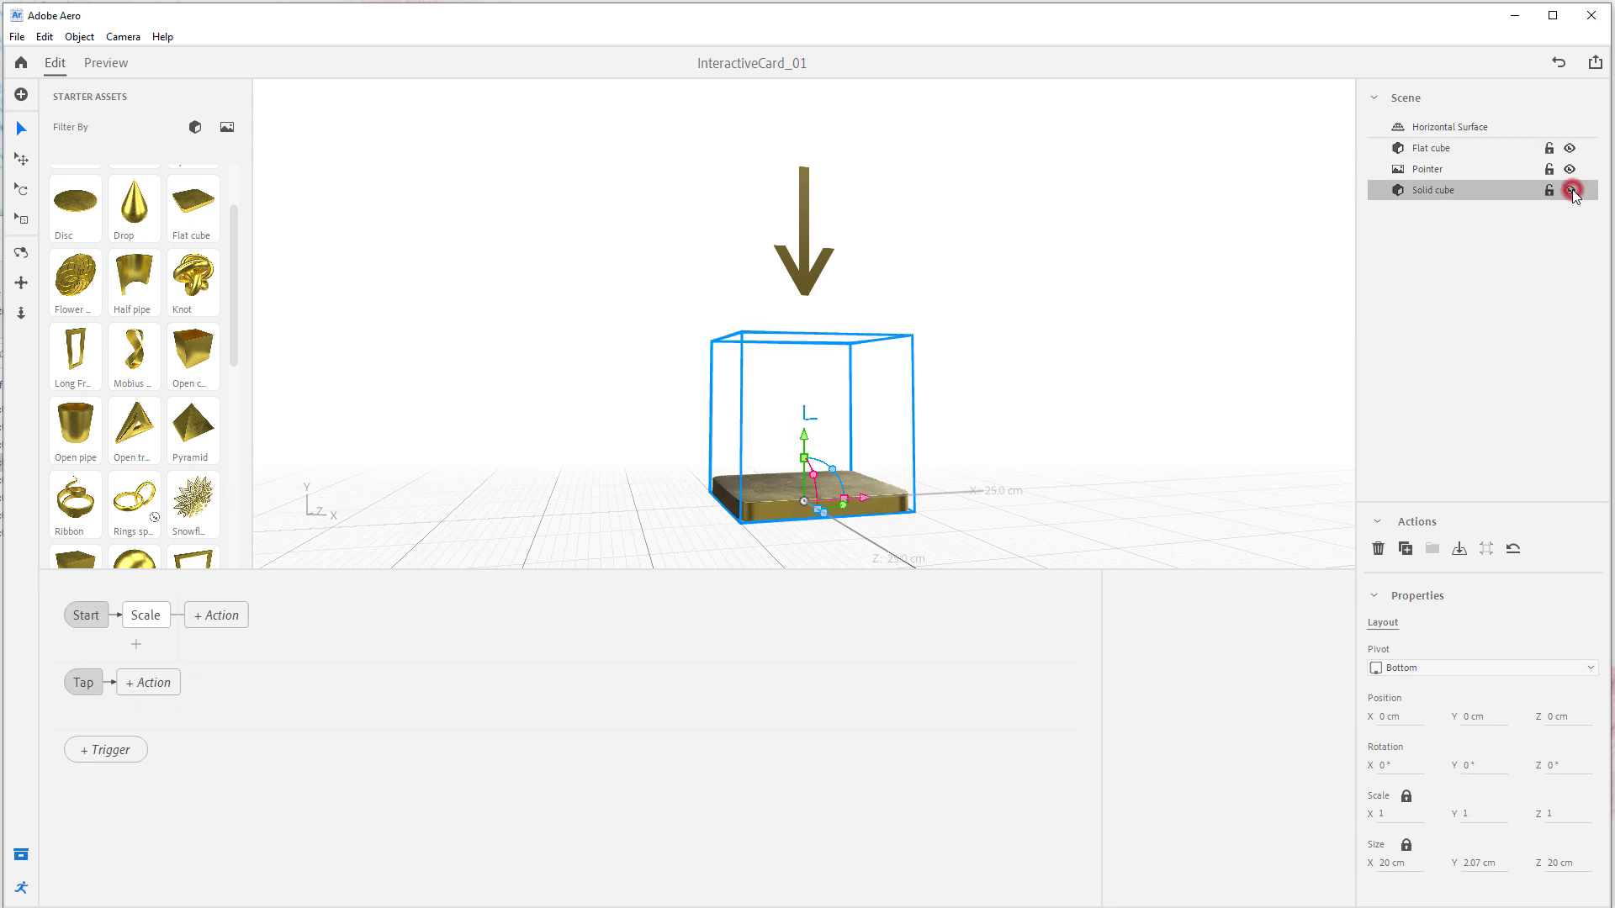
Step: With the solid cube hidden, flatten the Flat cube to about 0.44 Y scale, then show the solid cube again
left_click(1569, 190)
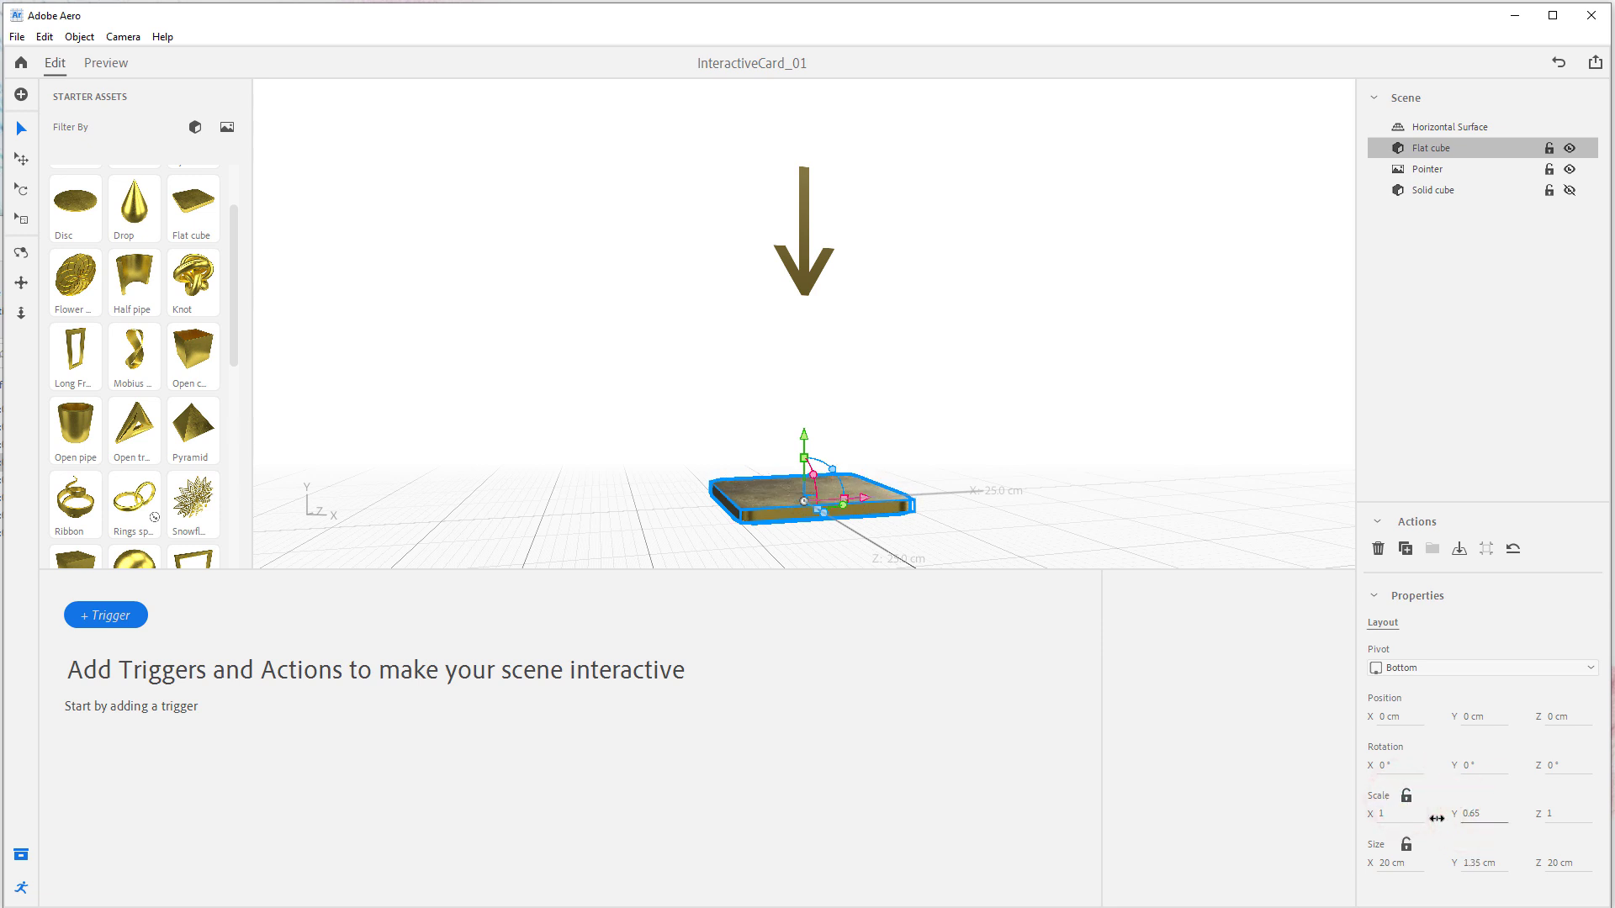
left_click_drag(1478, 812, 1451, 813)
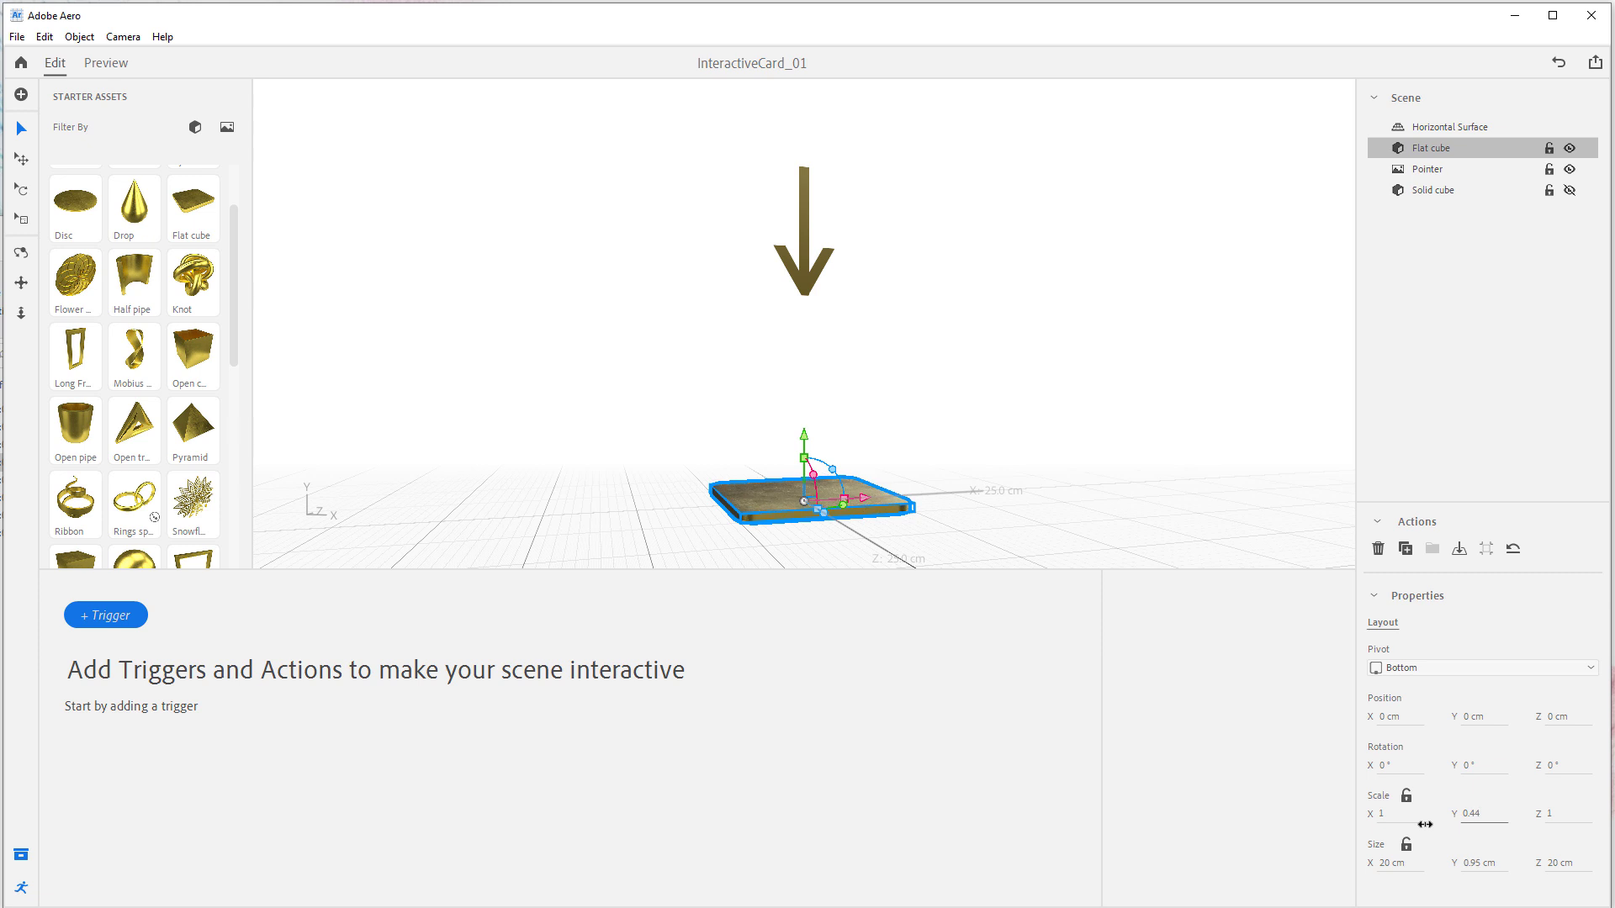
left_click(1452, 126)
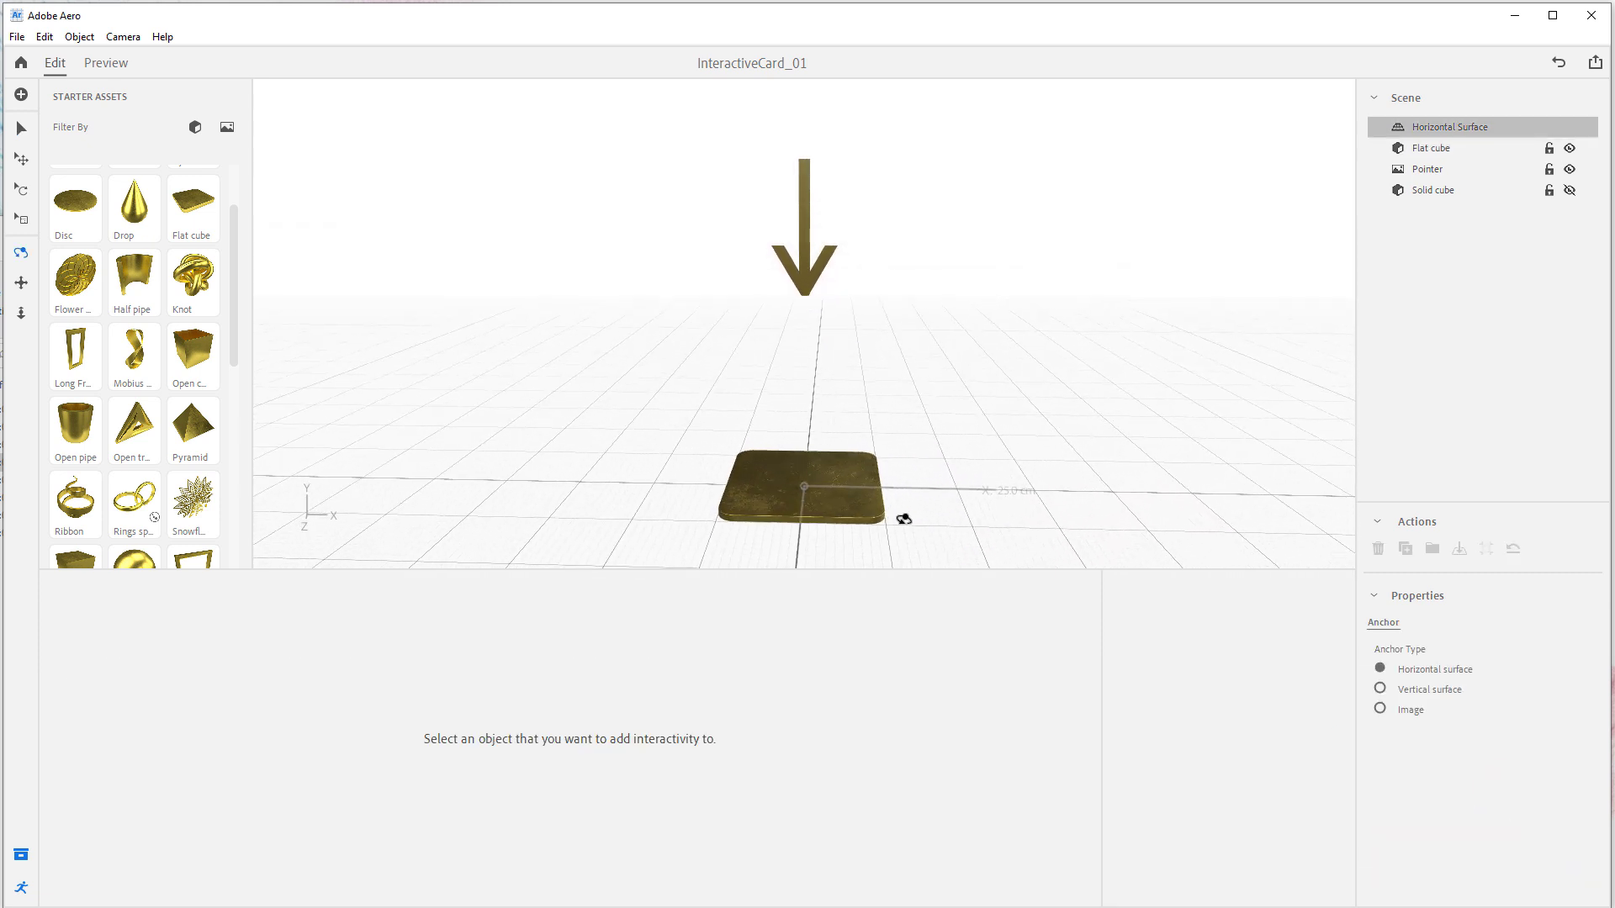
left_click(1569, 190)
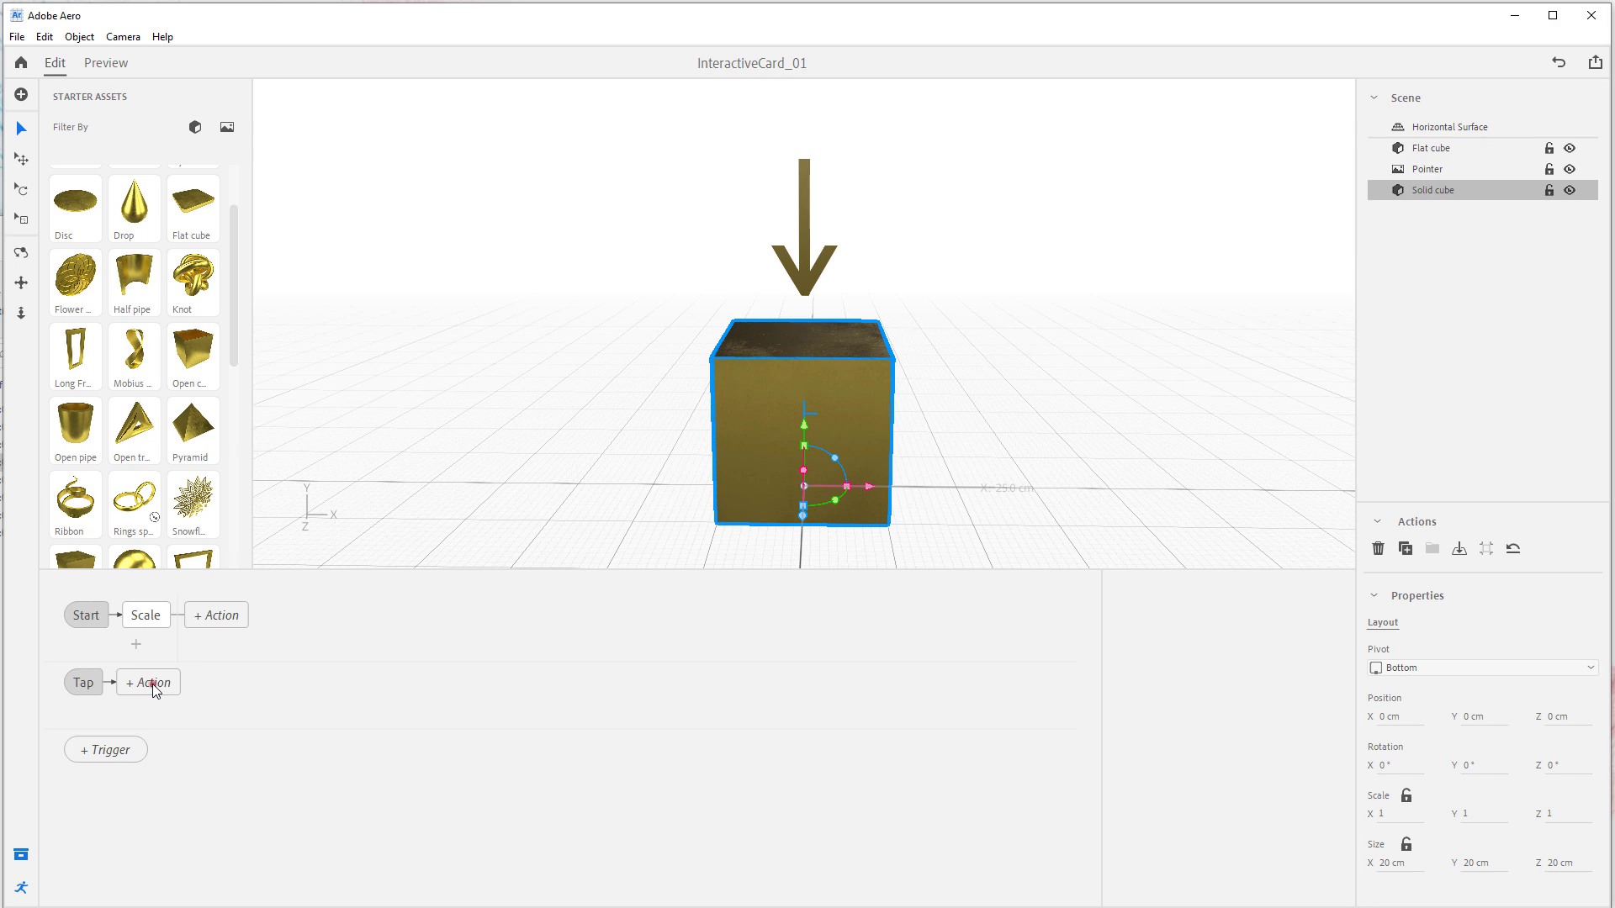
Step: Add a Hide action to the Tap trigger lasting 0.12 s with linear easing and play it
left_click(148, 681)
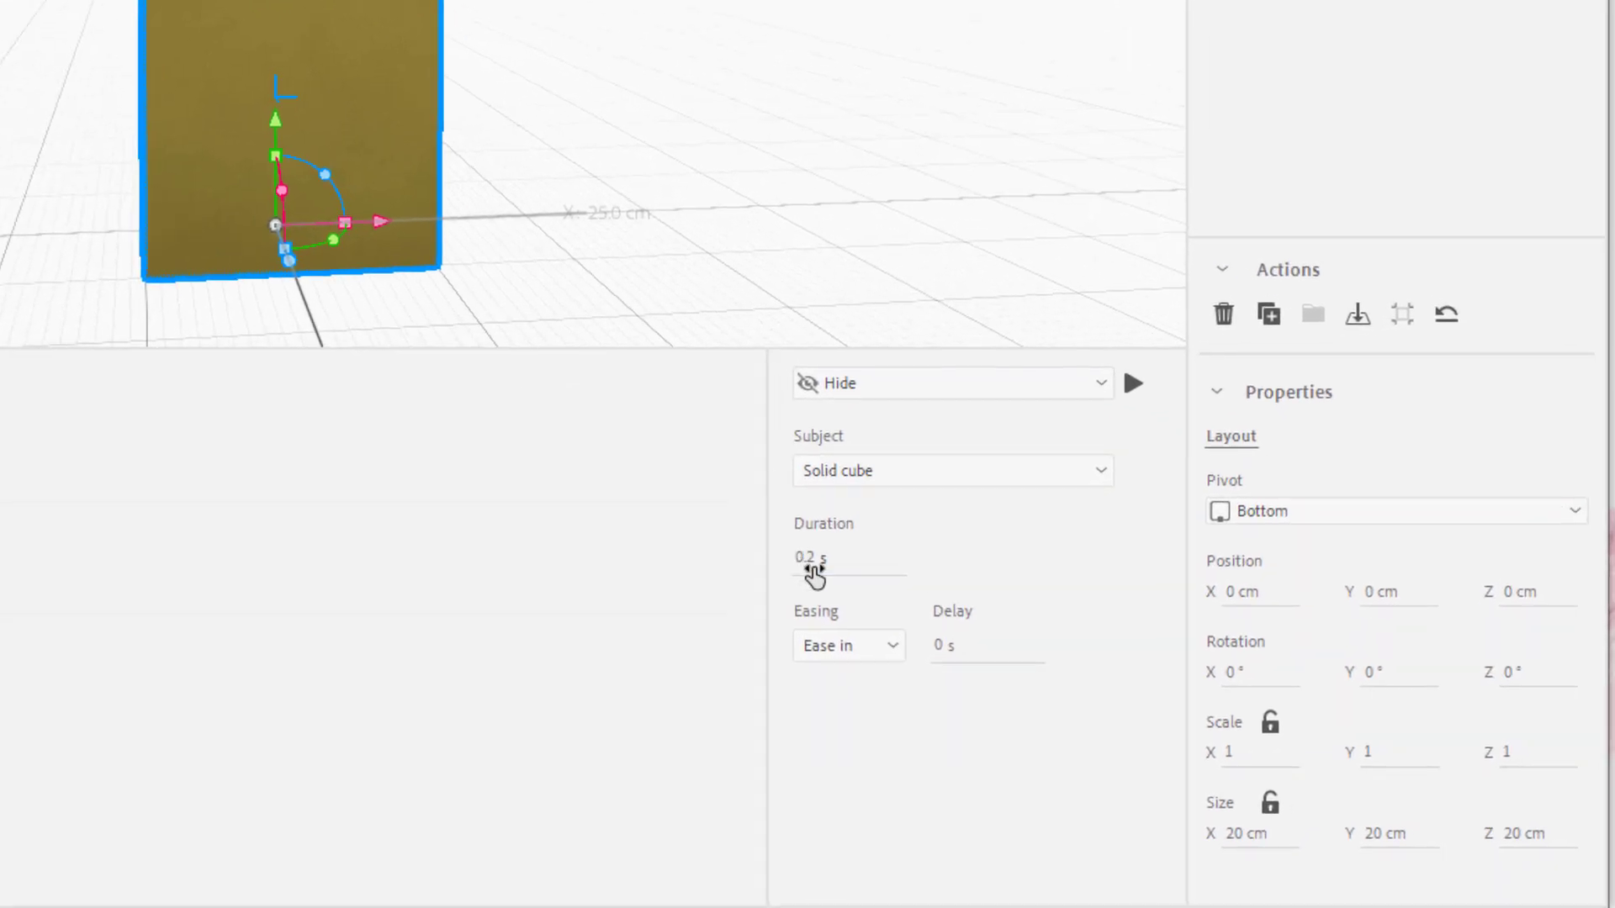
left_click(848, 559)
type("0.12")
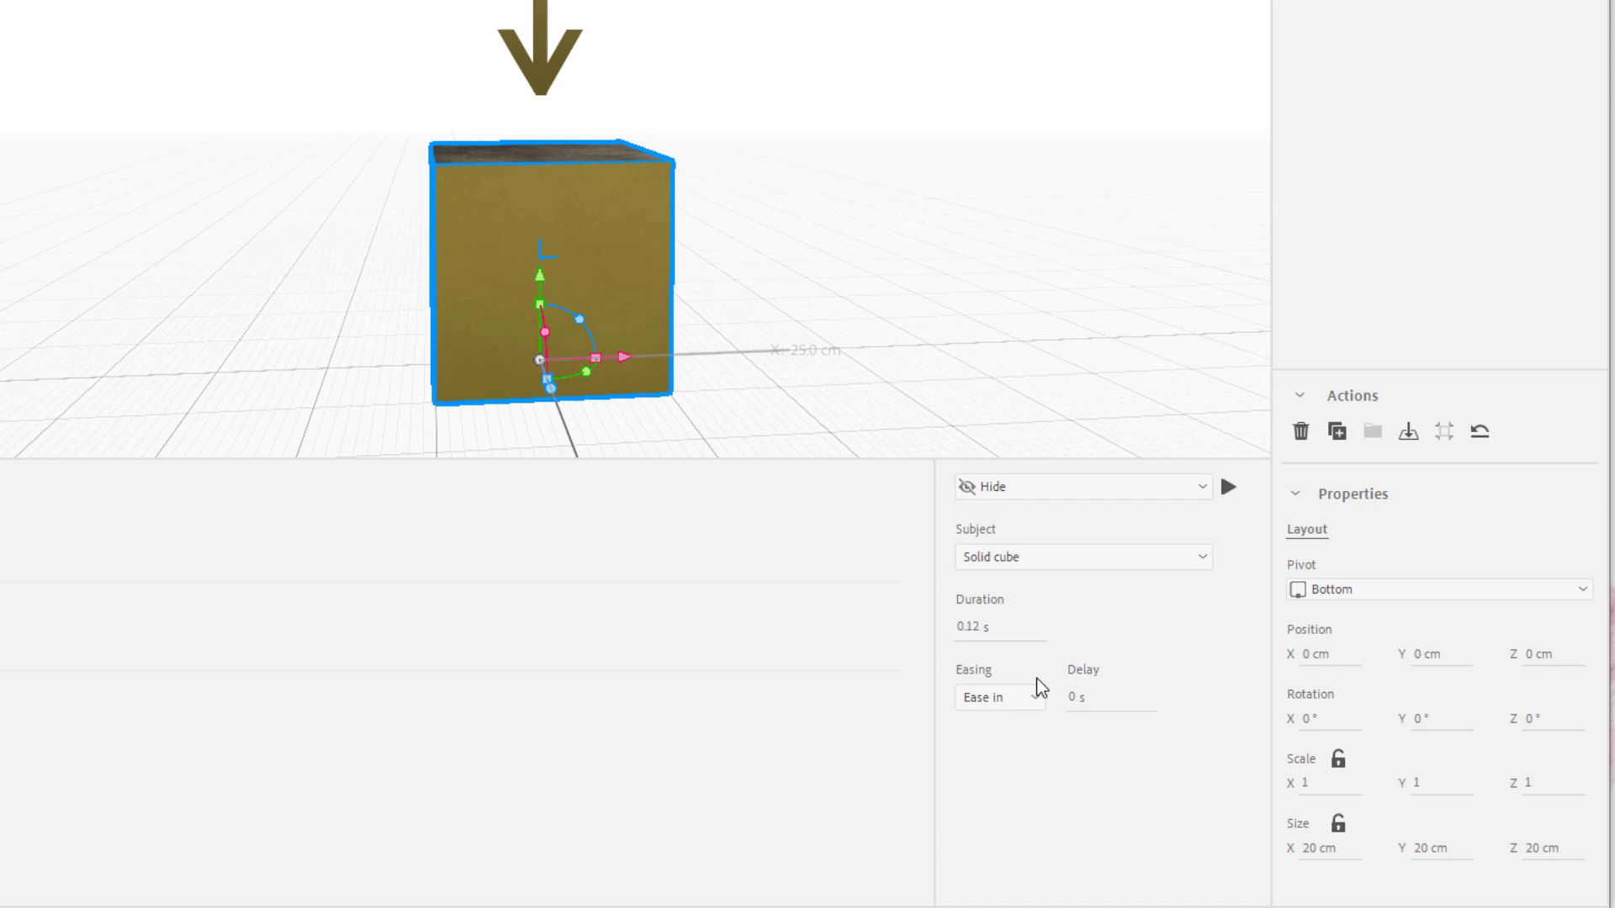
left_click(1151, 749)
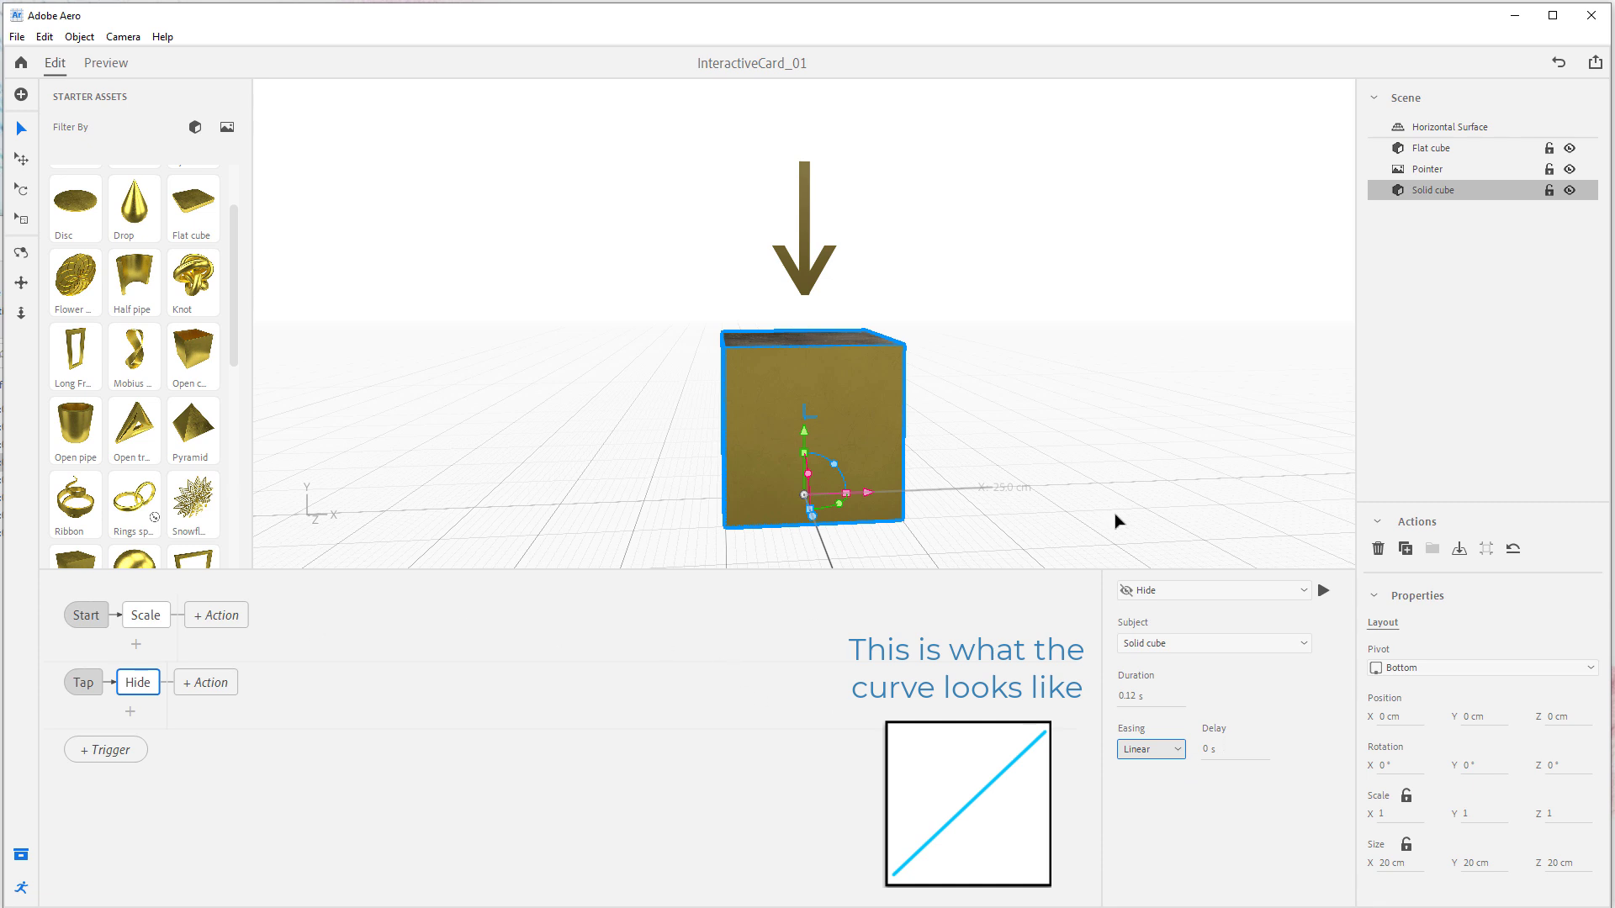
left_click(1324, 591)
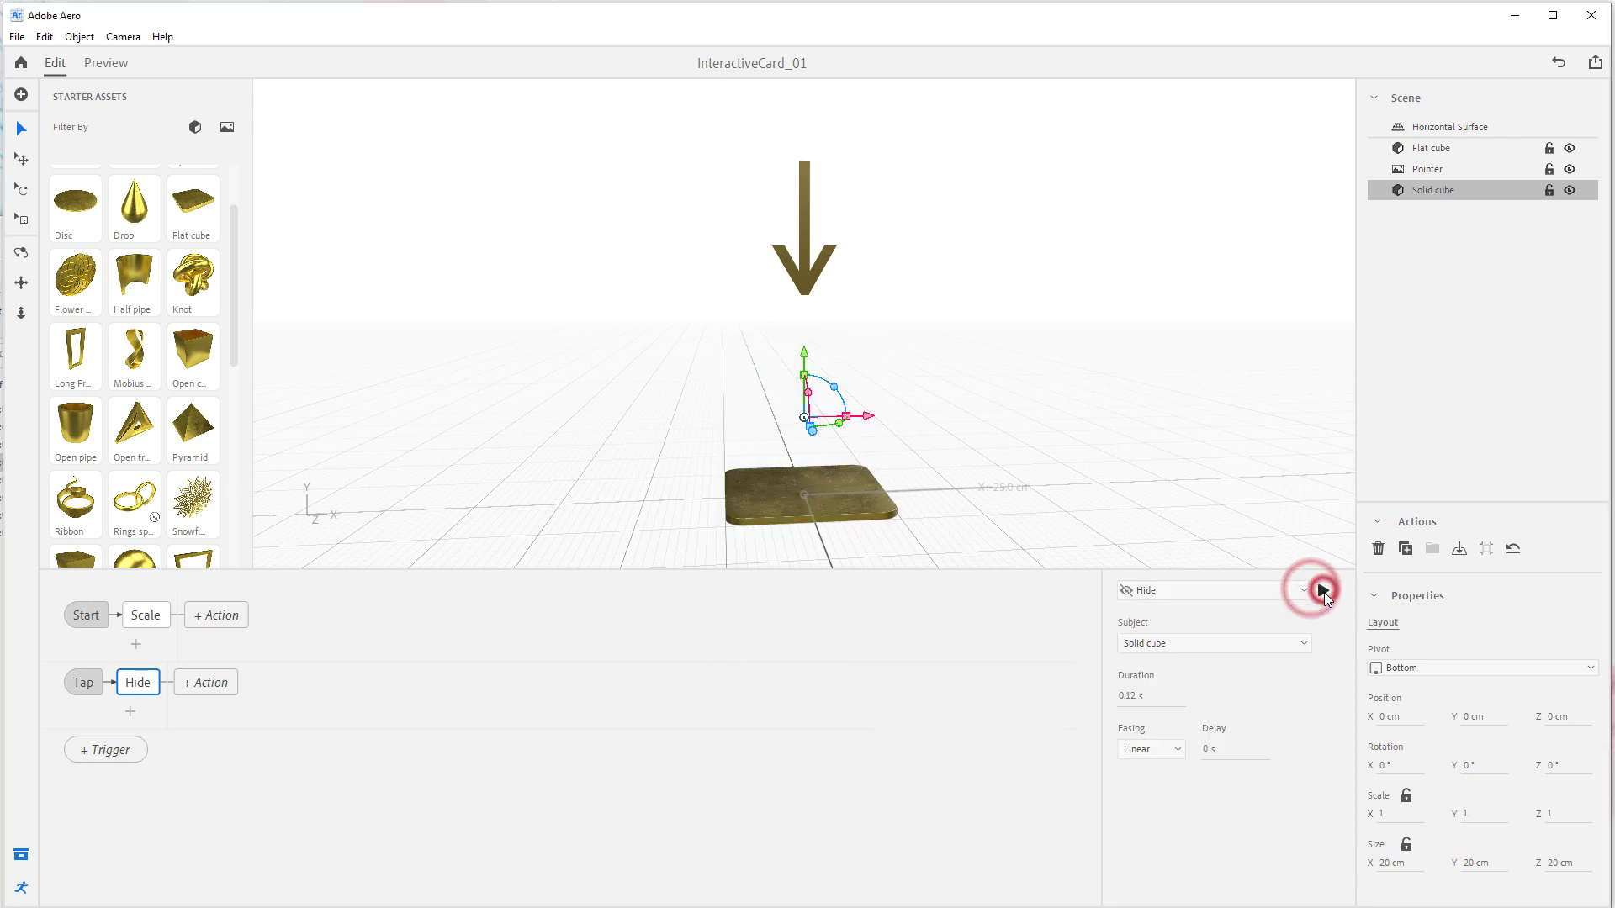
left_click(1324, 590)
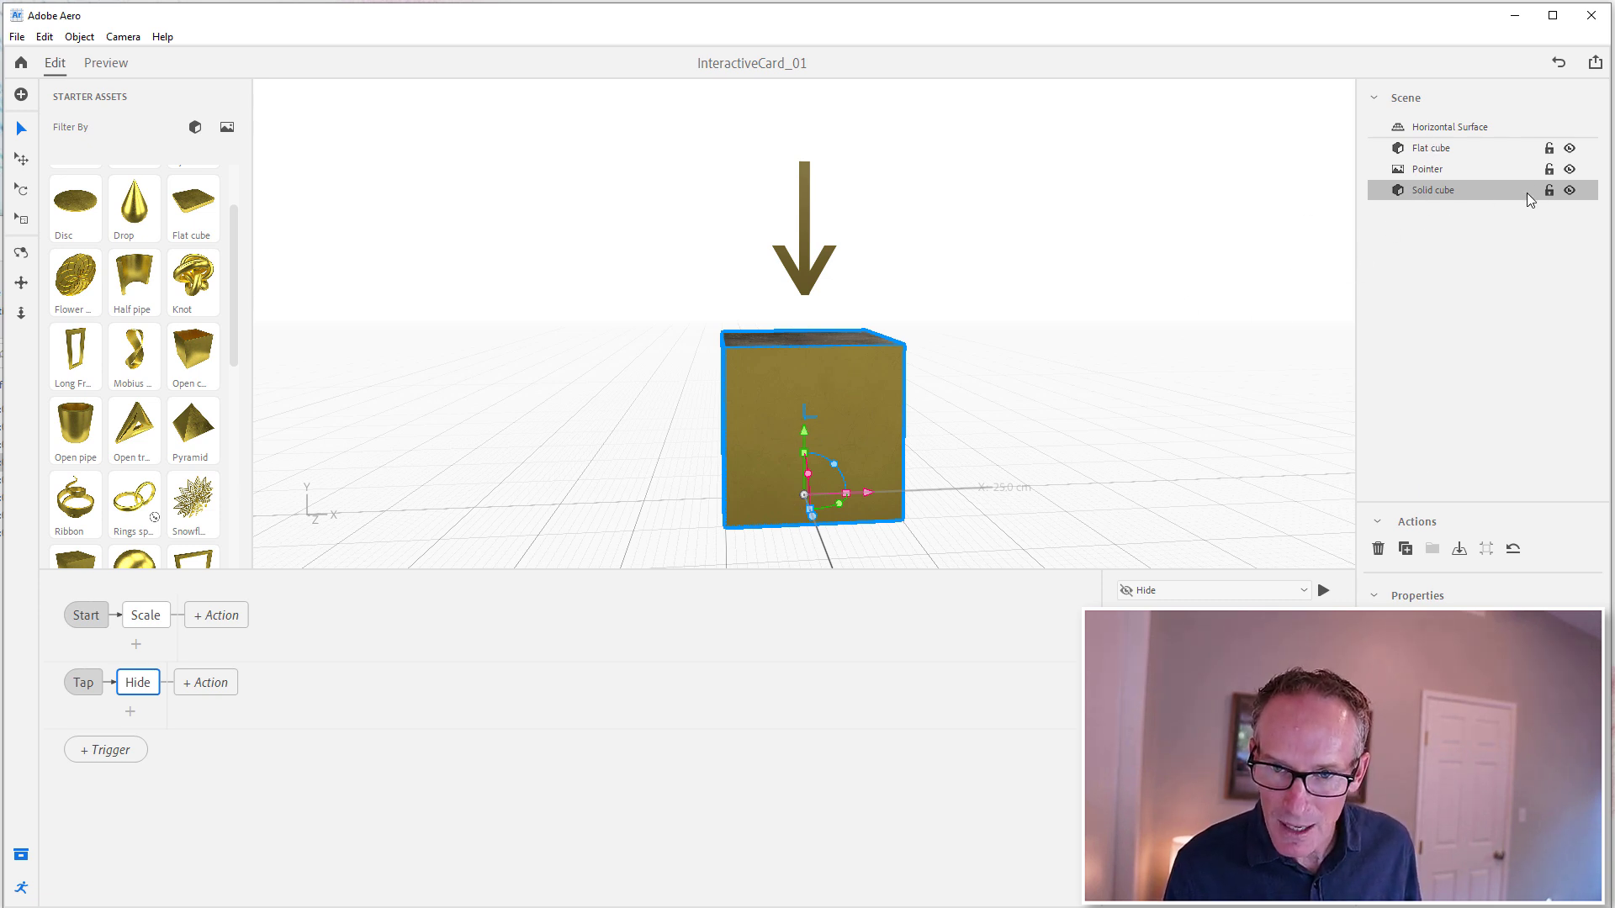
left_click(1571, 190)
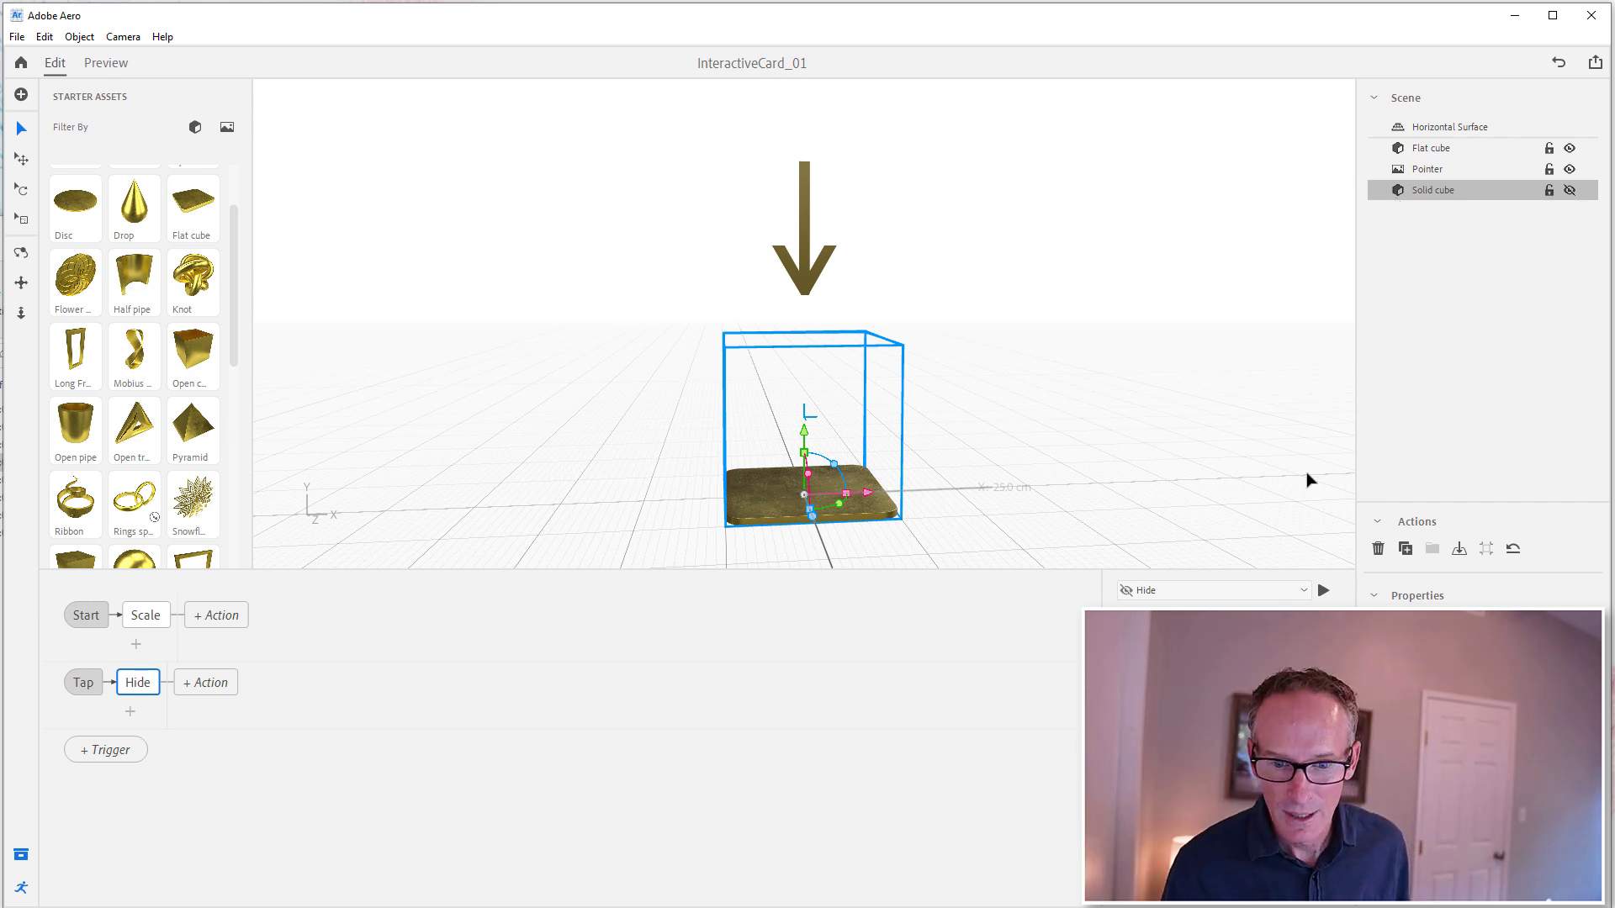
left_click(1571, 191)
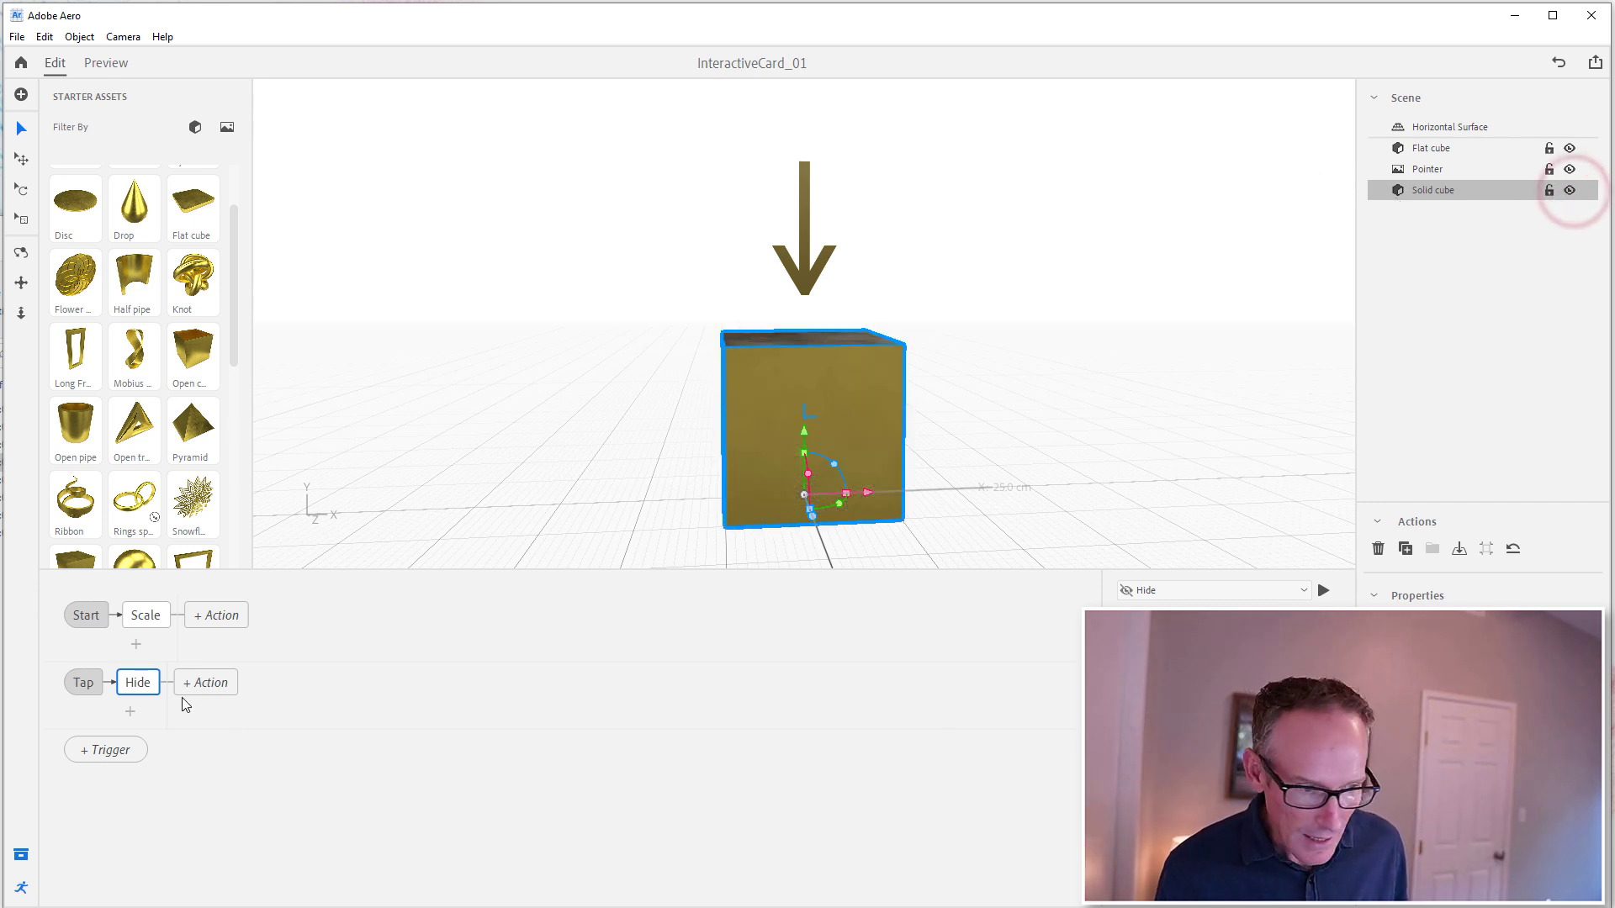
left_click(129, 710)
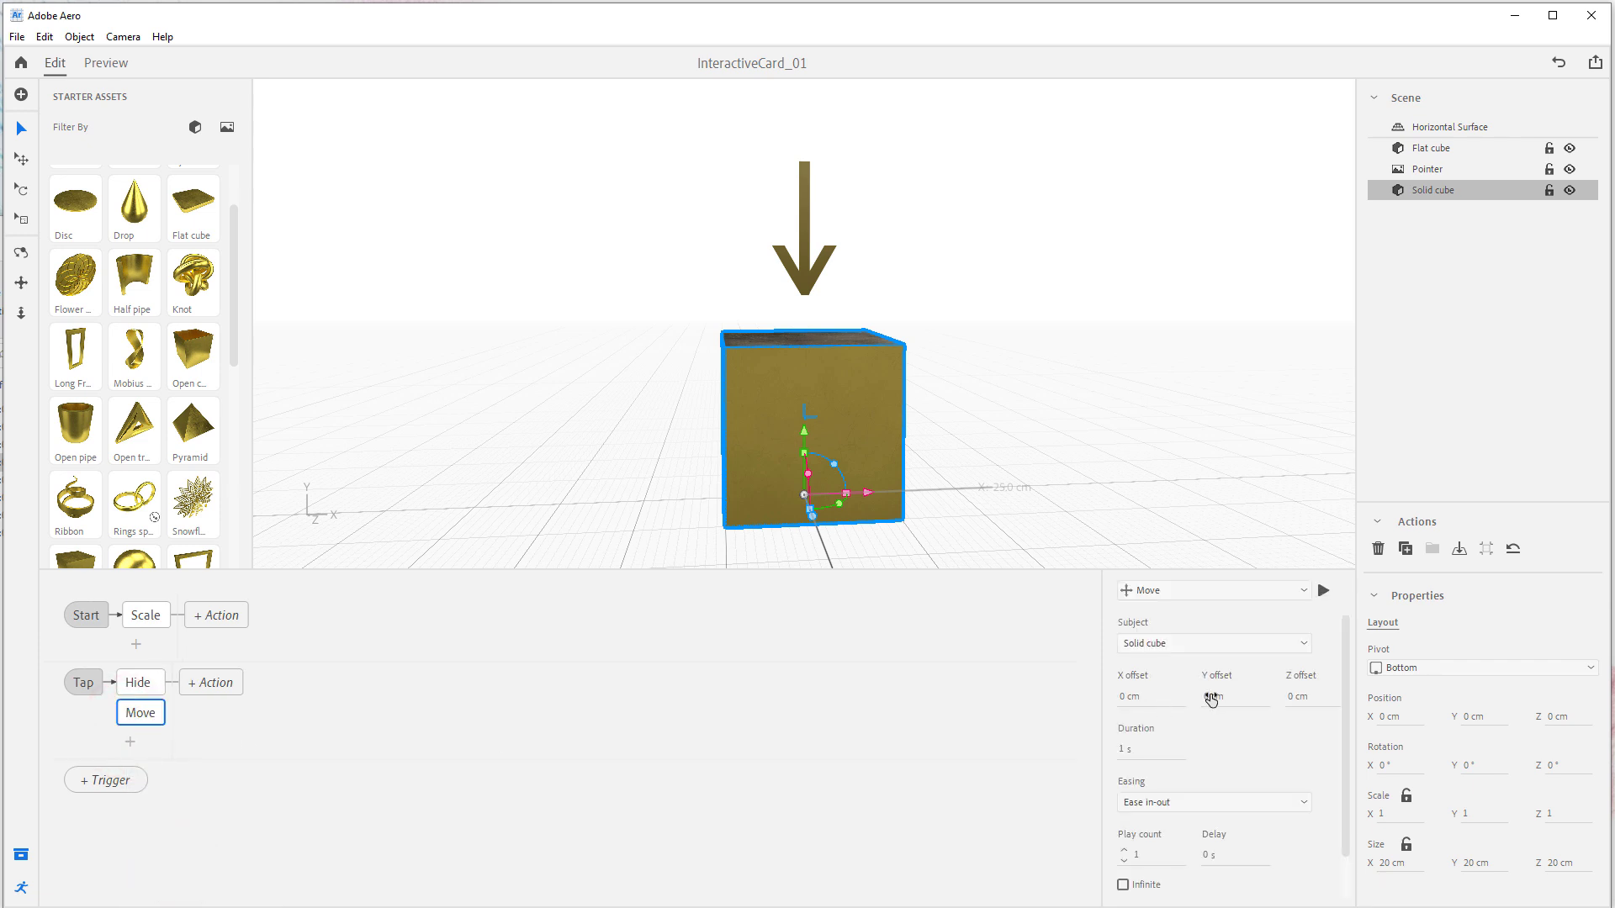
mouse_move(815, 438)
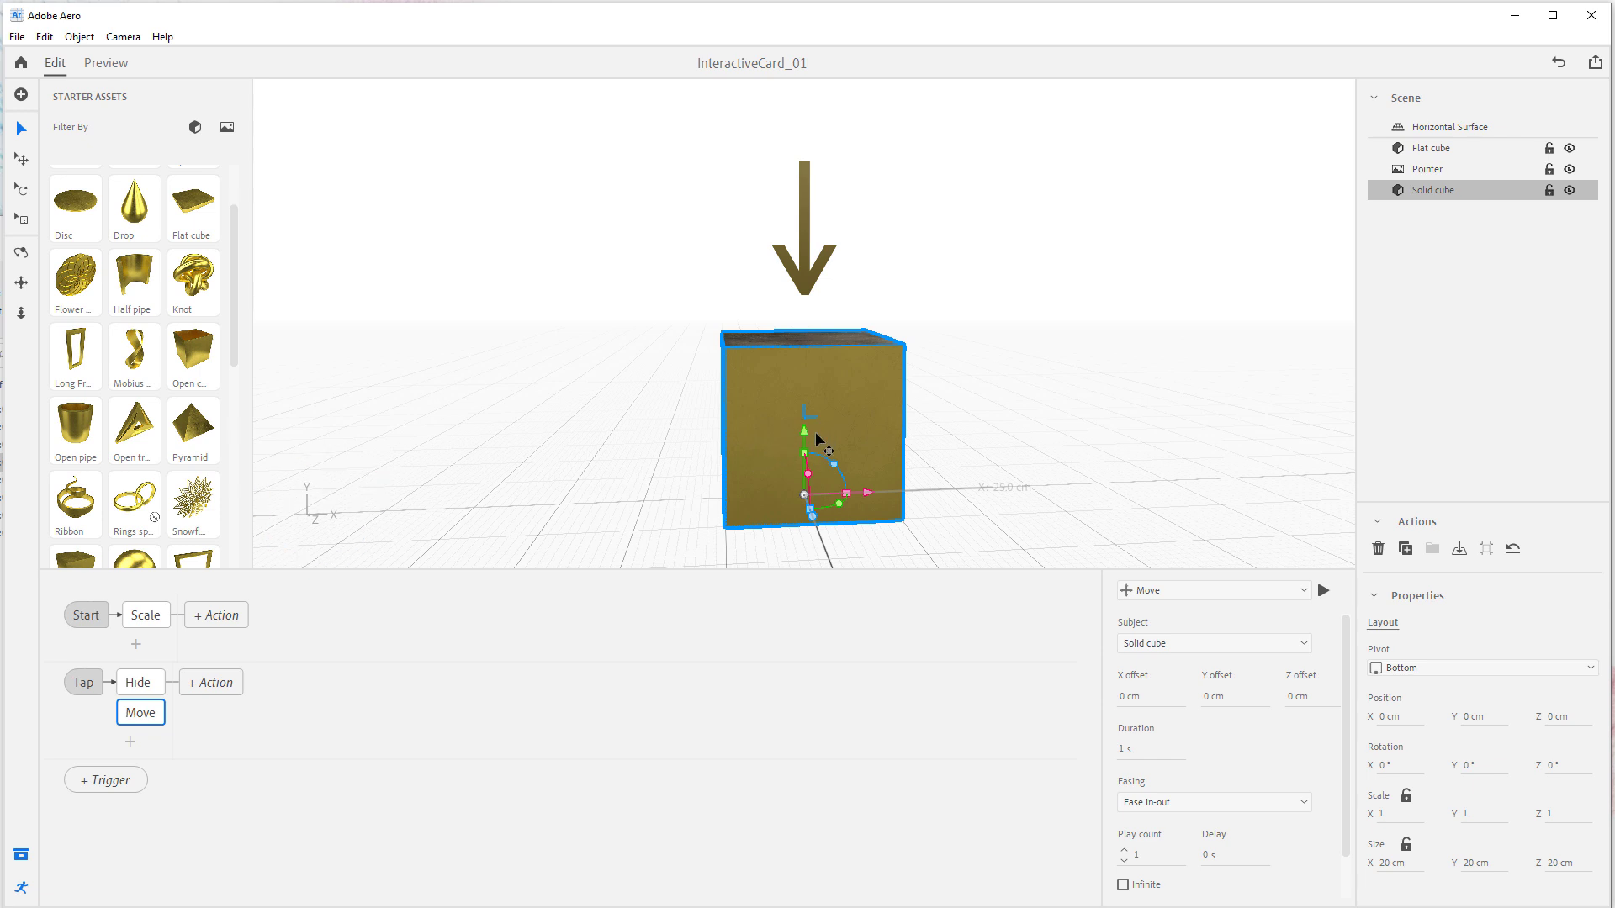
Step: Set the Move action's Y offset to -30 cm with linear easing over 0.12 s and play it
left_click(1213, 696)
type("-30")
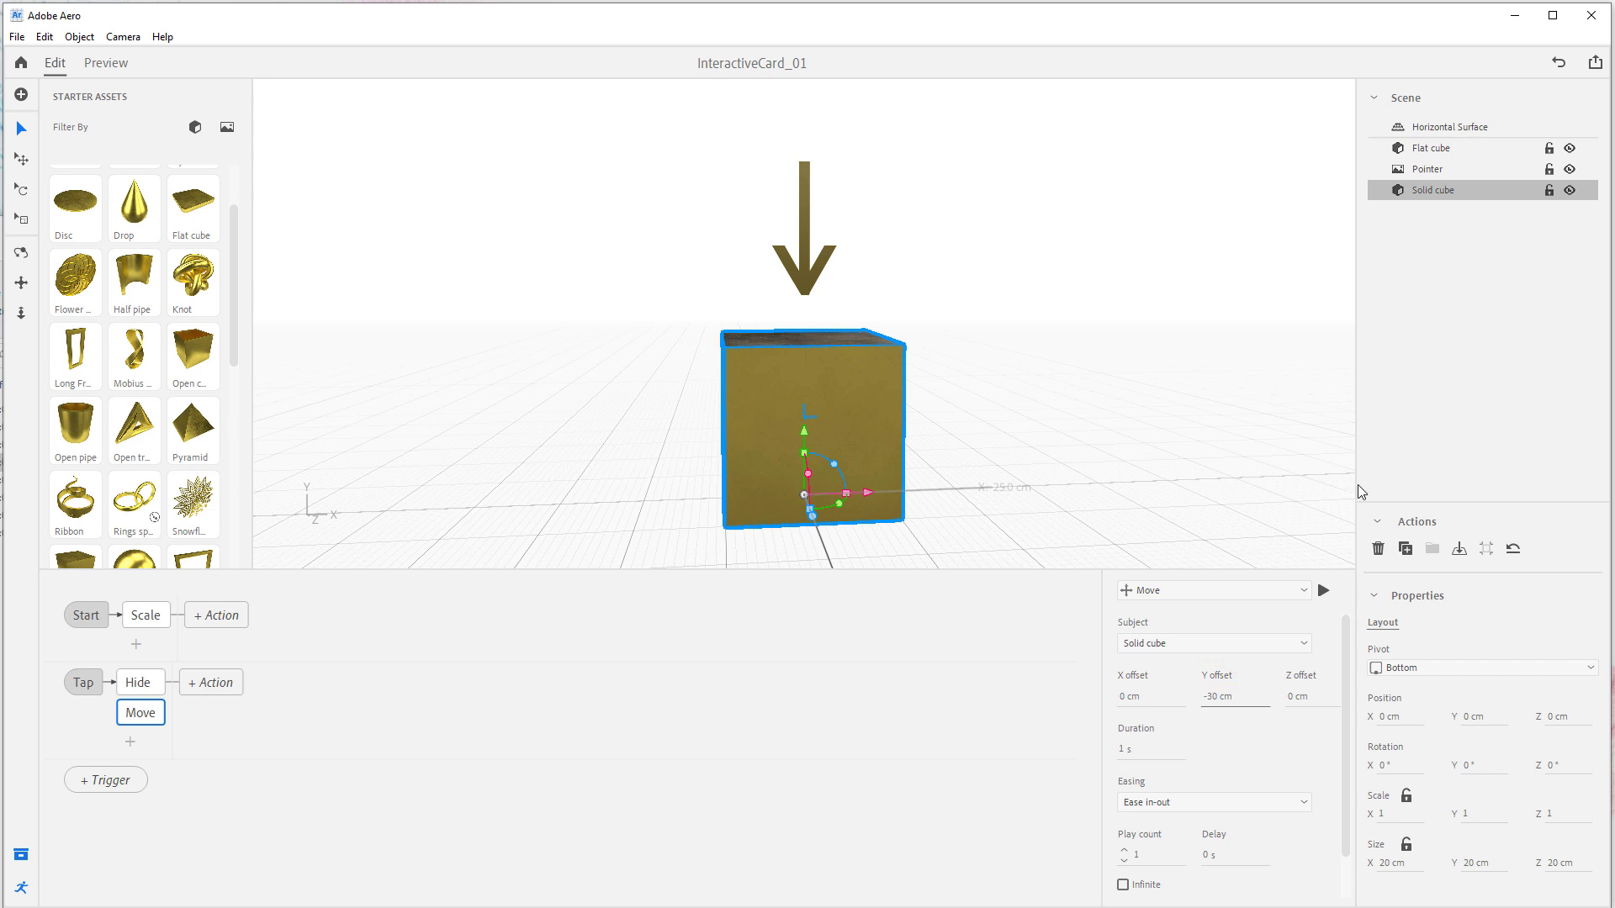
left_click(1324, 590)
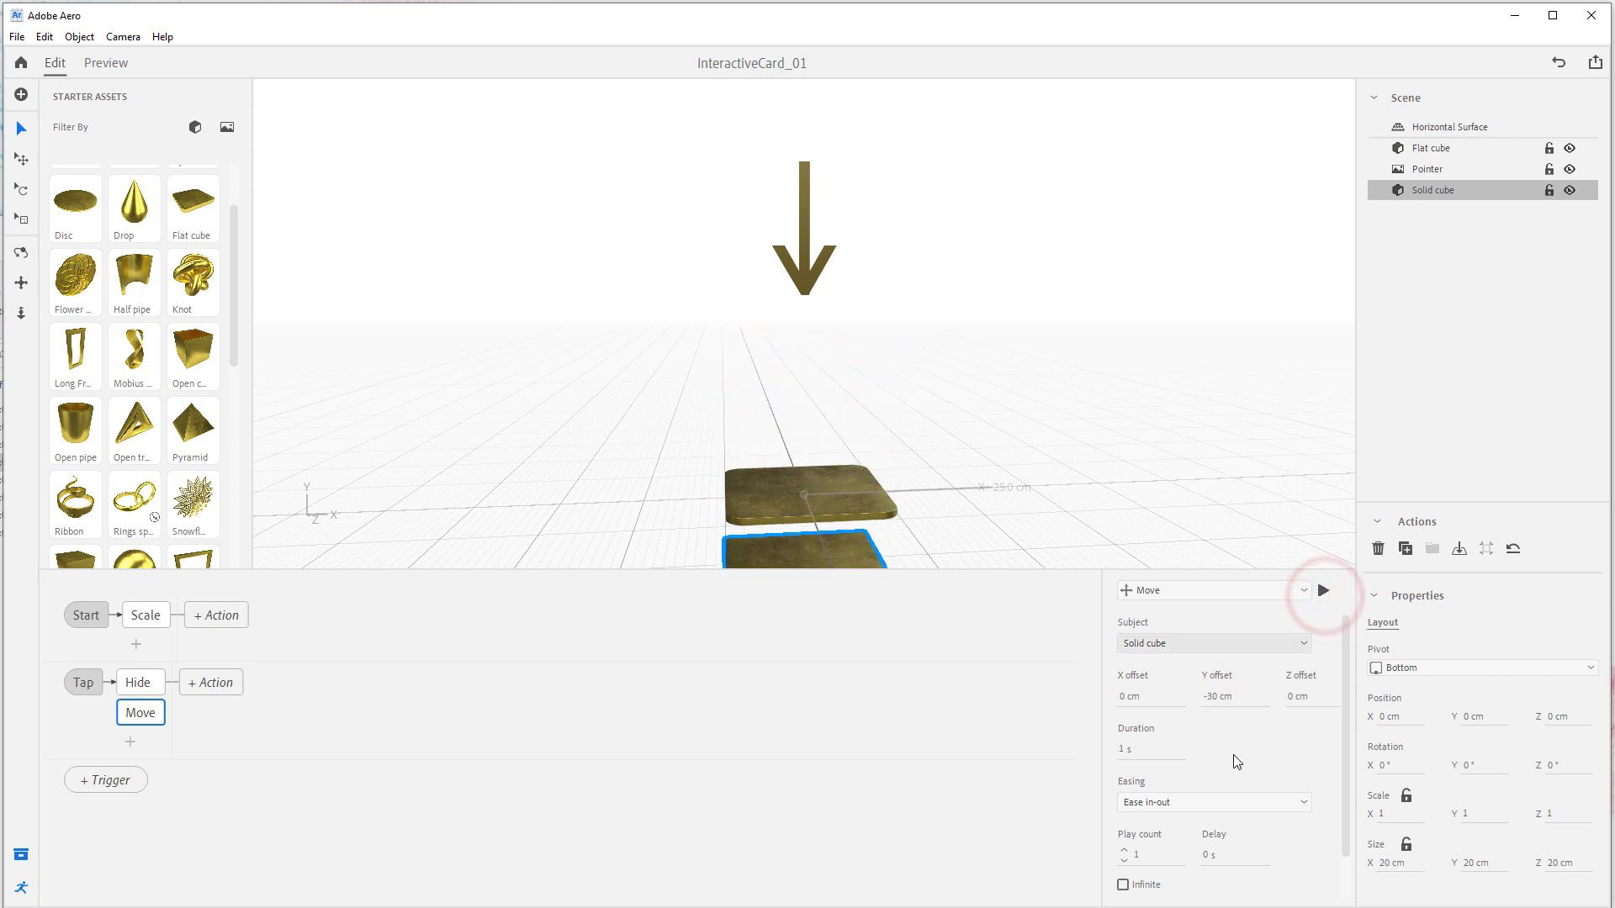
left_click(1213, 803)
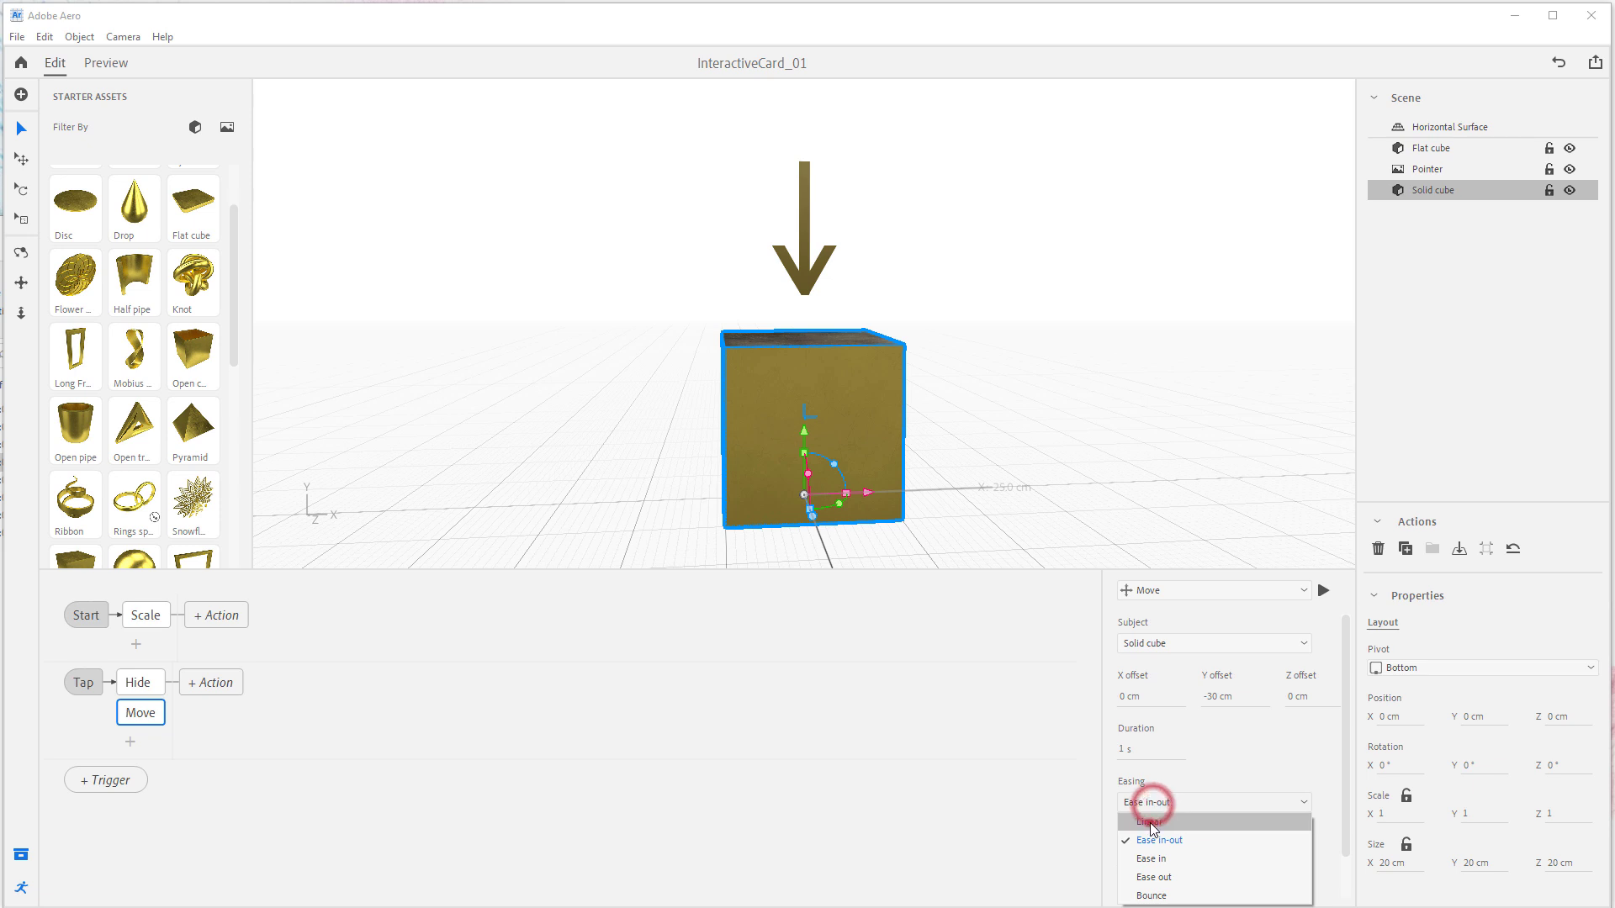
left_click(1150, 821)
type("0.12")
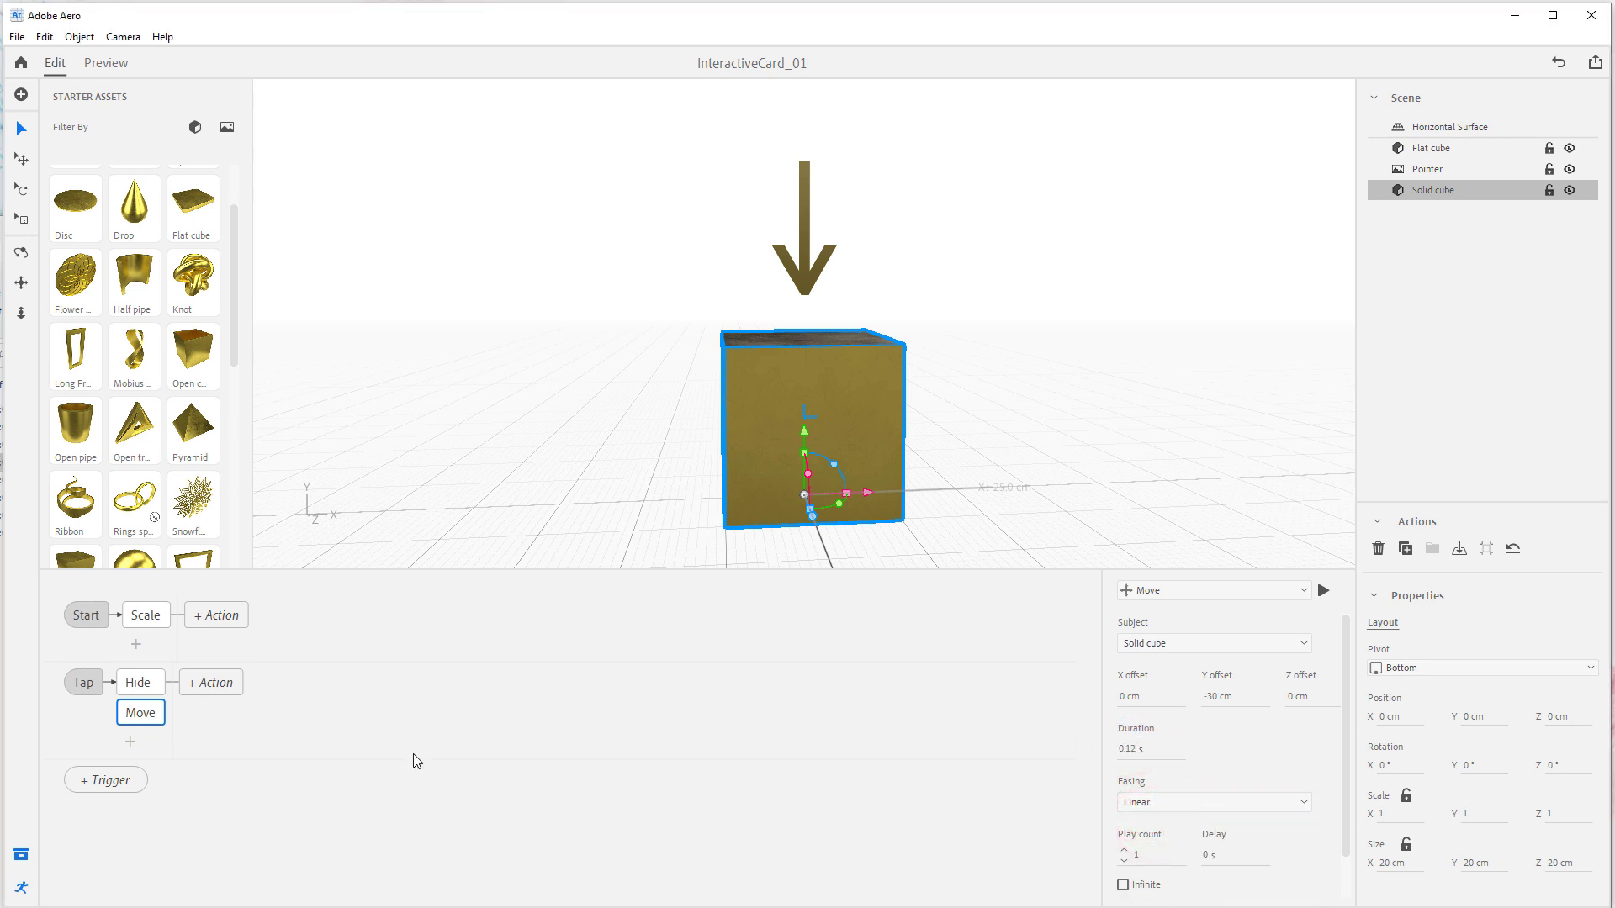
left_click(140, 681)
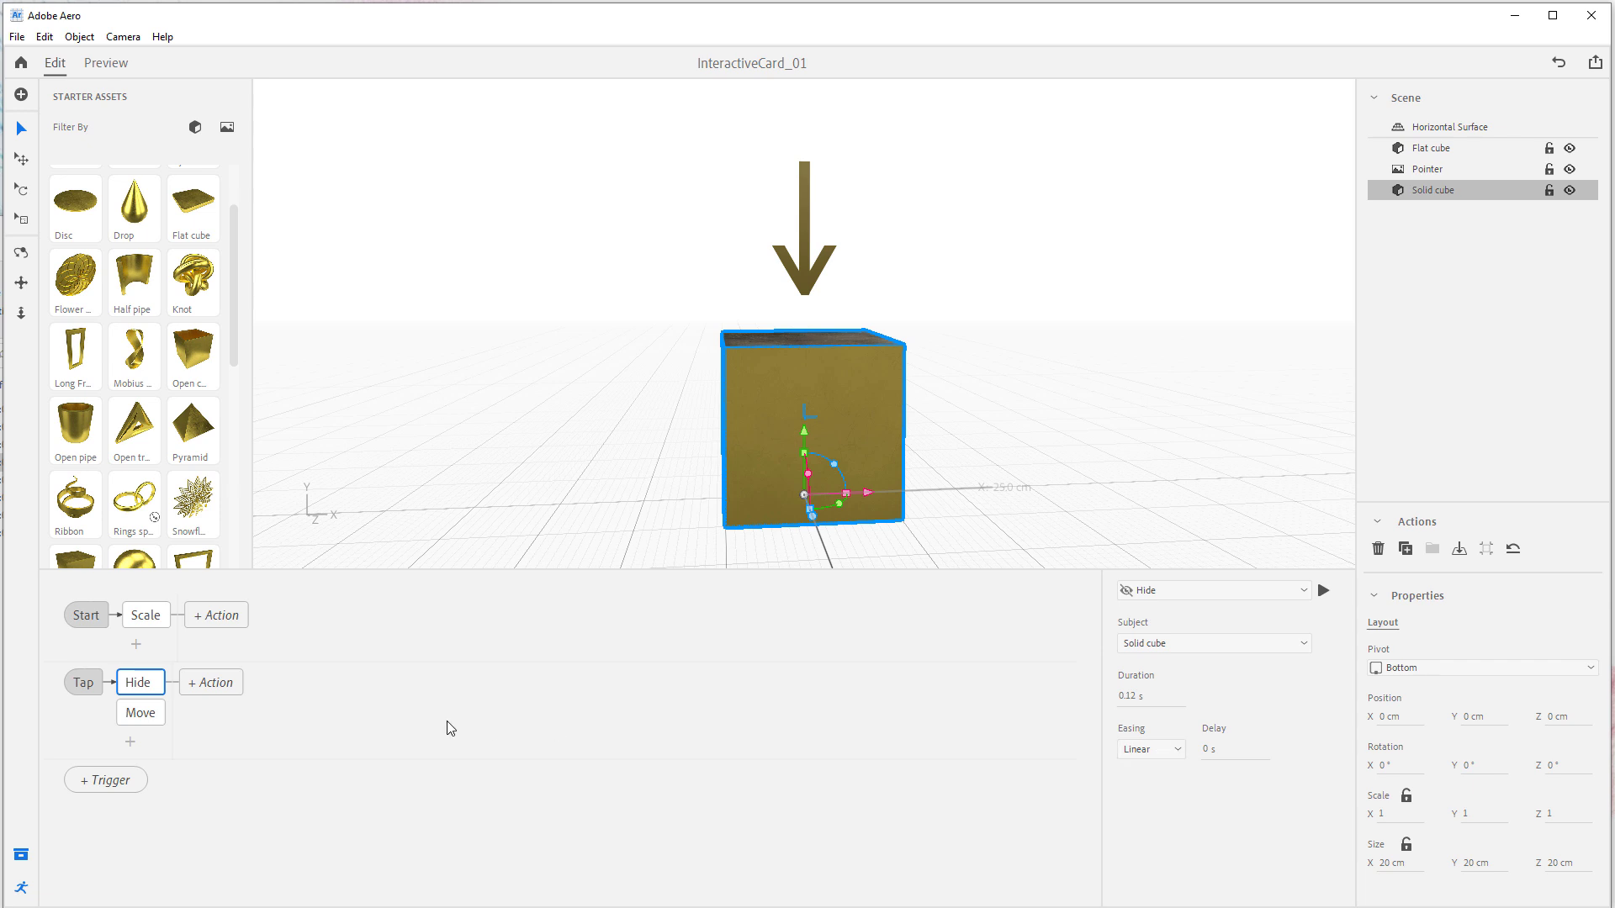
Step: Review the Move action and preview the tap interaction twice, returning to edit
left_click(139, 713)
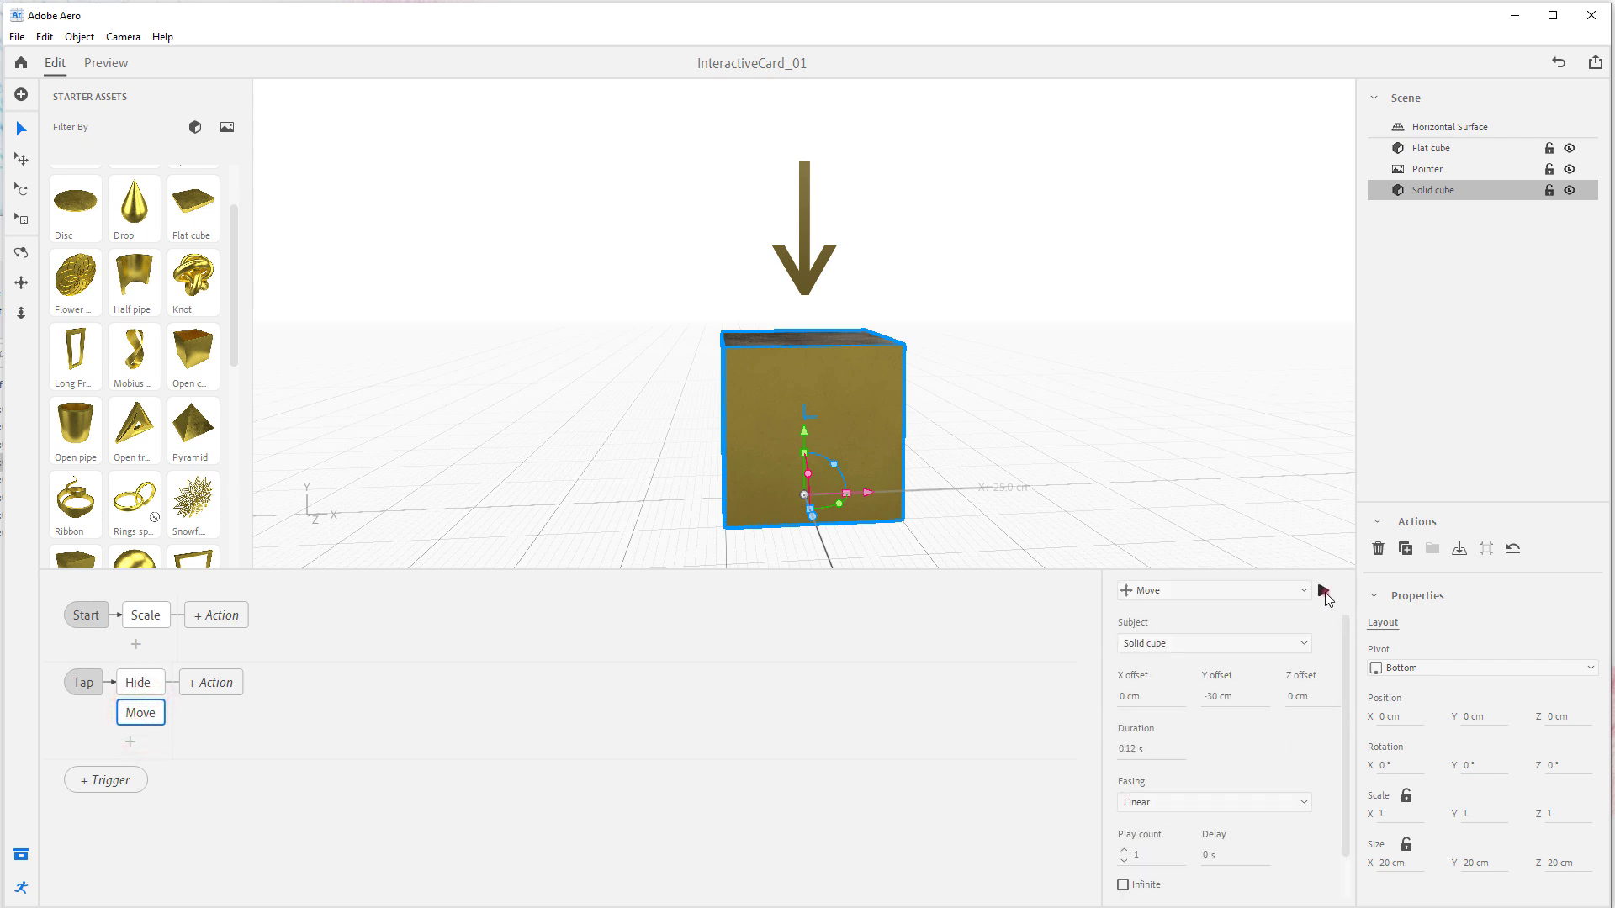
mouse_move(567, 557)
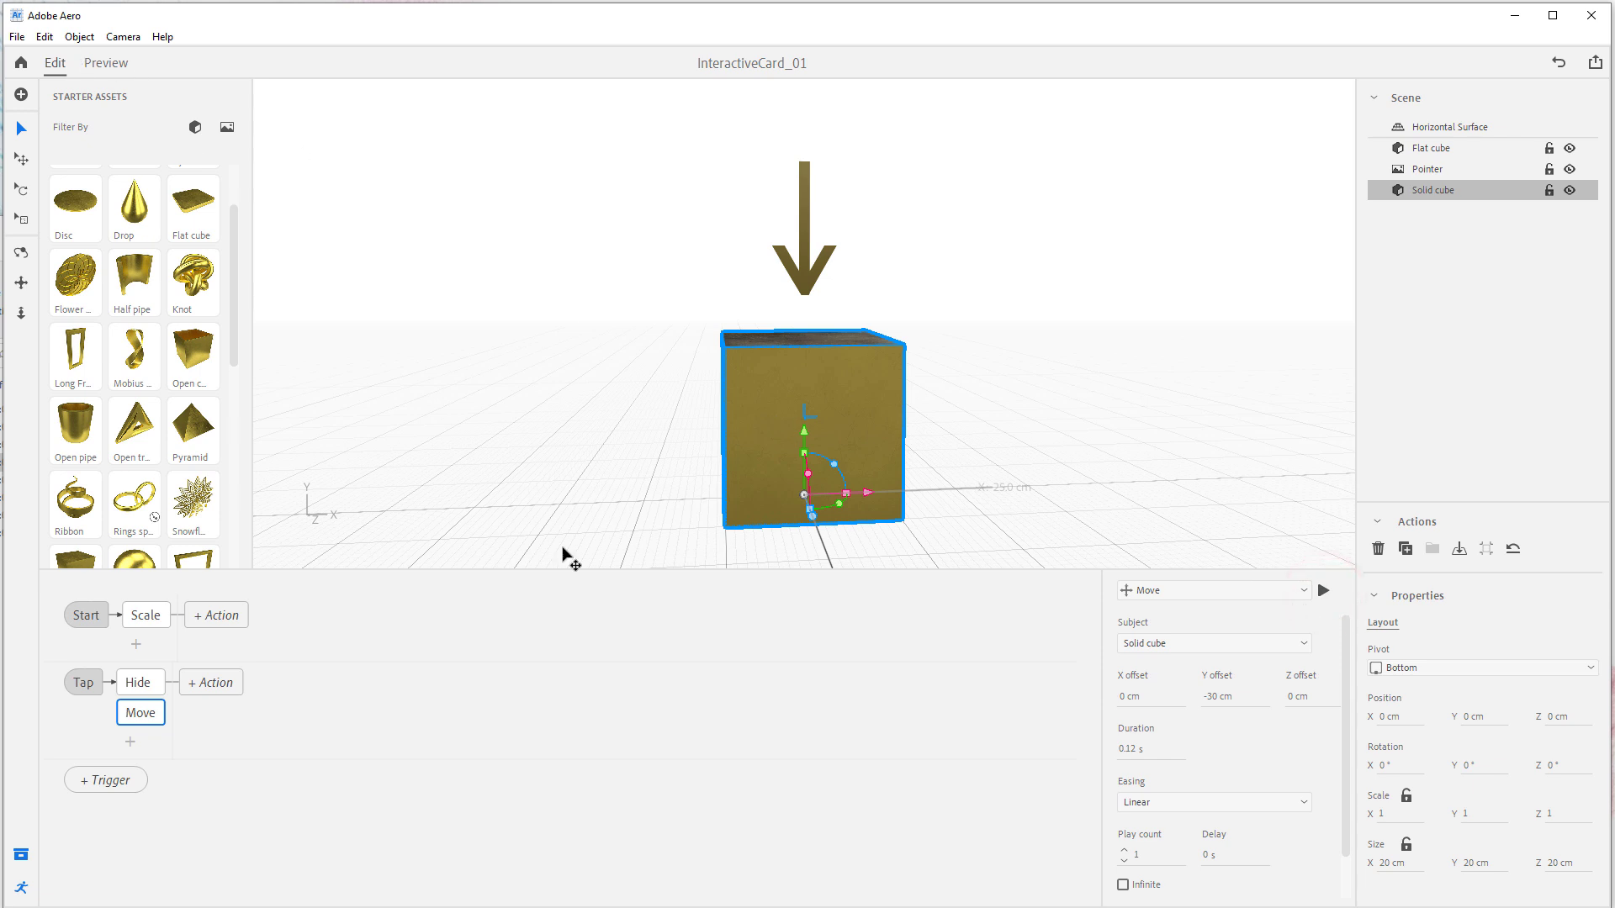
left_click(105, 62)
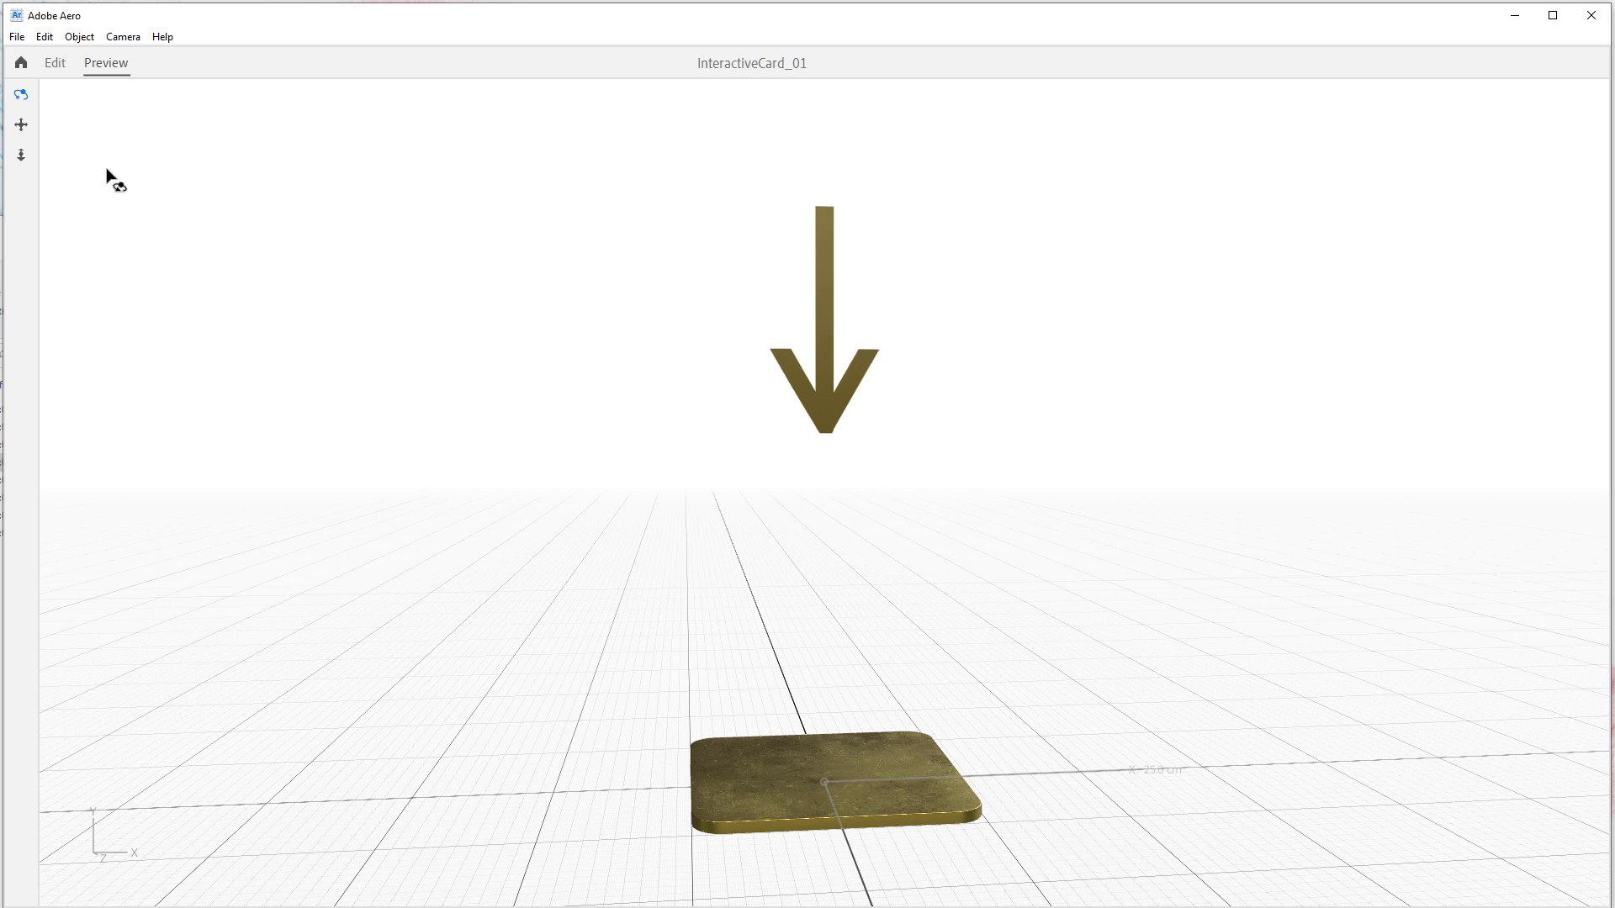
left_click(54, 62)
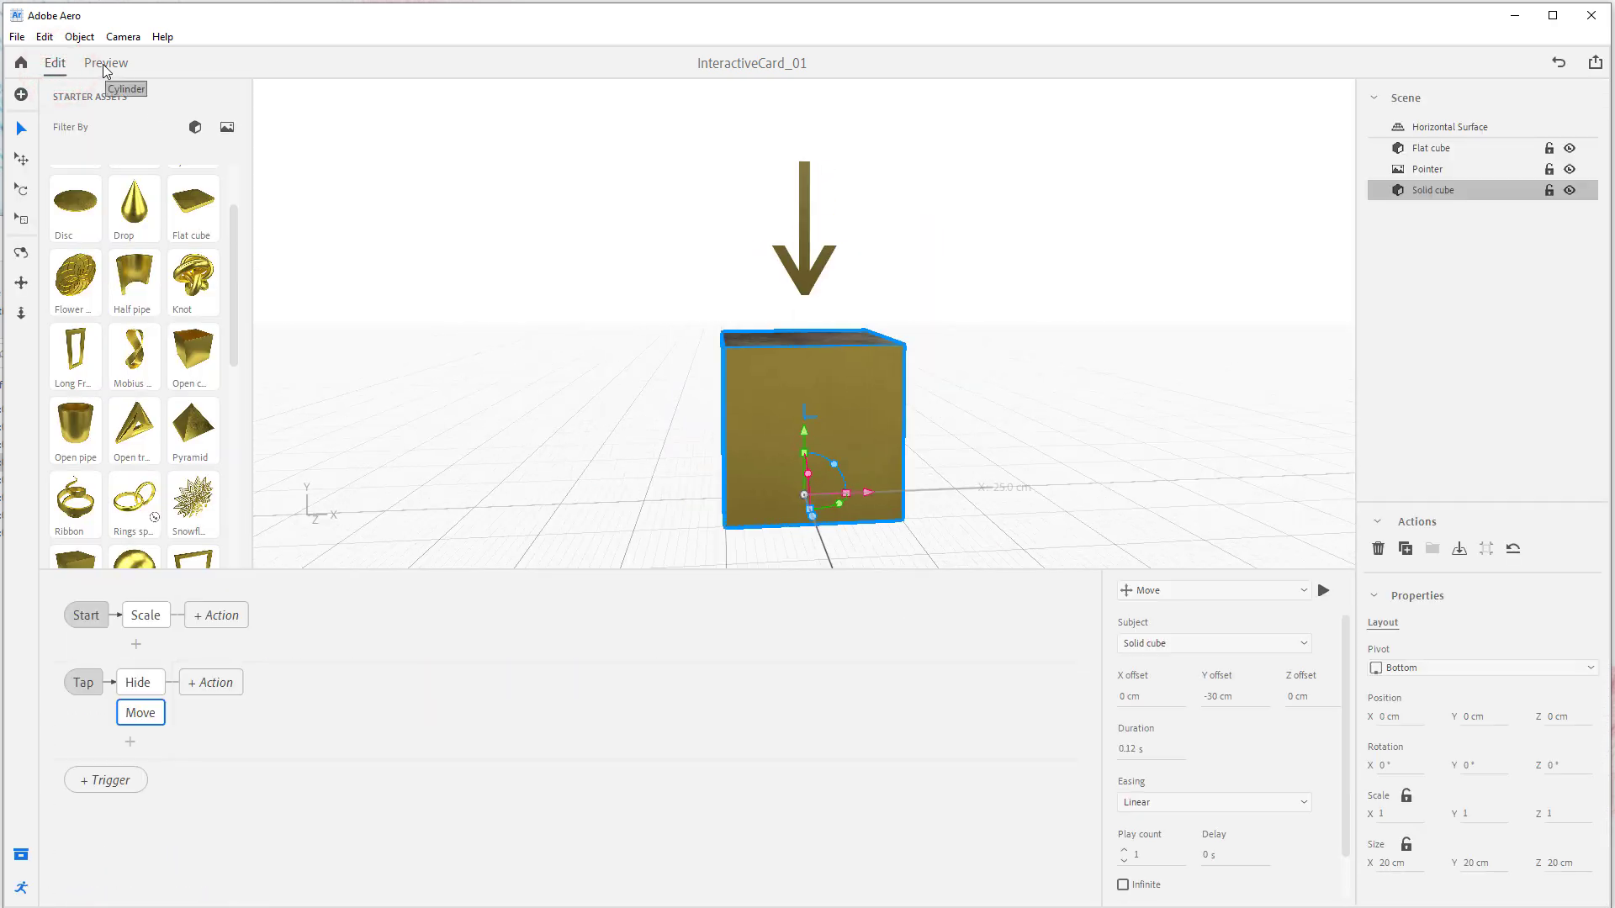
left_click(104, 63)
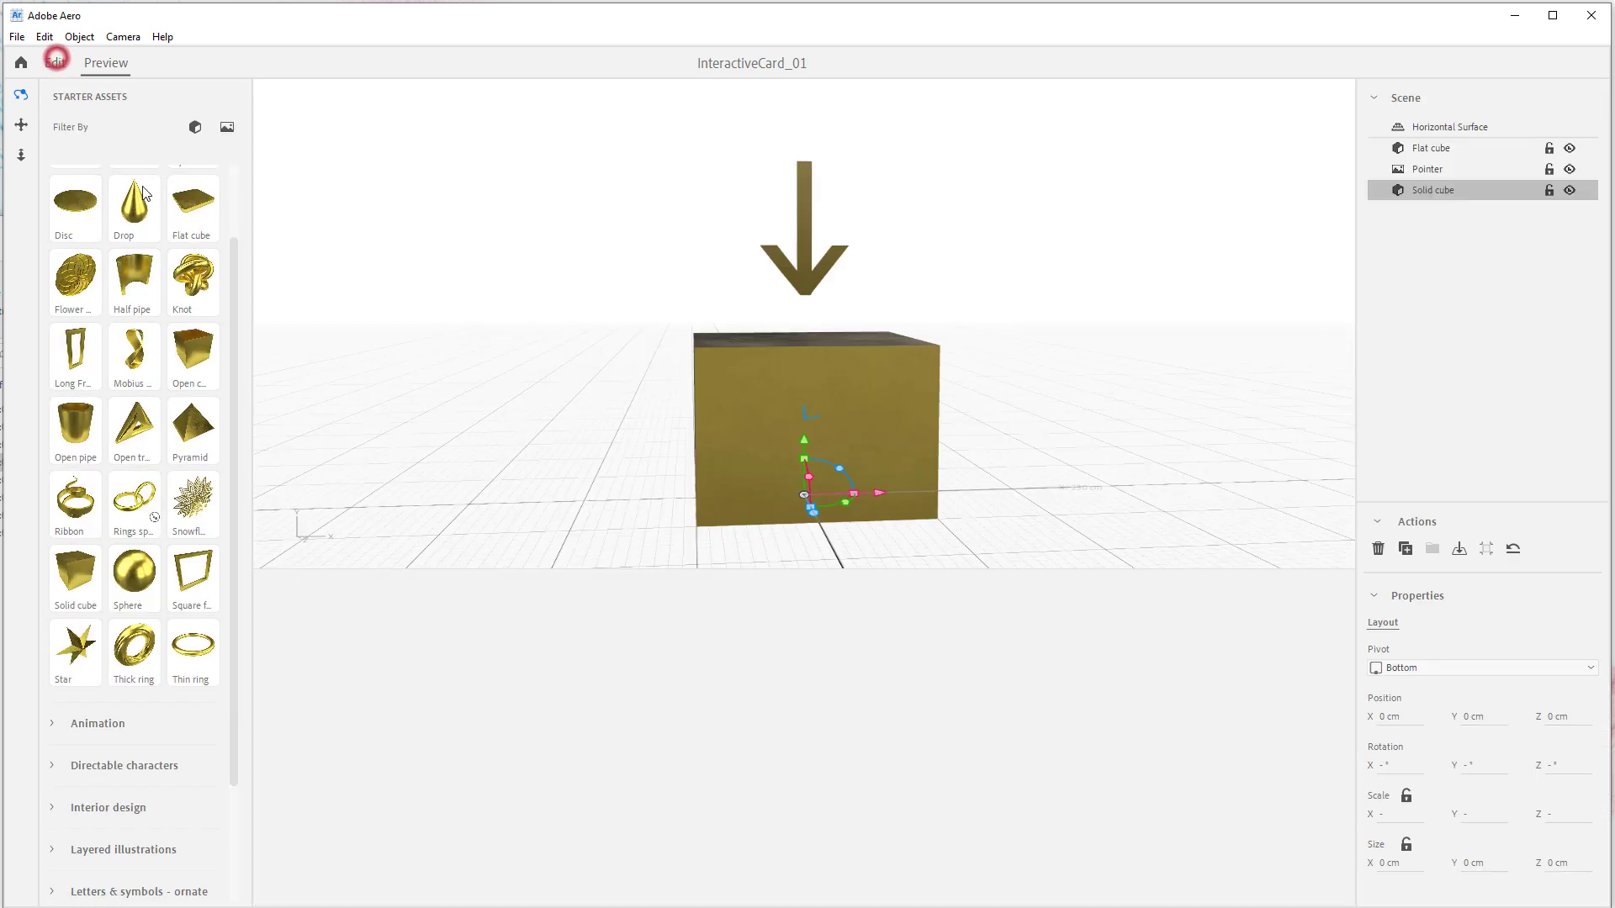
left_click(54, 63)
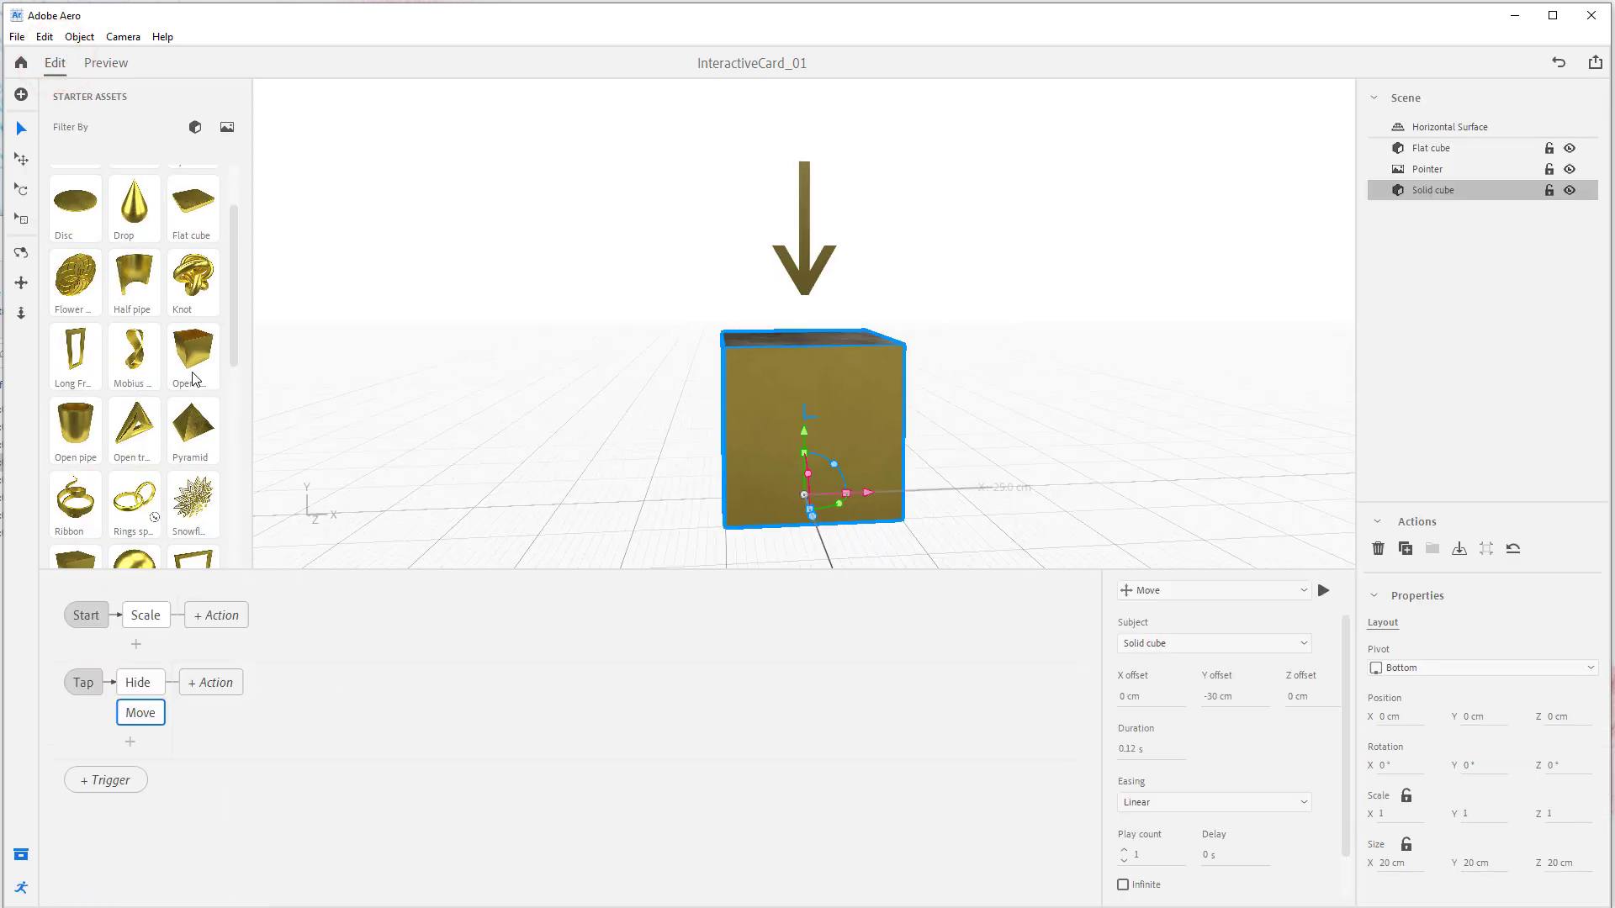
Step: Change the Move to 0.2 s duration and -50 cm Y offset, testing each change by tapping the cube in preview
left_click(140, 713)
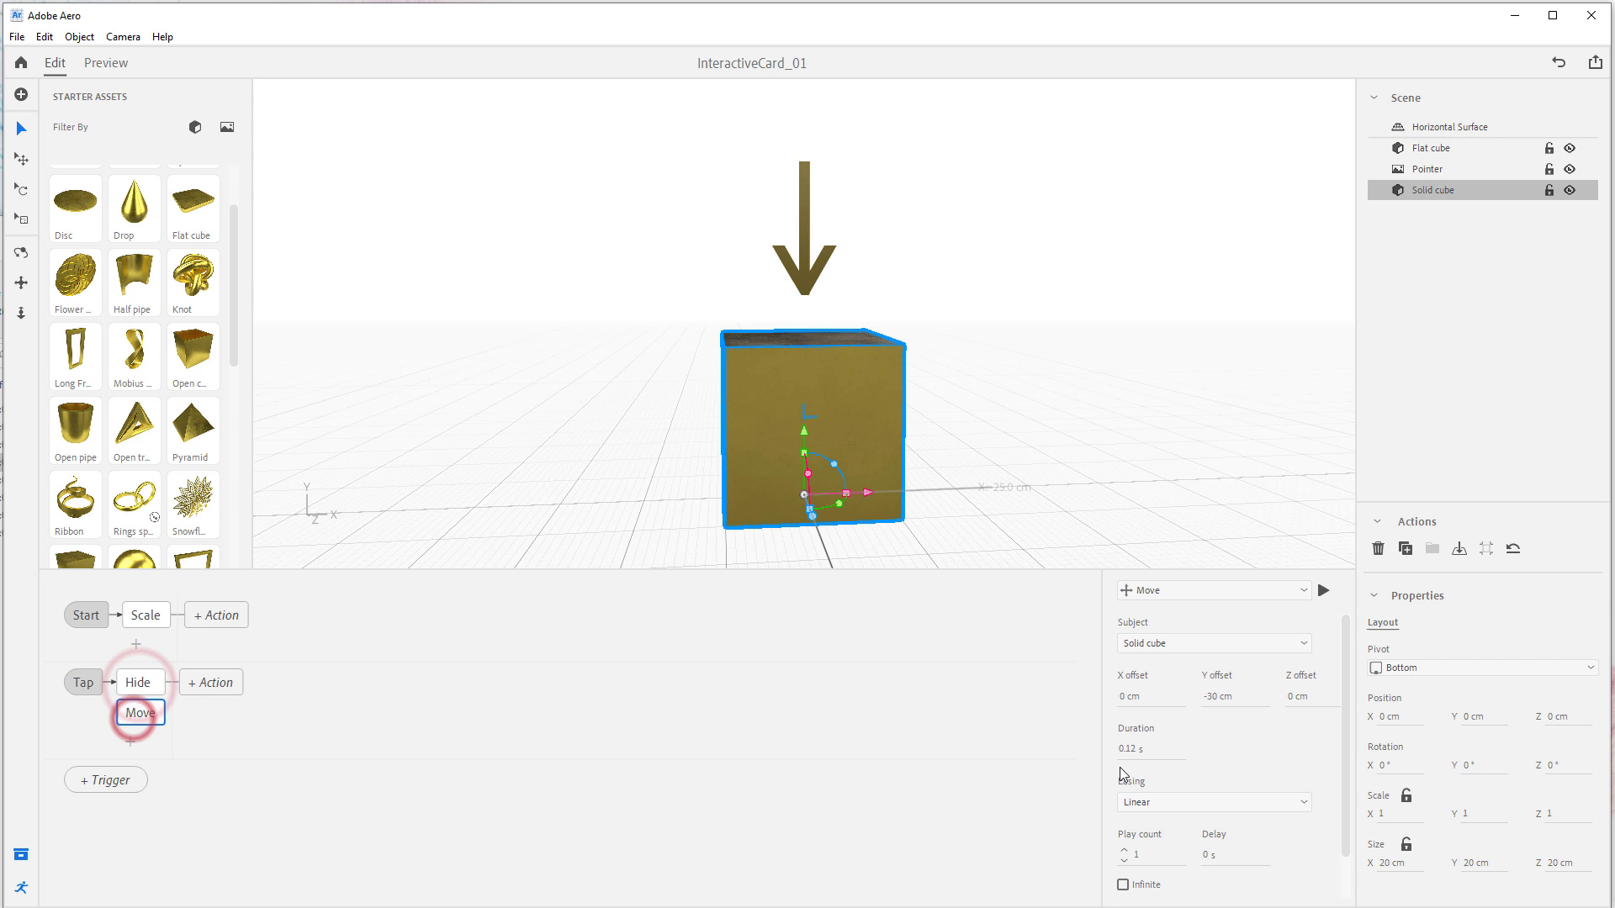
left_click(1151, 749)
type("0.2")
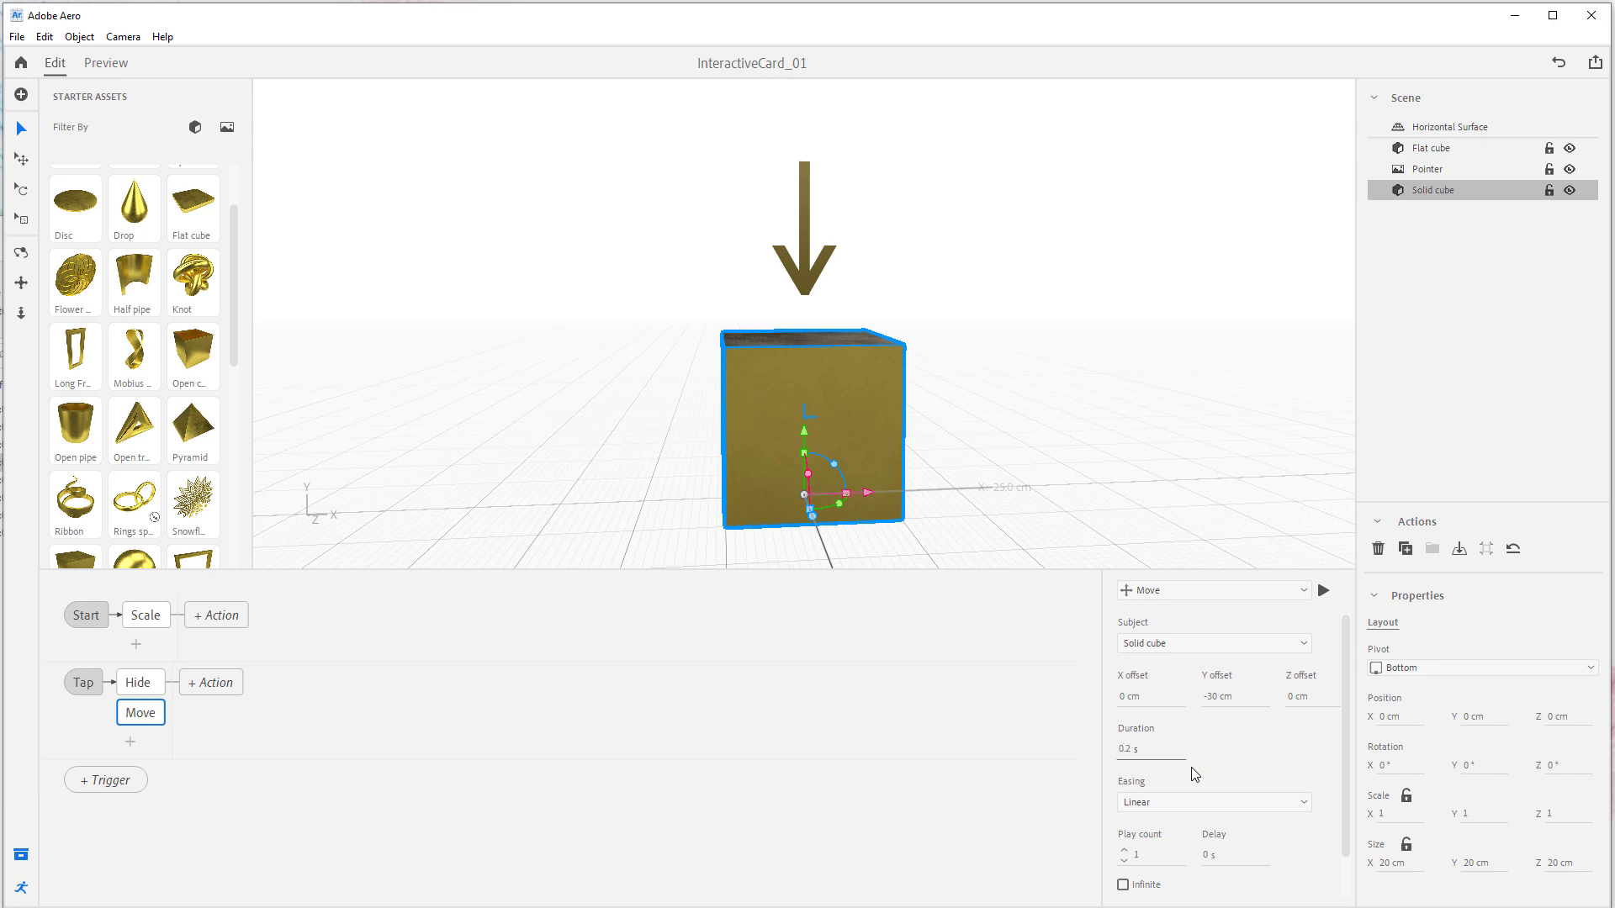
left_click(104, 62)
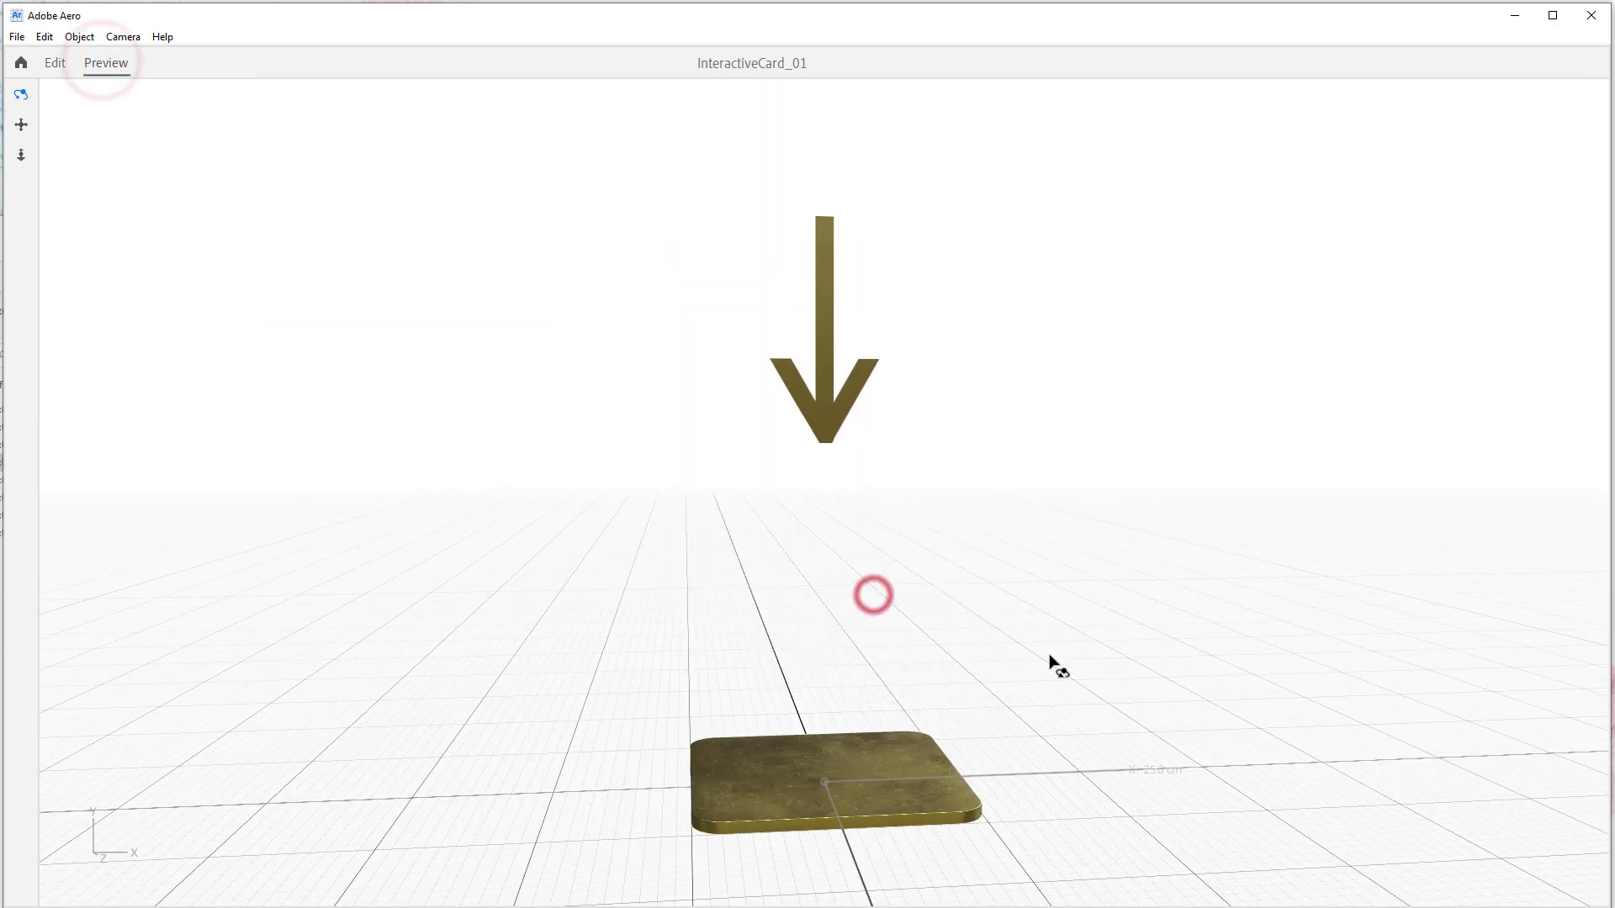
left_click(54, 62)
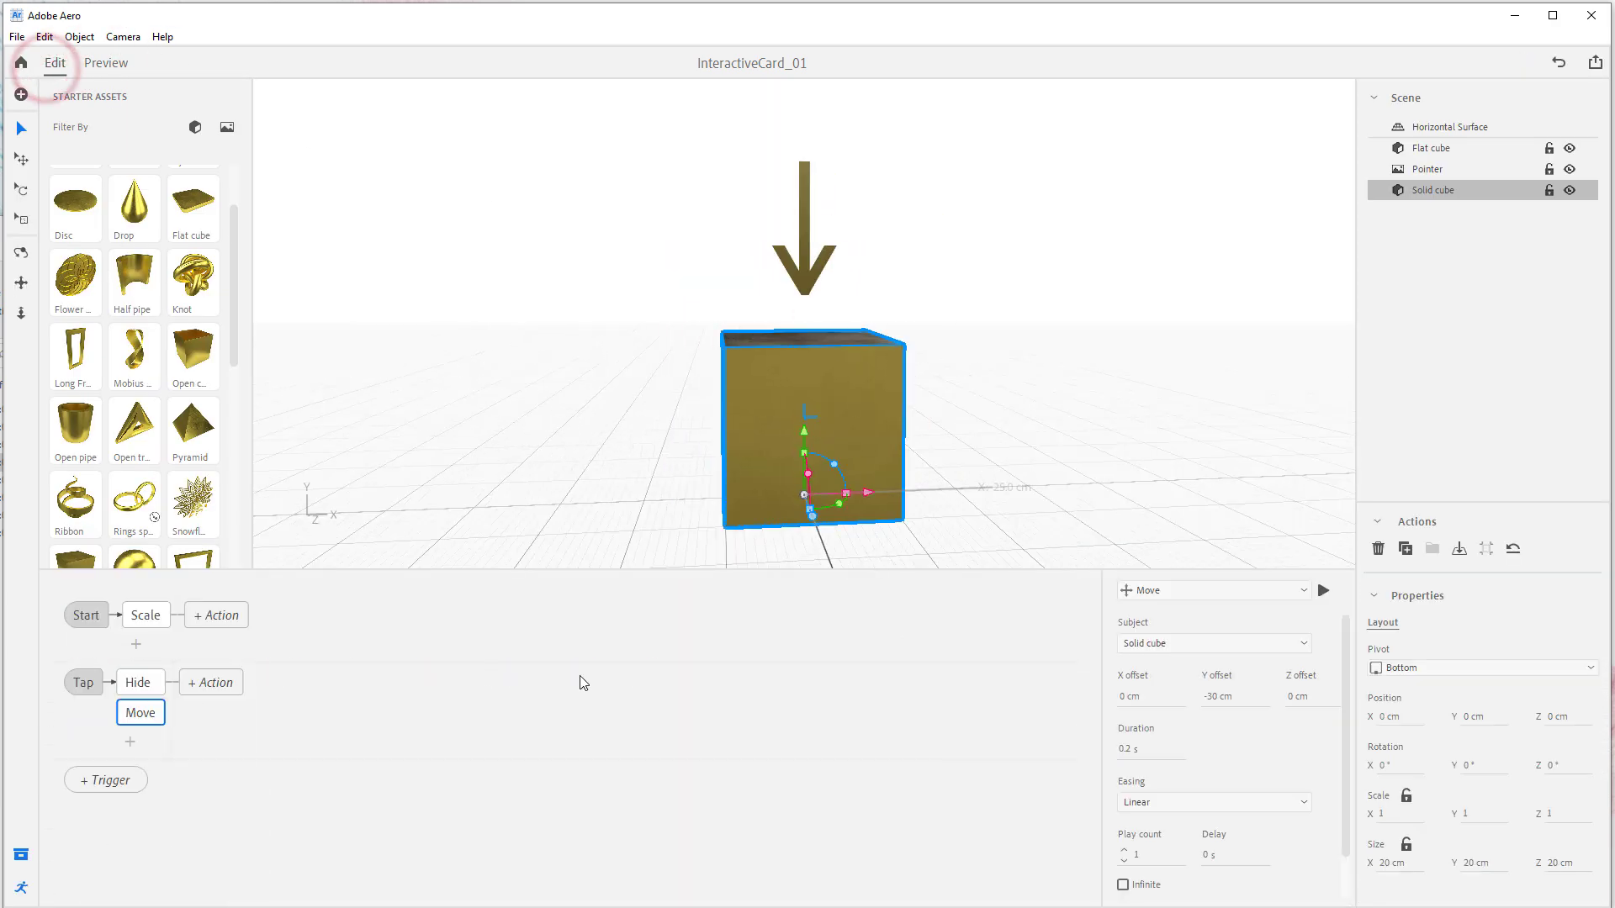
left_click(1233, 697)
type("-50")
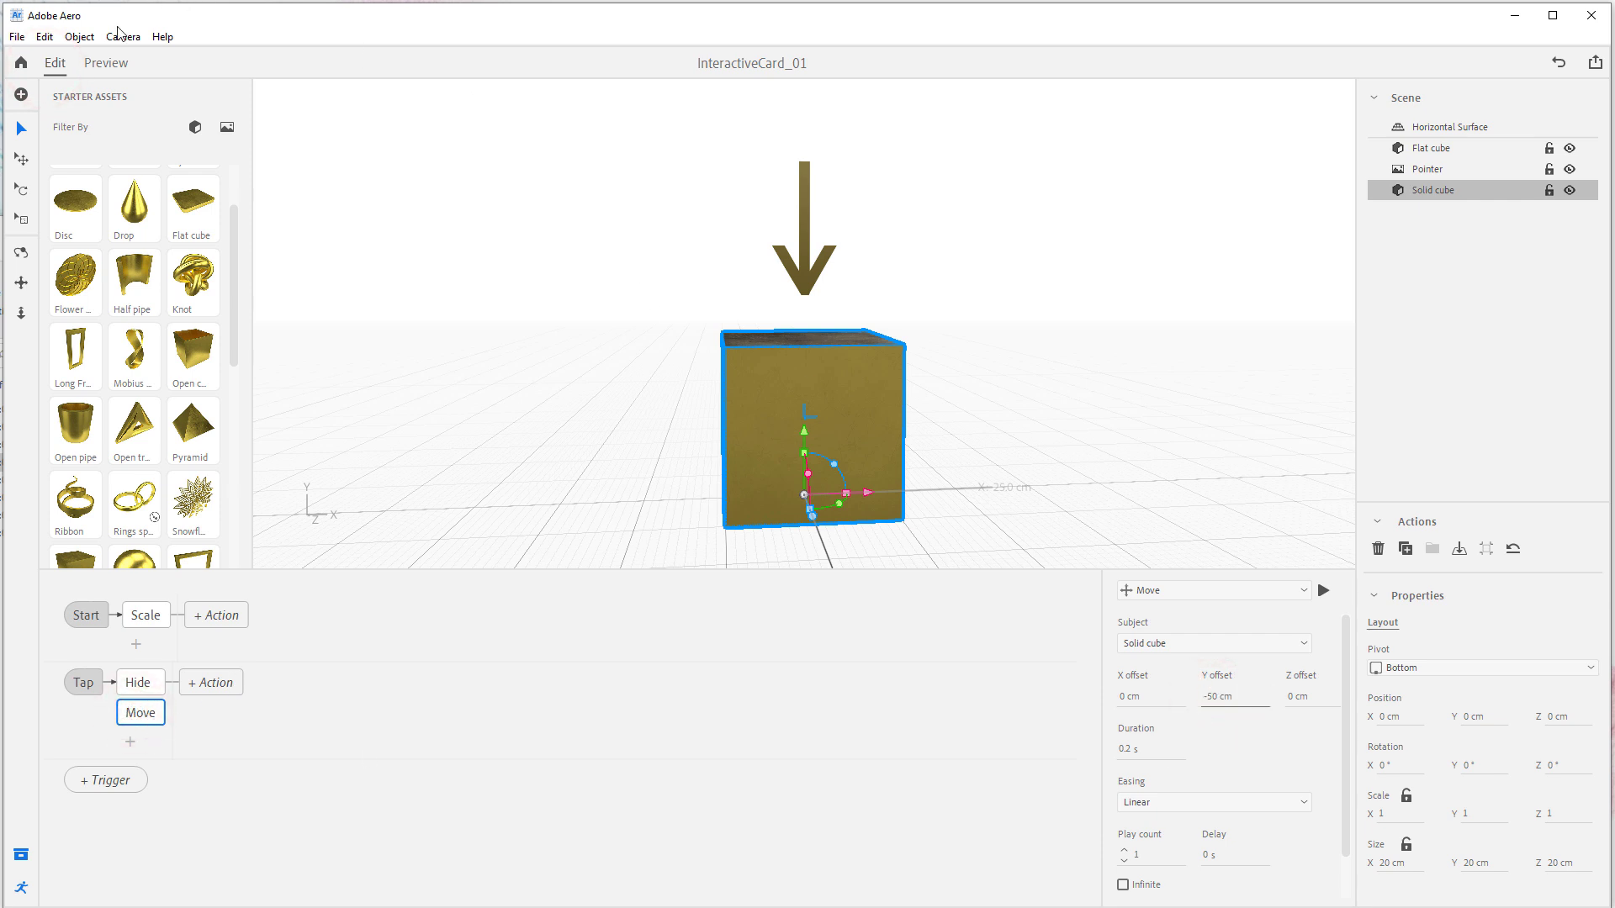
left_click(104, 62)
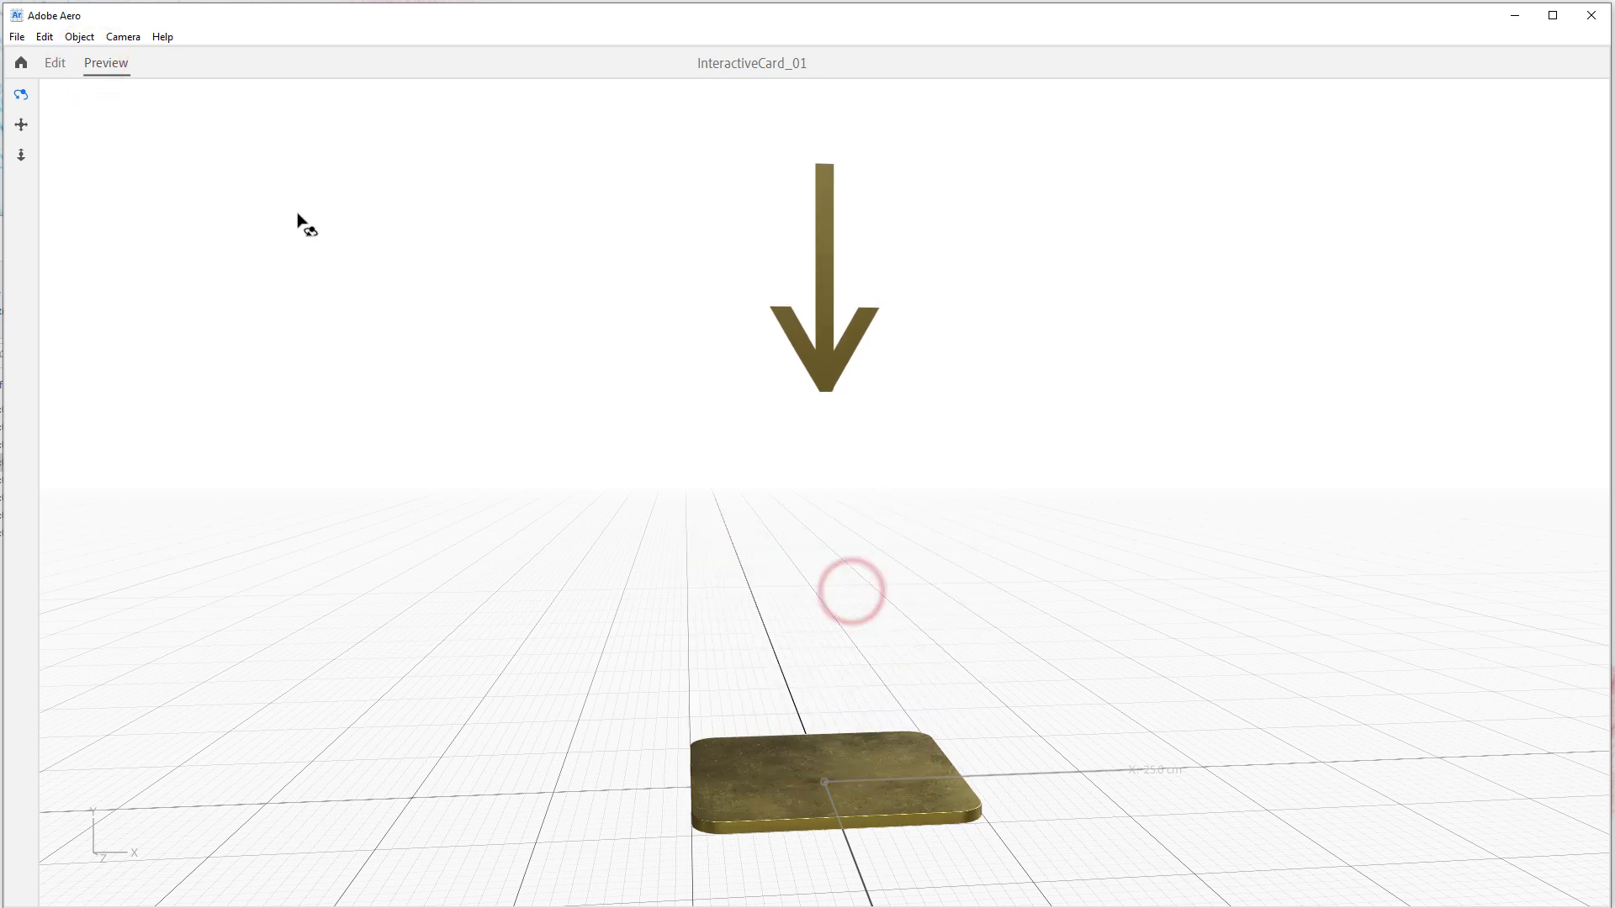
left_click(54, 62)
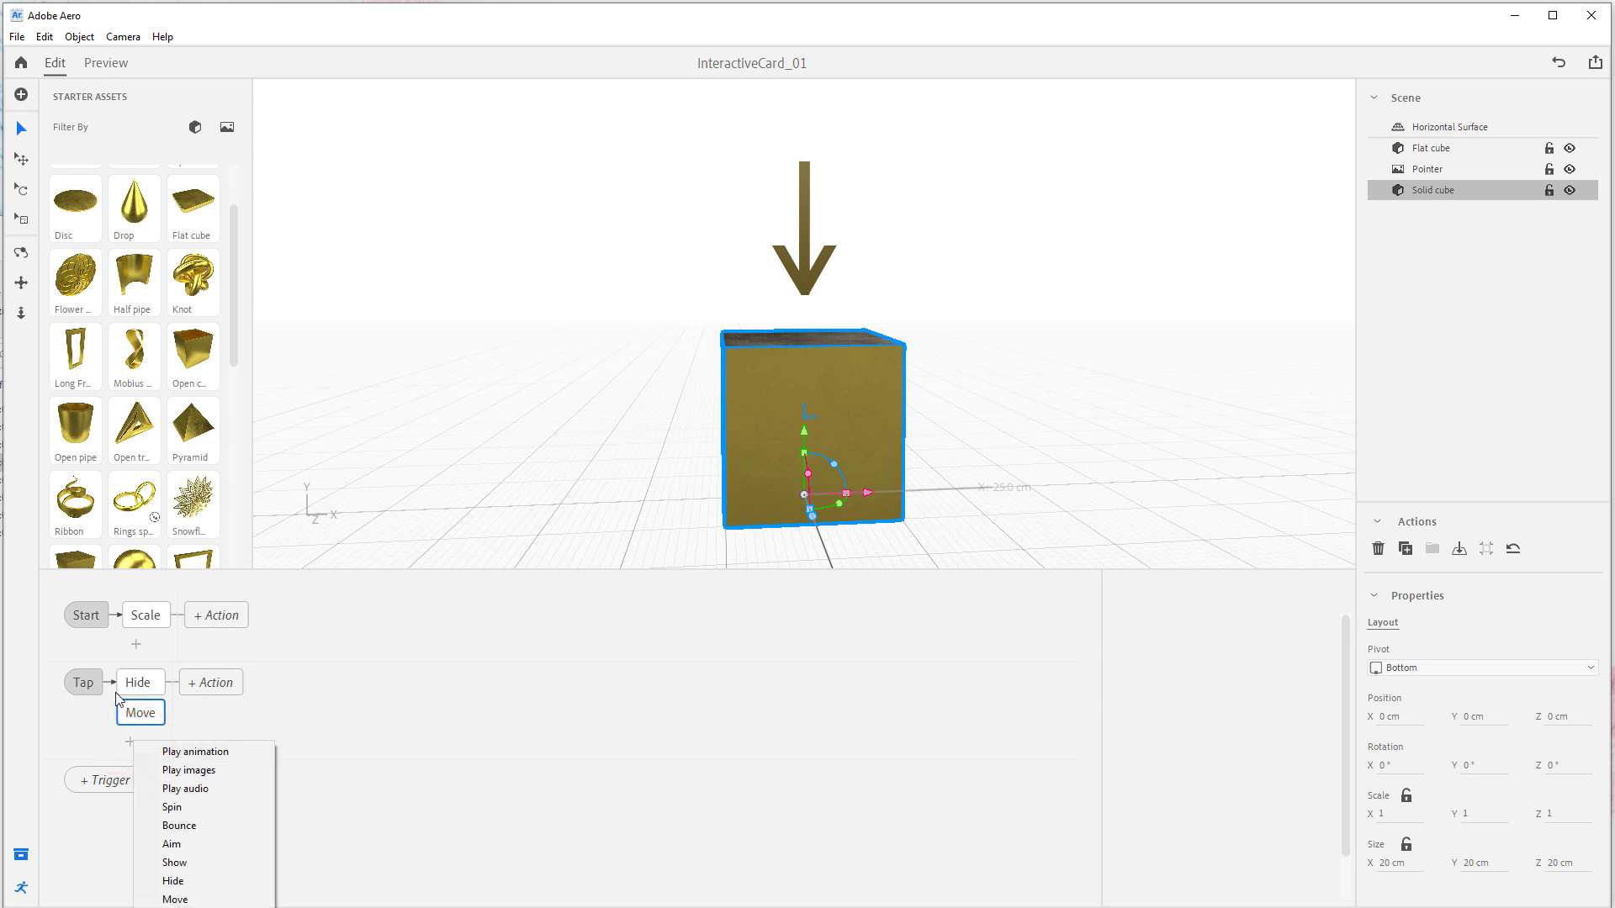
Step: Add a second Hide action targeting the Pointer arrow for 0.12 s, test the tap in preview, and reselect the Solid cube
left_click(171, 880)
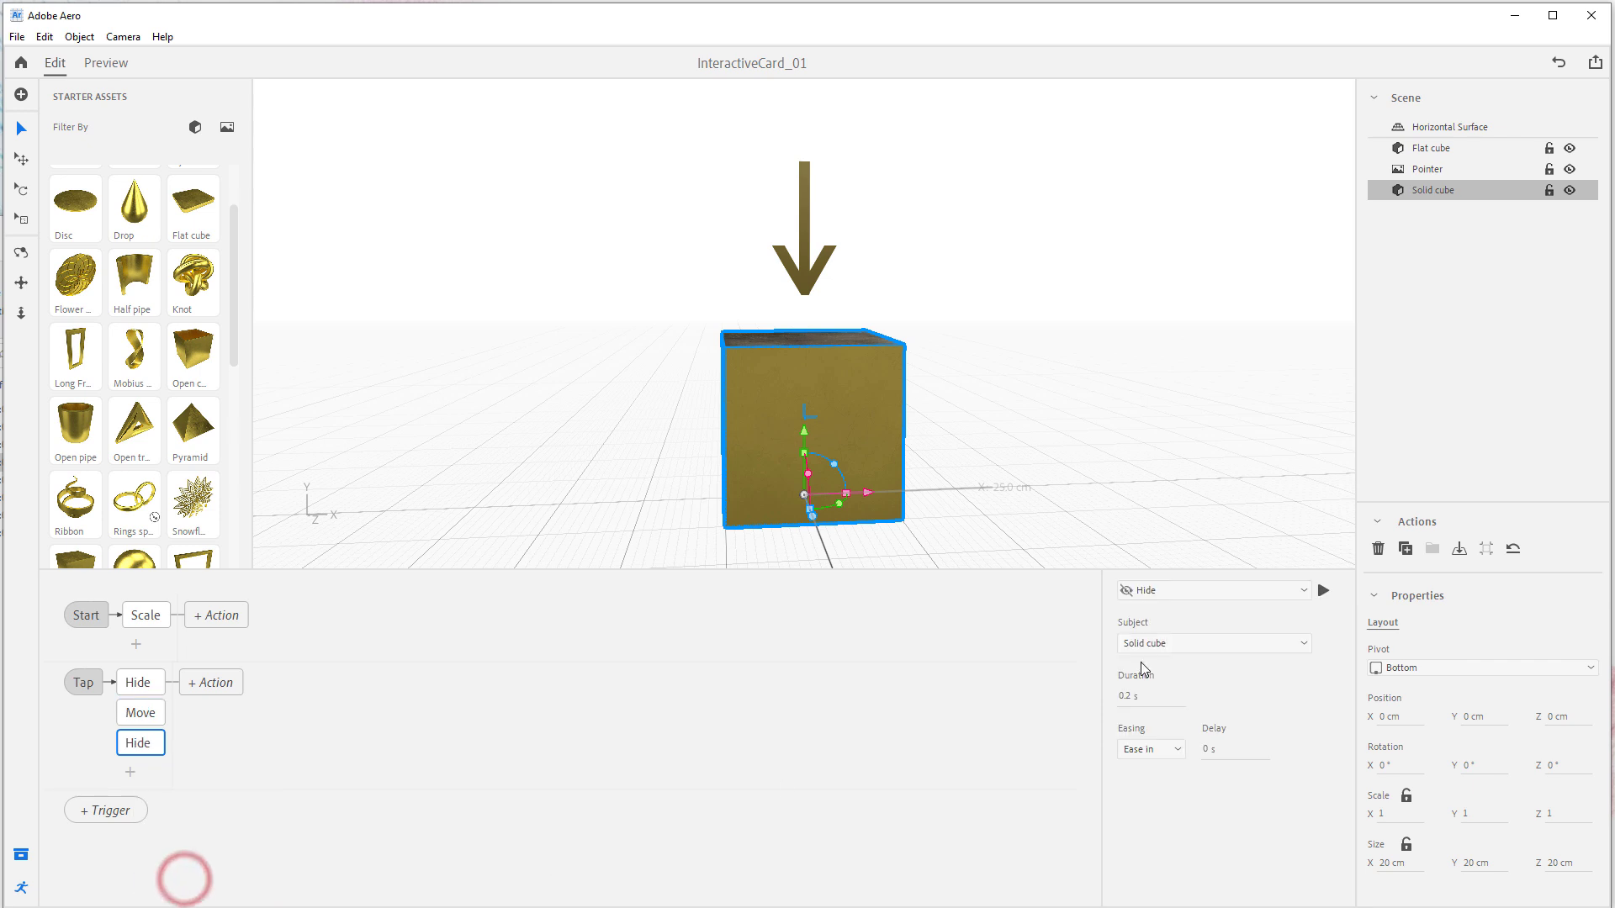
mouse_move(767, 379)
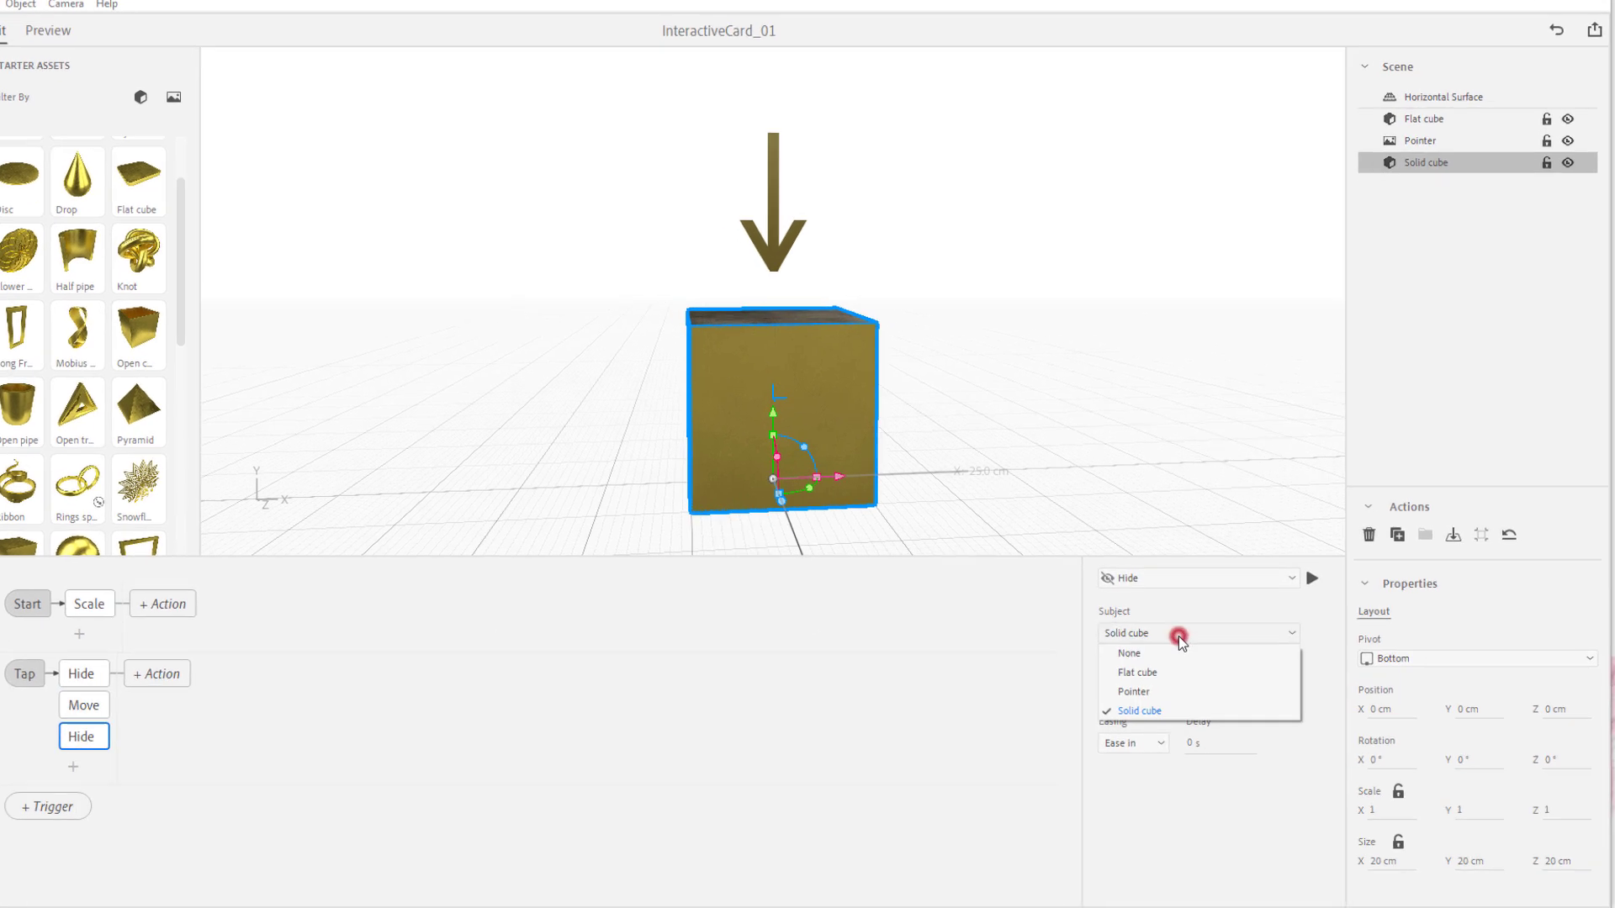
left_click(1132, 691)
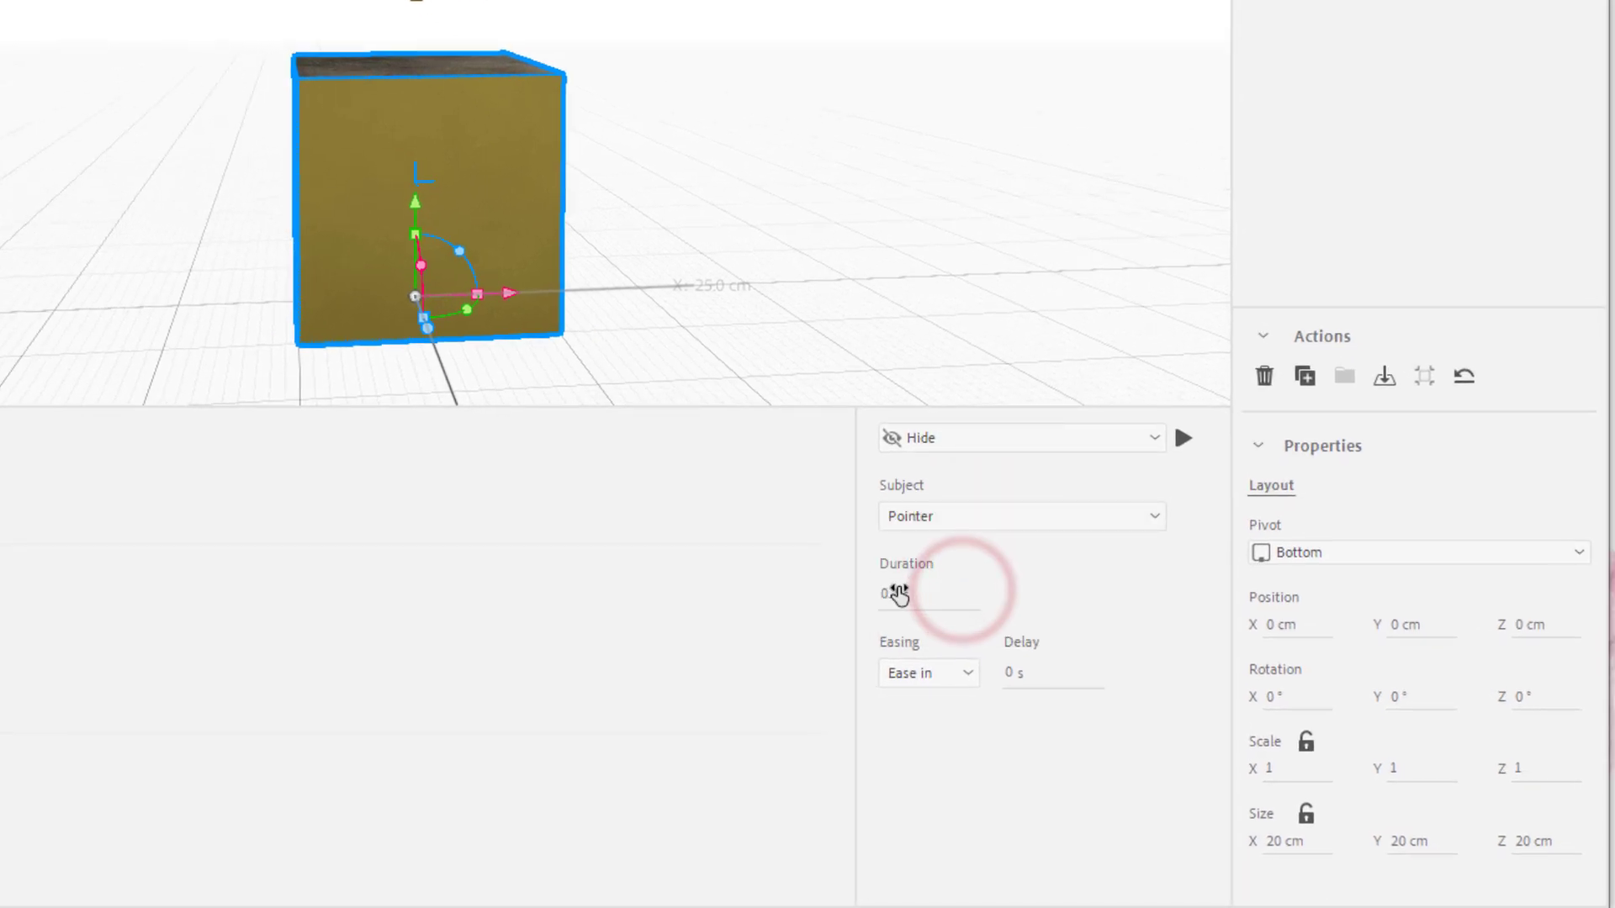
left_click(926, 596)
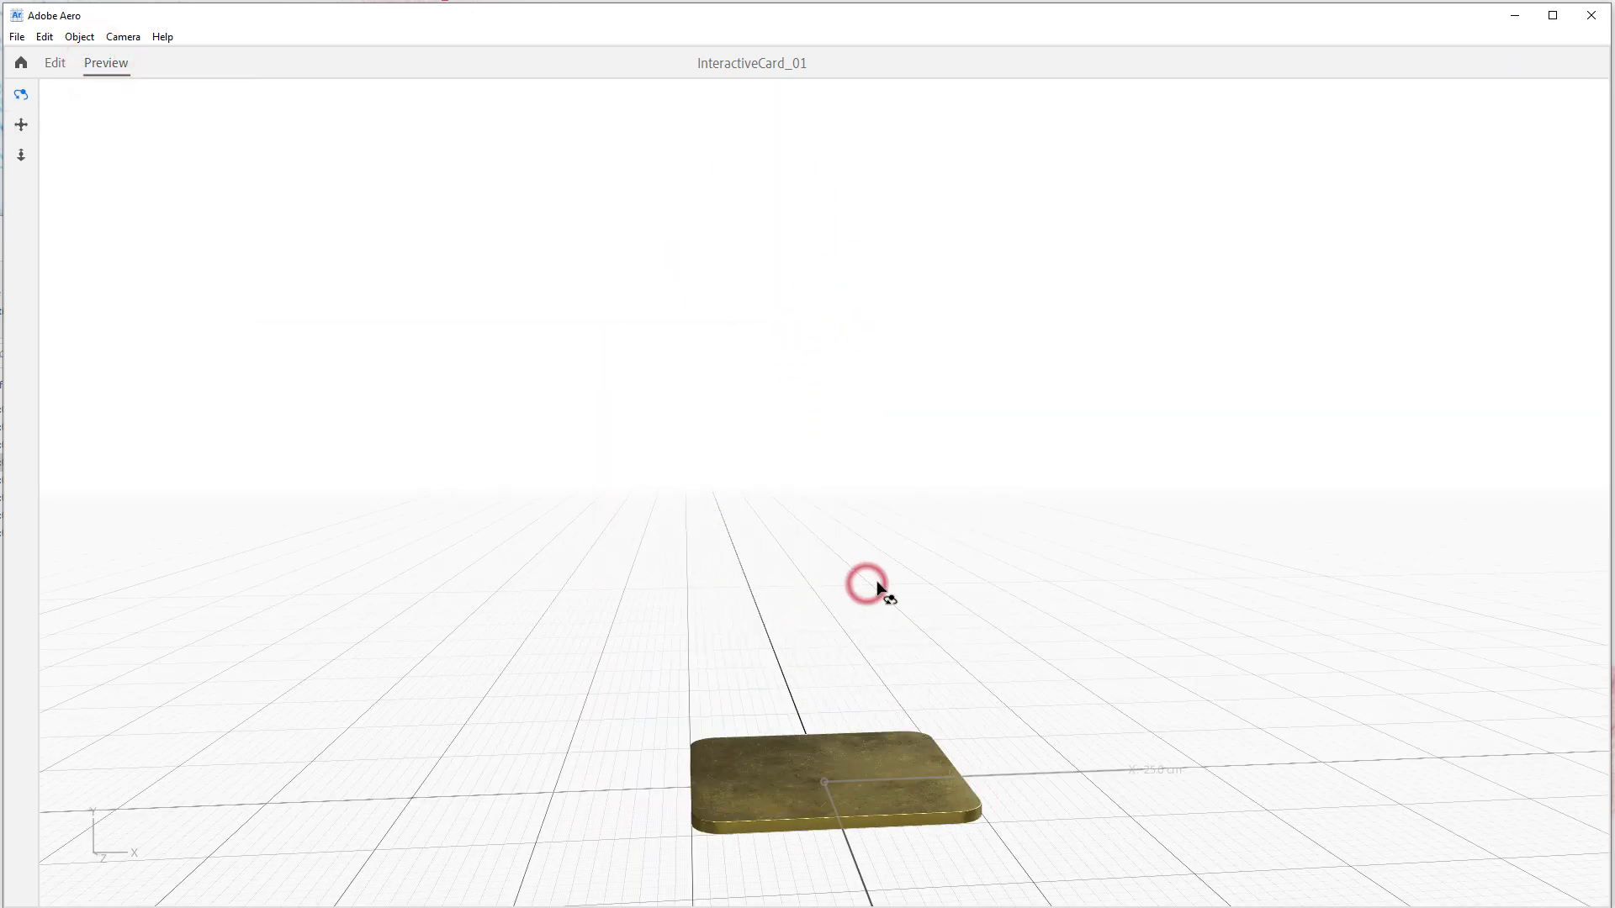
left_click(54, 62)
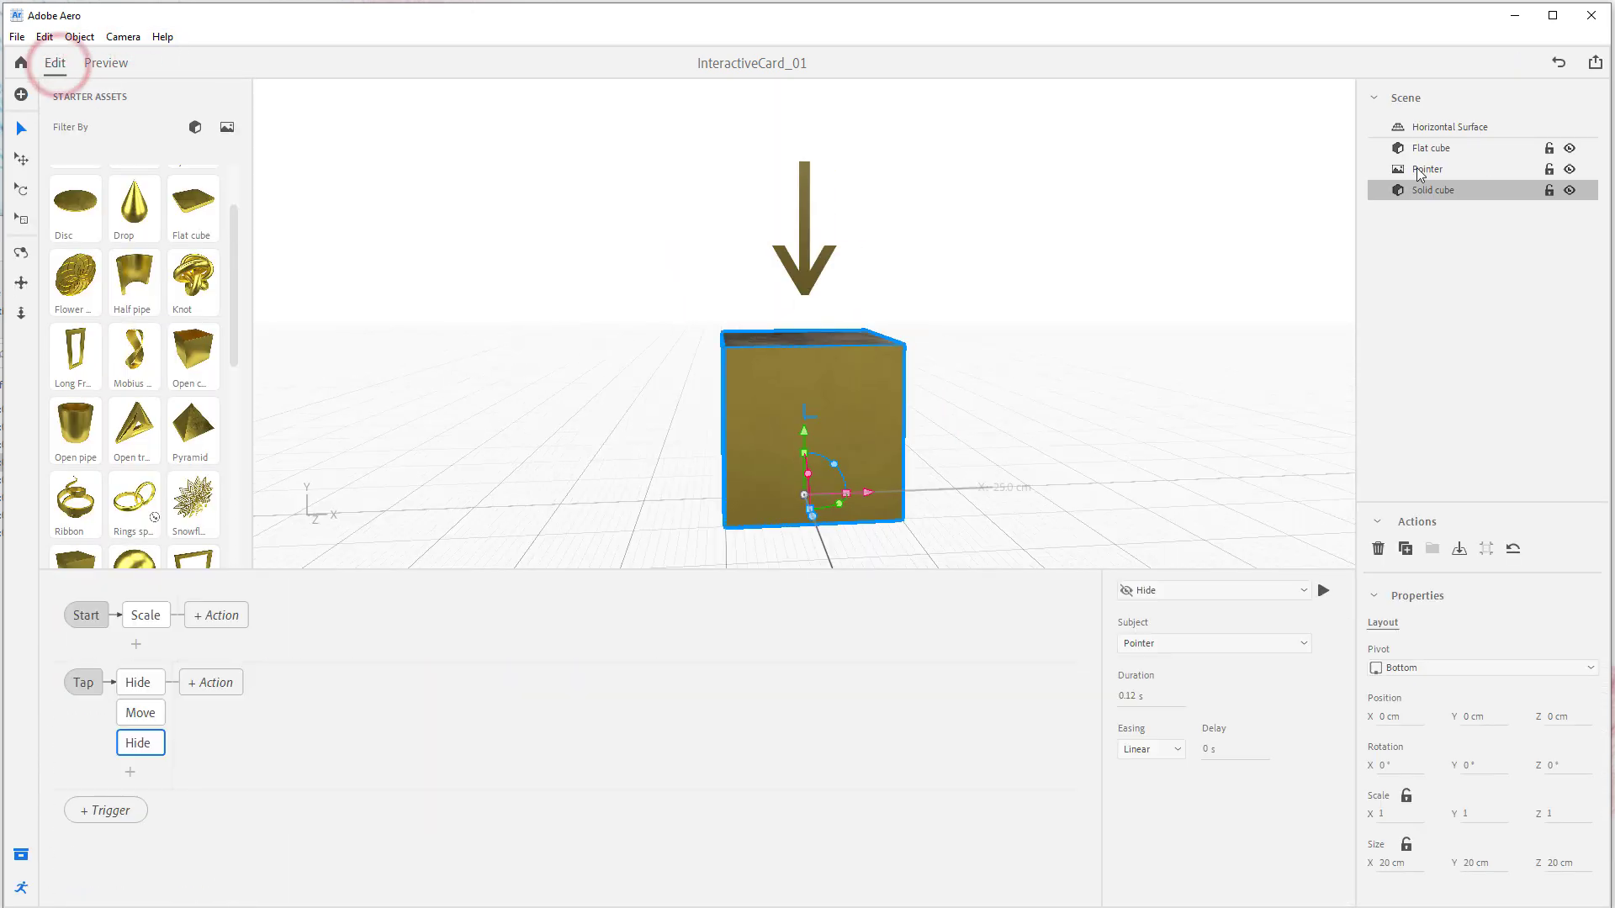
left_click(1431, 148)
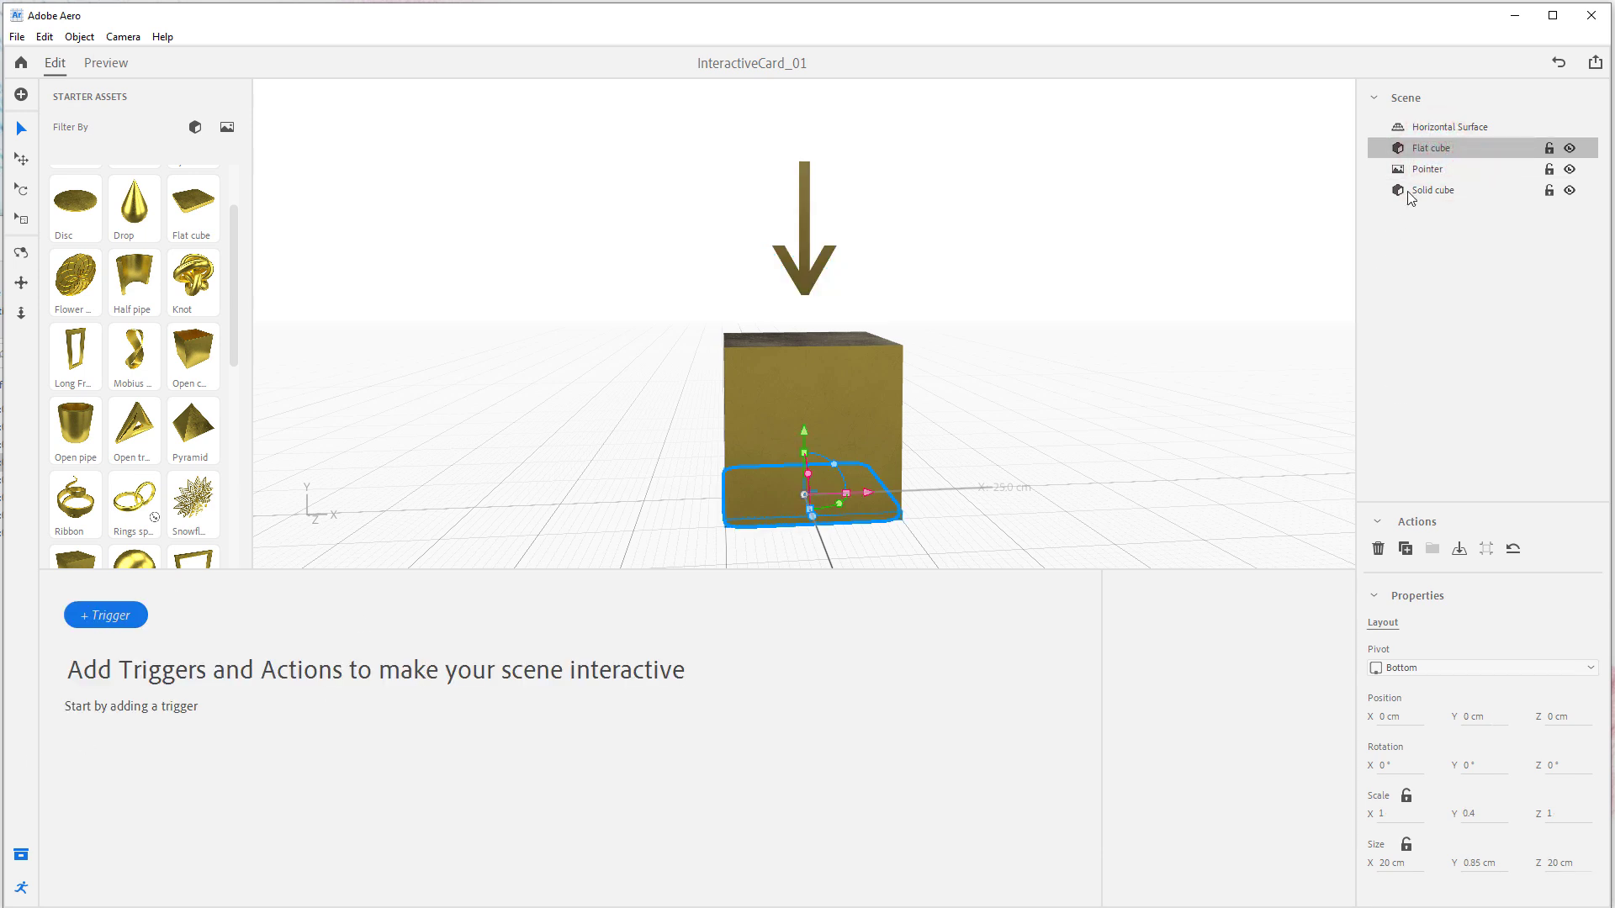
left_click(1433, 190)
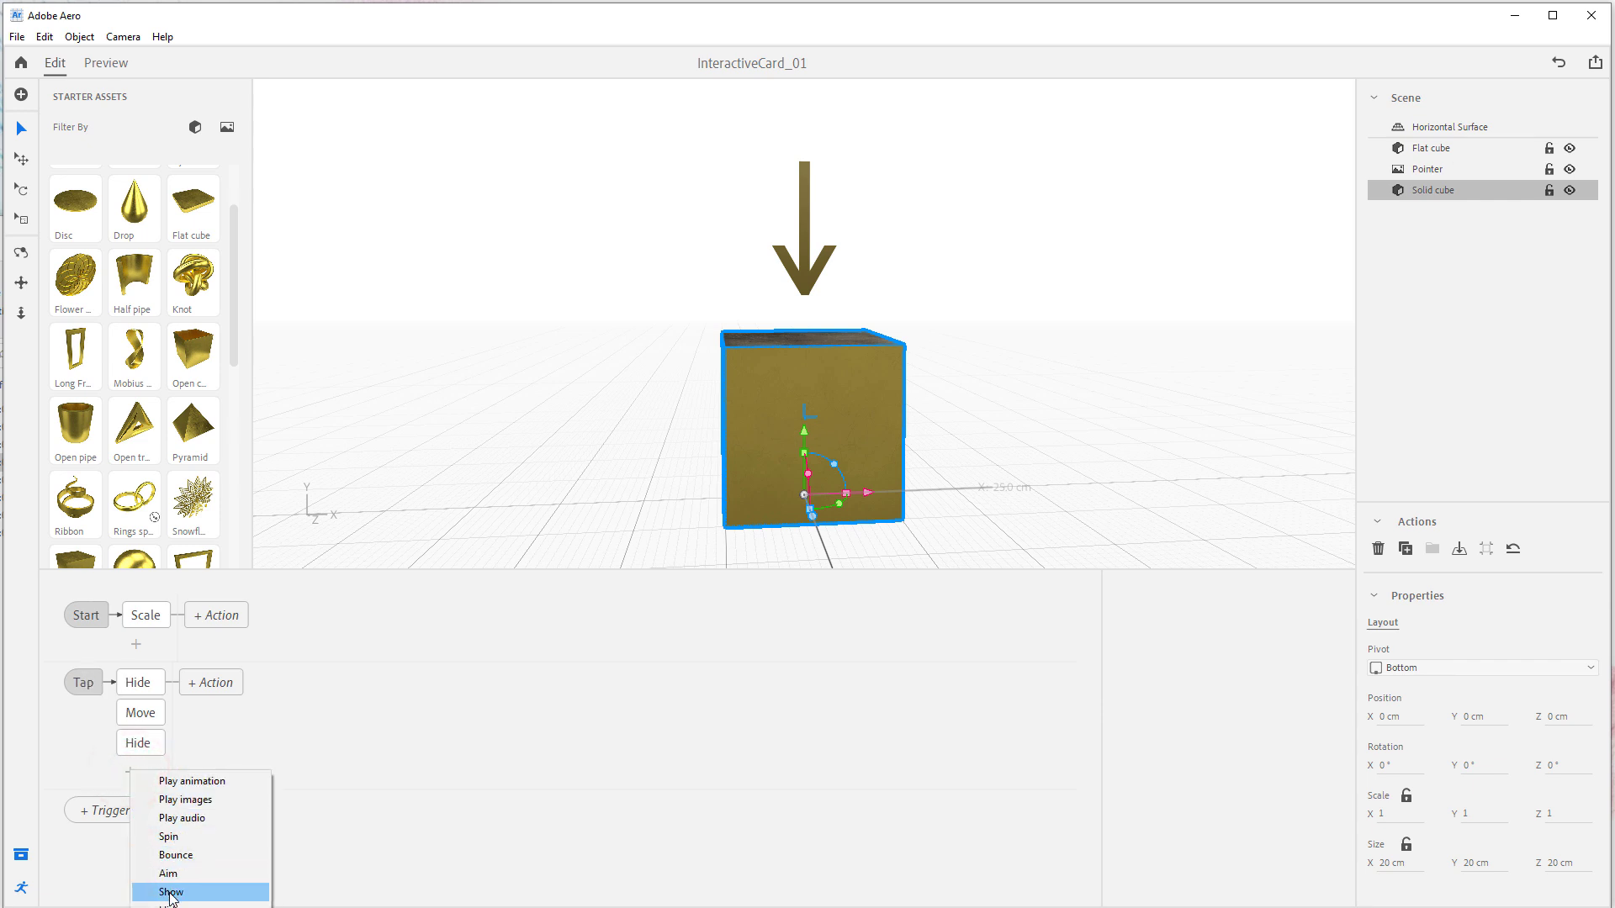
Step: Add a Show action revealing the Flat cube over 0.2 s with ease-in easing
left_click(168, 891)
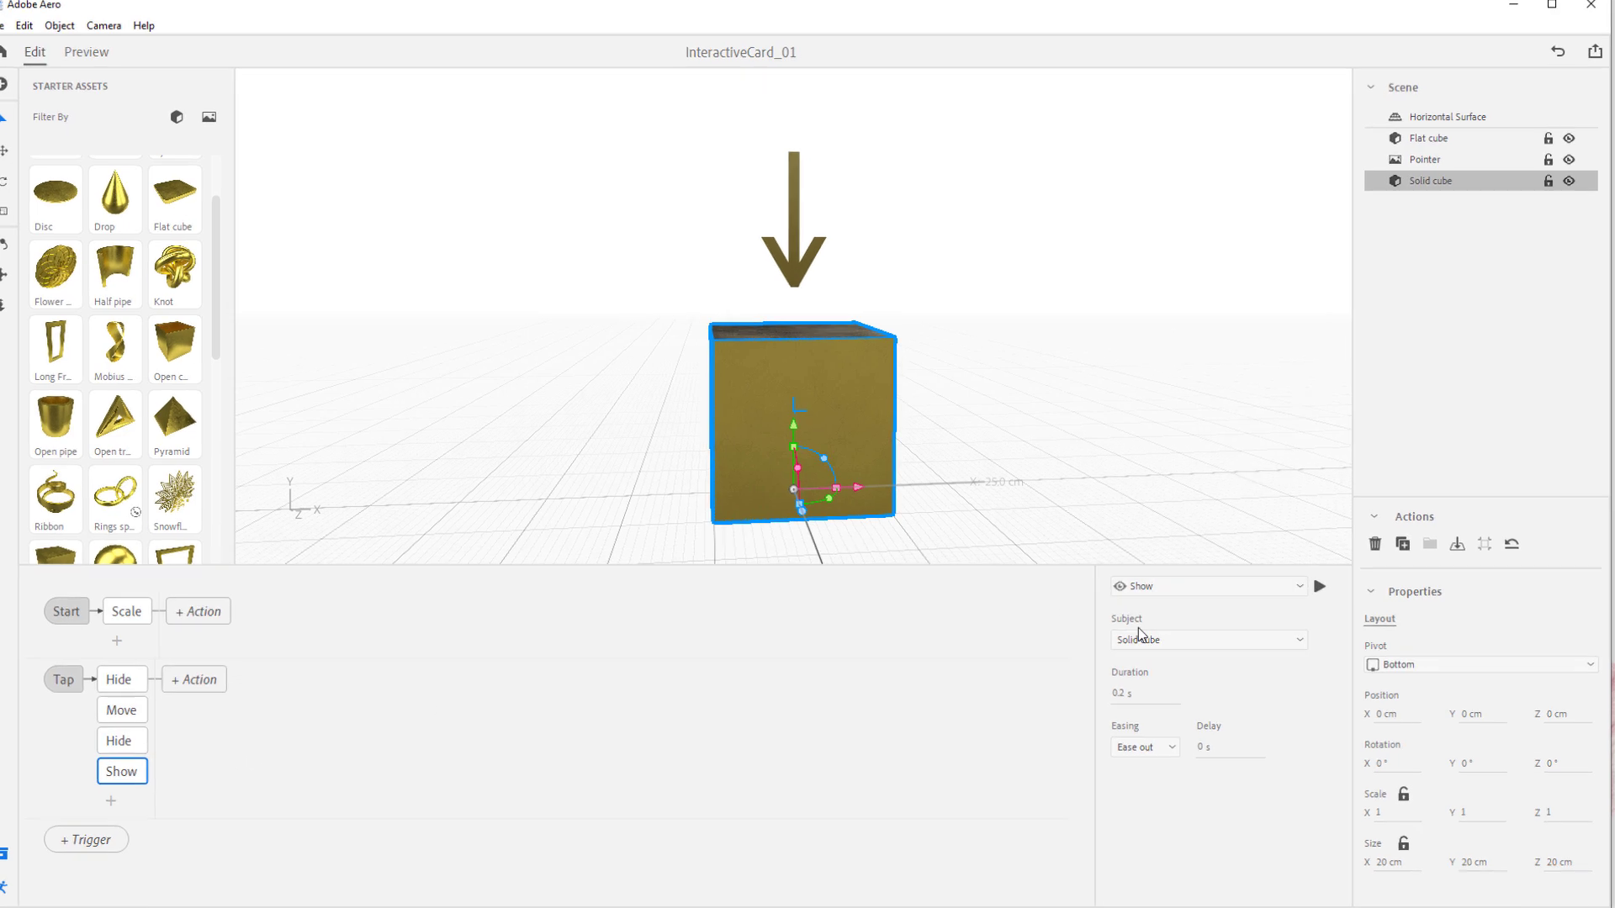
left_click(1208, 639)
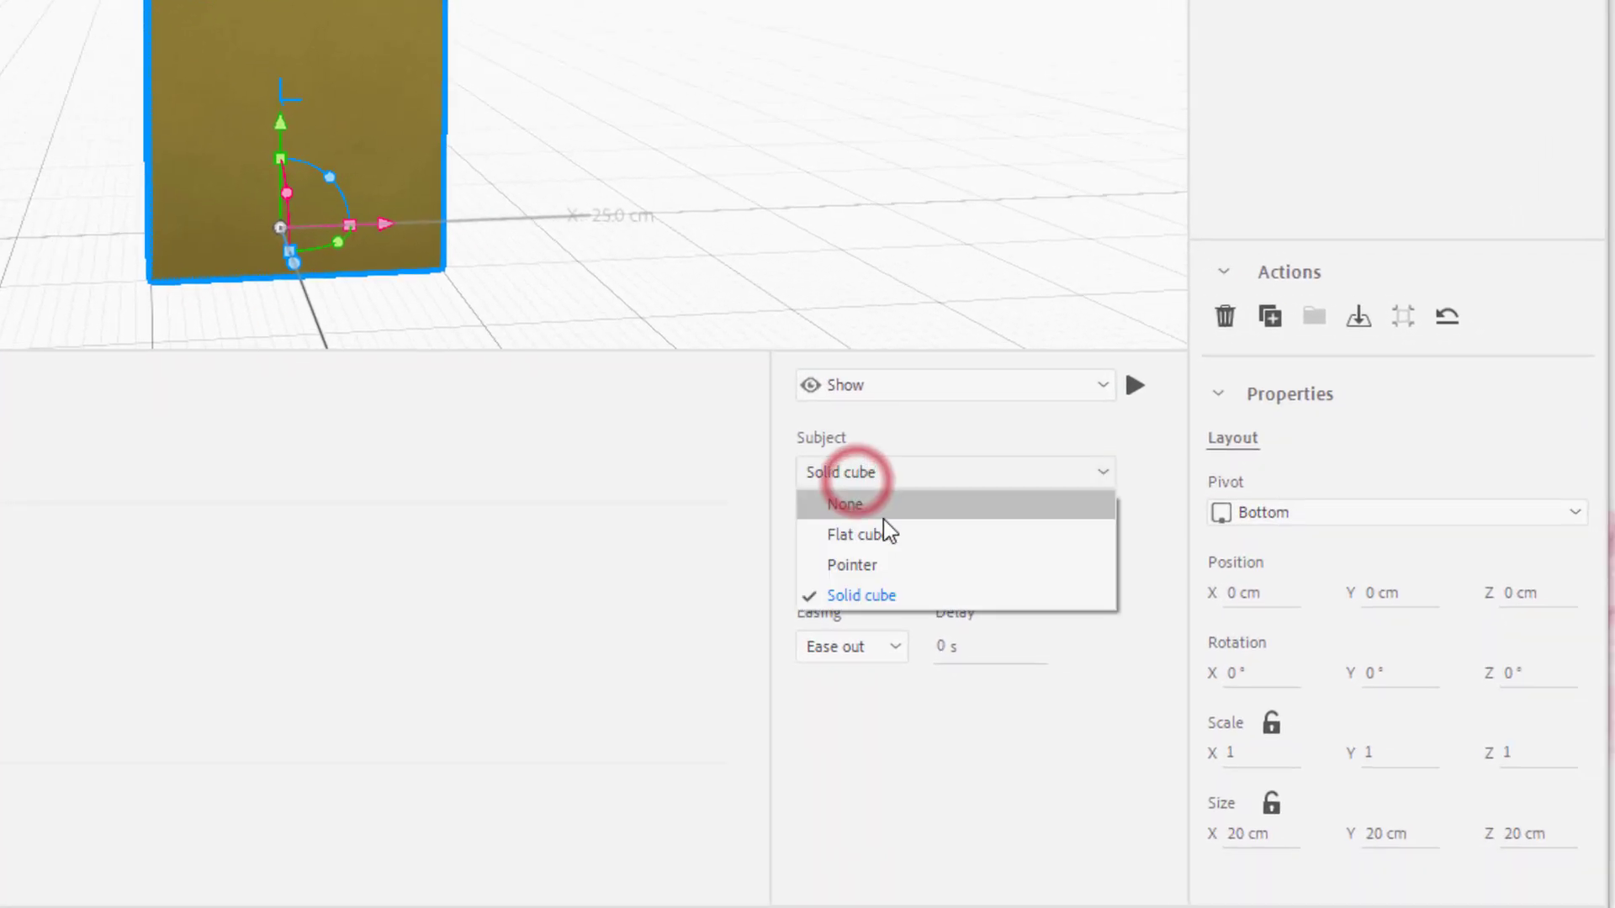
left_click(855, 533)
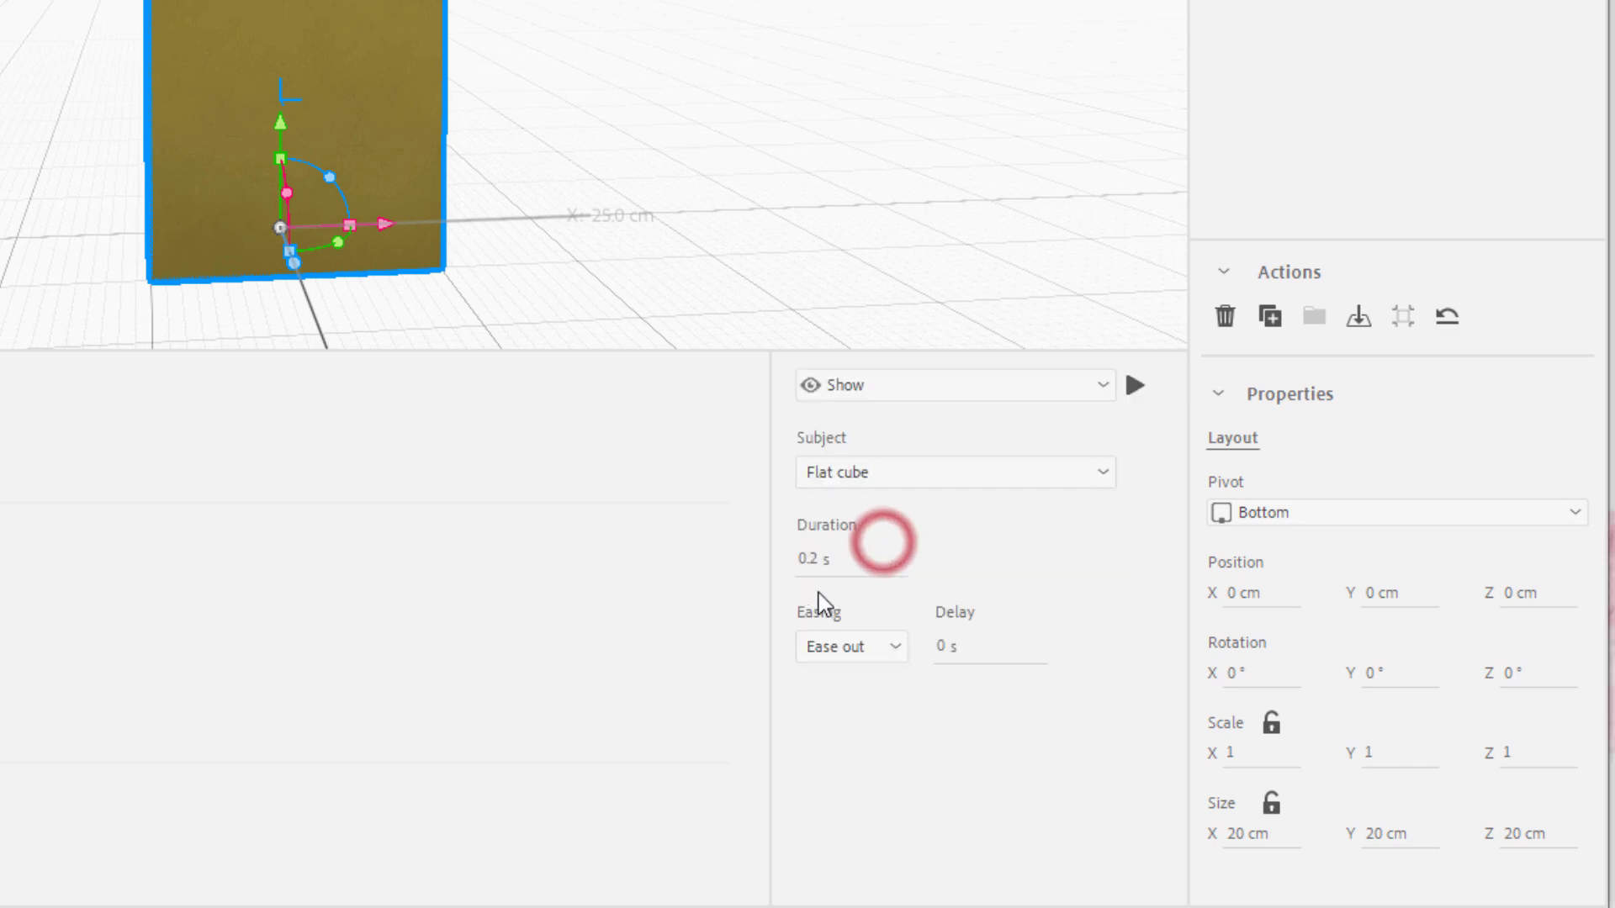
left_click(851, 558)
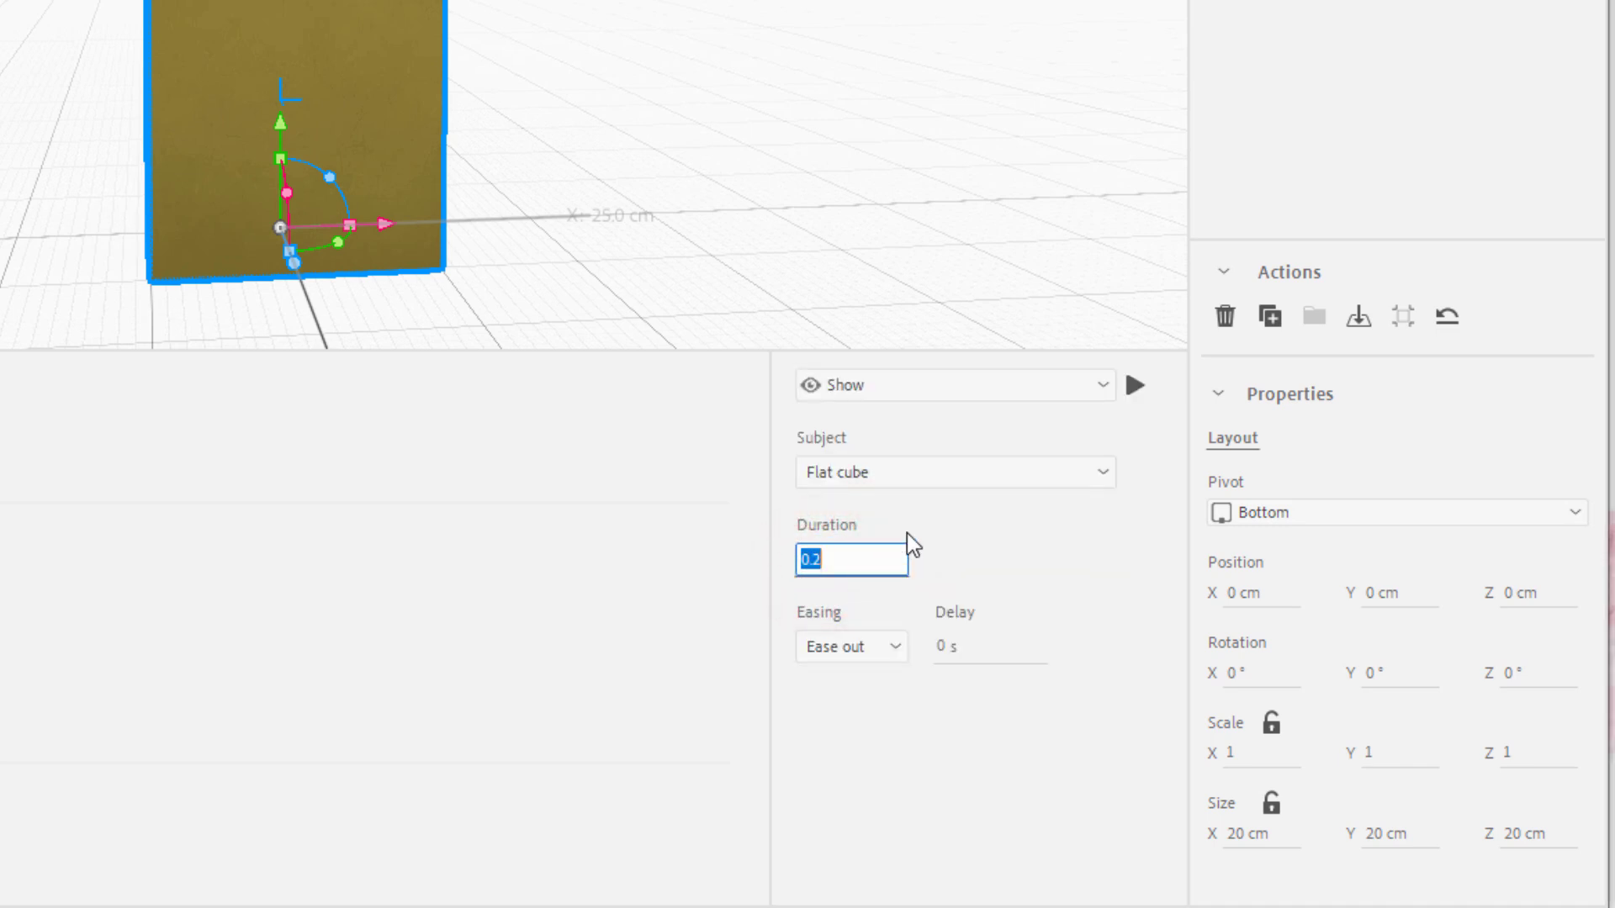
left_click(849, 646)
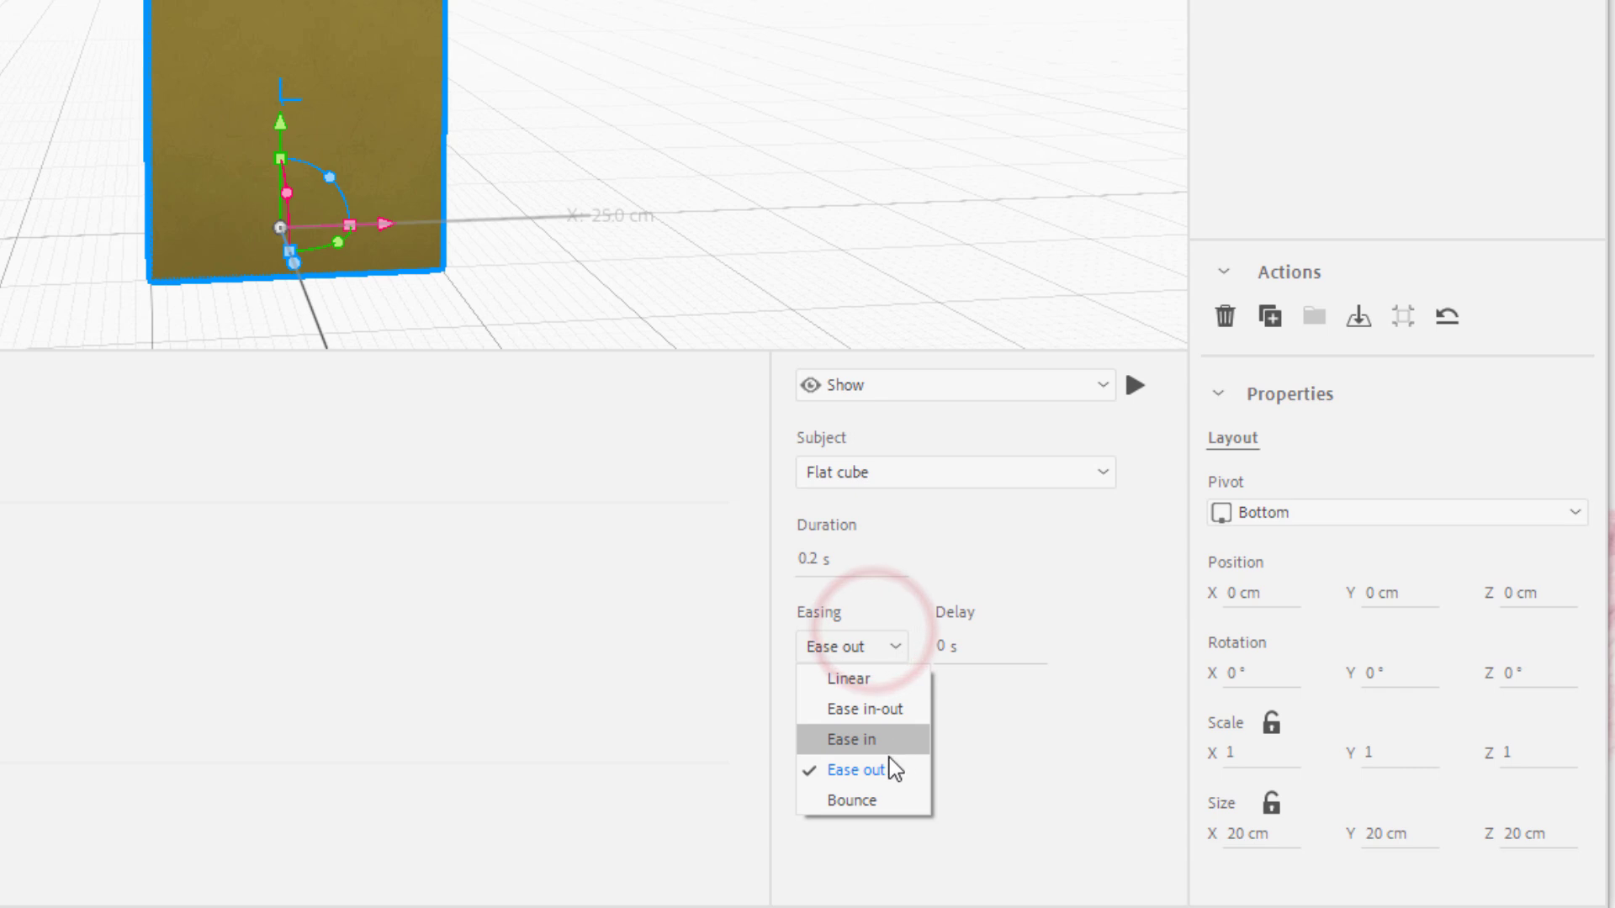
left_click(849, 739)
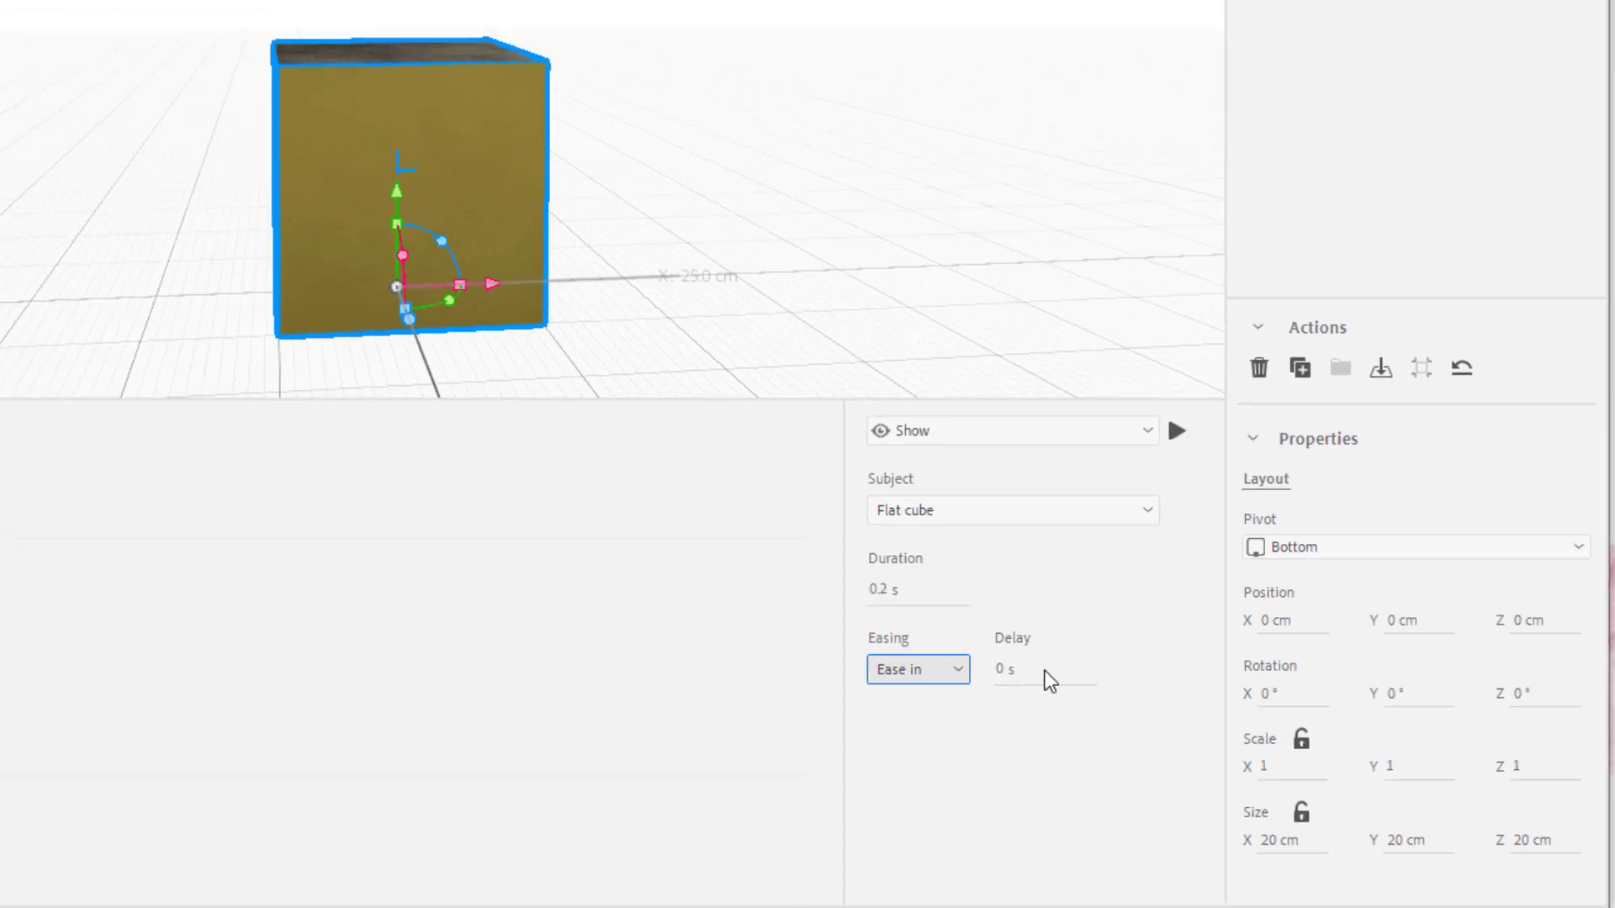
Step: Test the reveal by tapping the solid cube in preview twice, then return to editing
left_click(104, 62)
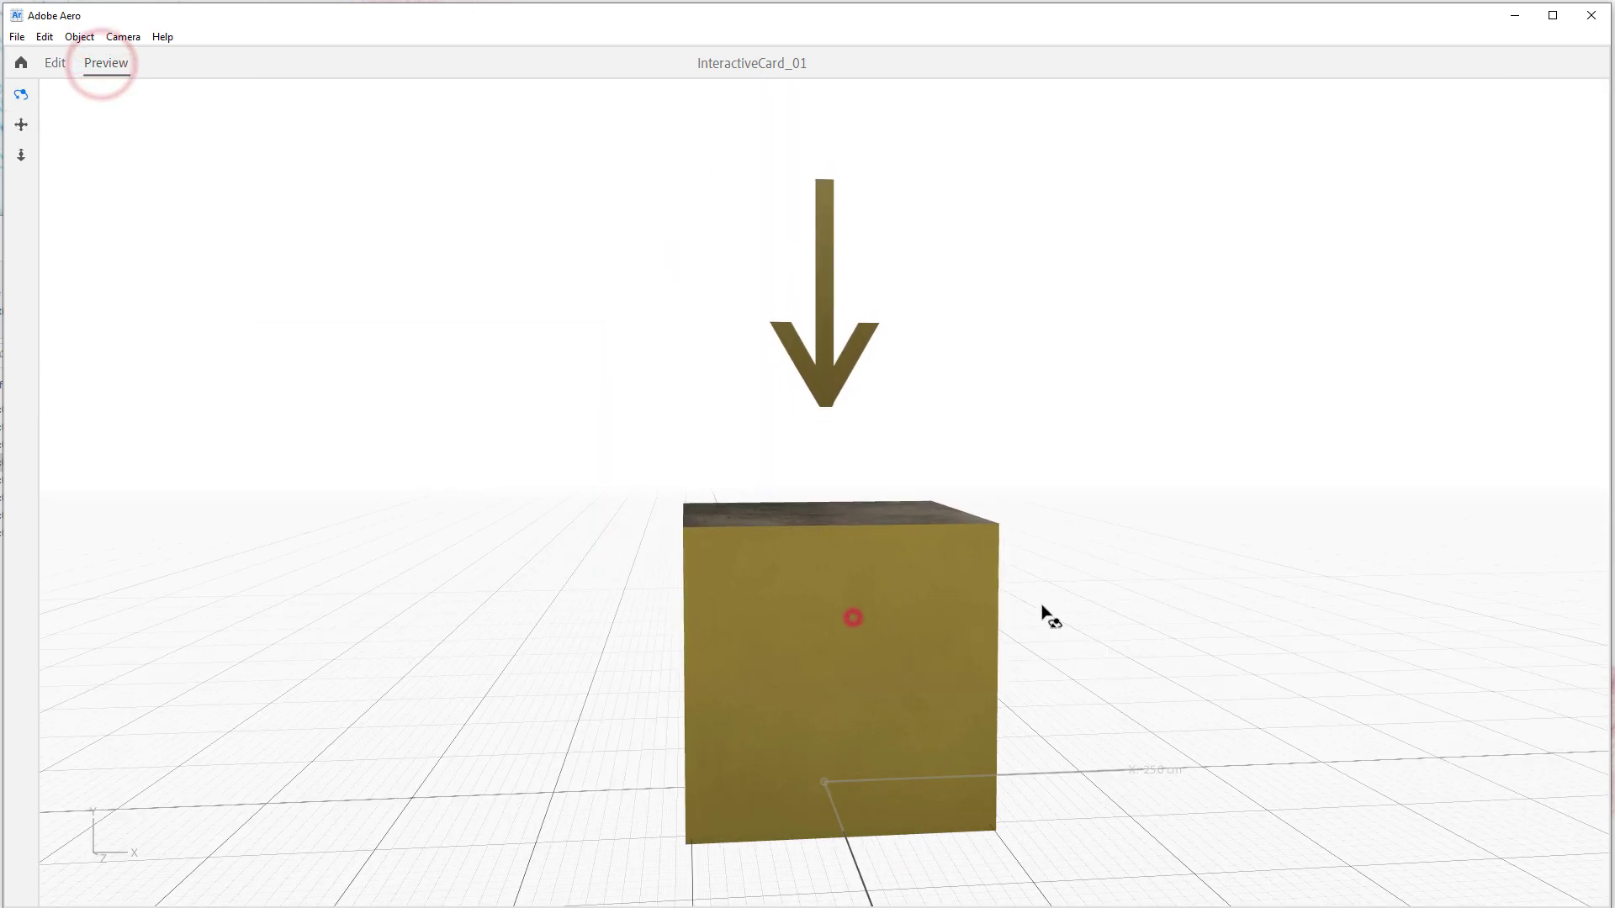
left_click(54, 62)
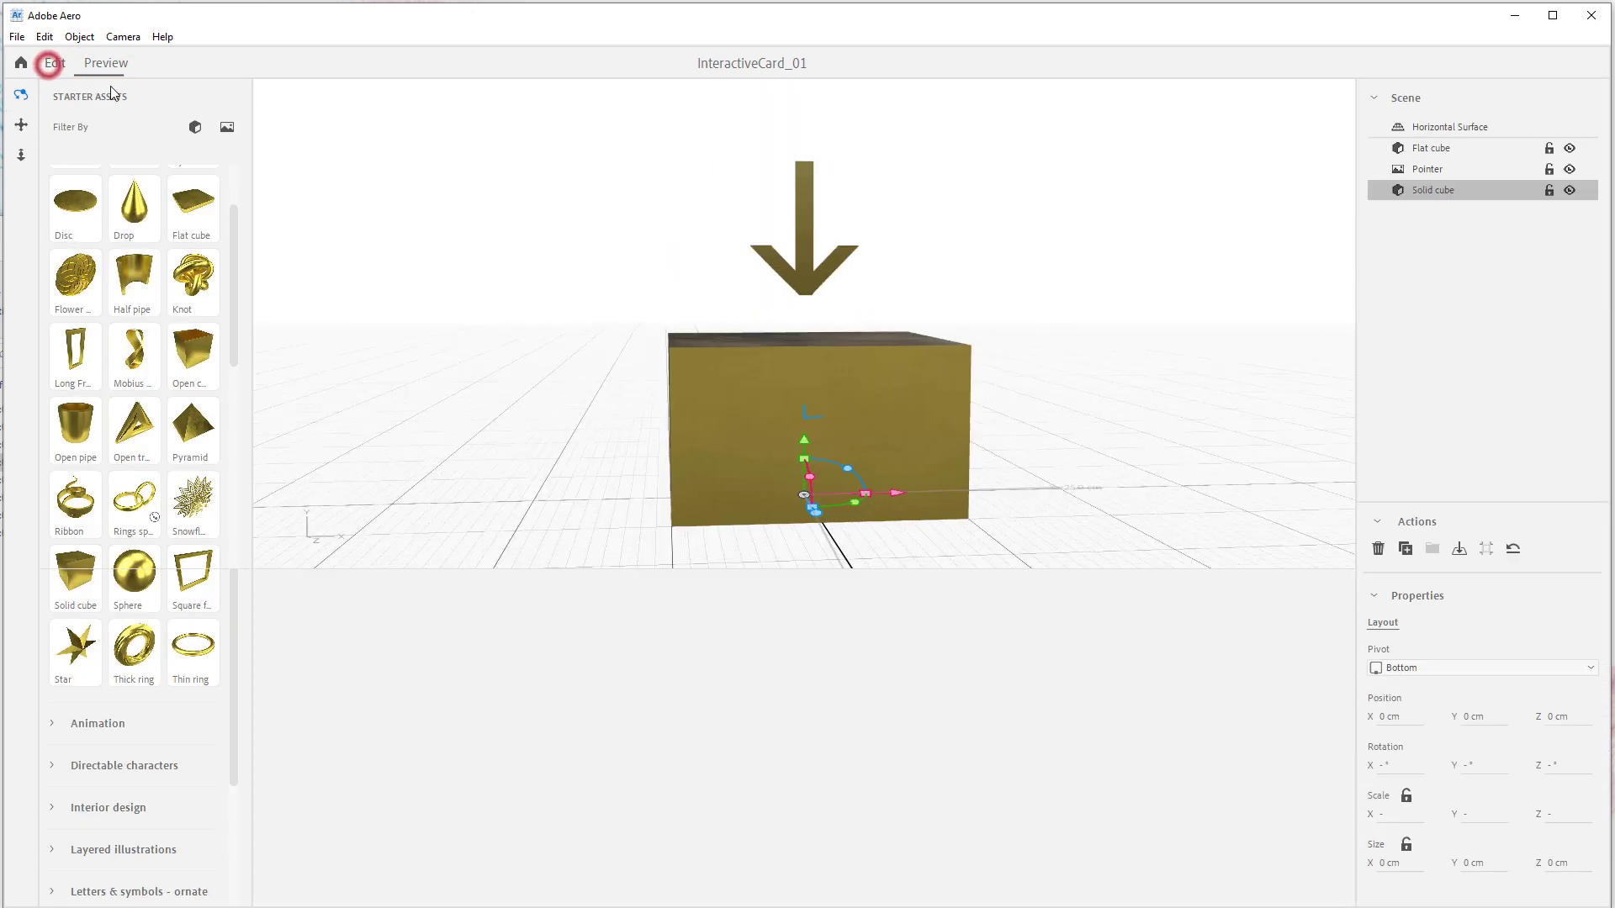
left_click(103, 62)
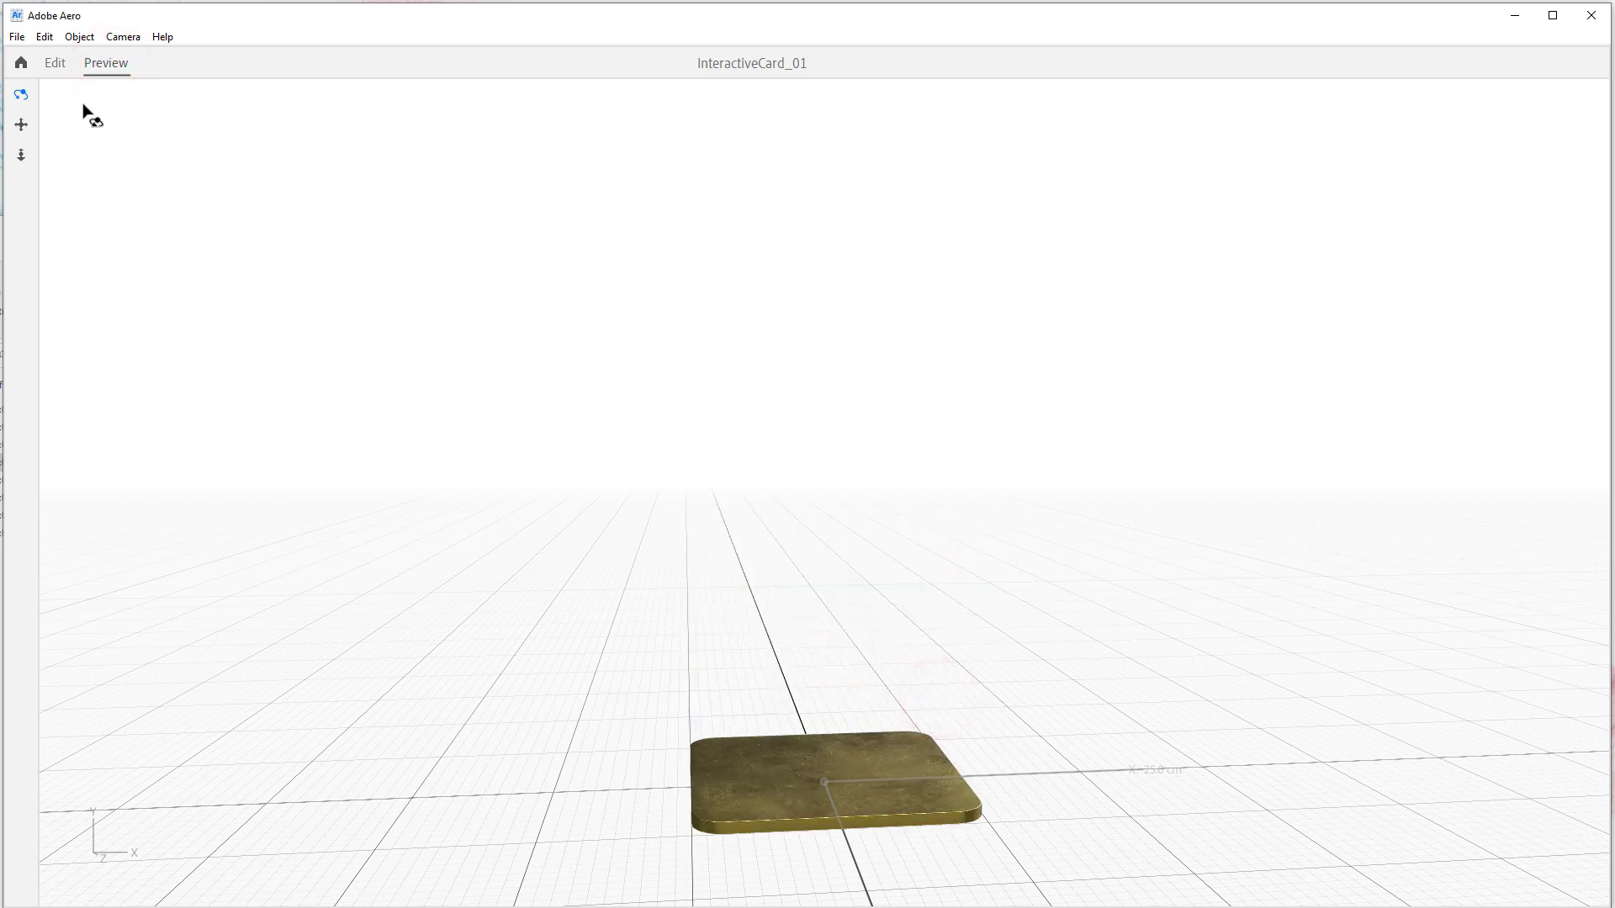
left_click(104, 63)
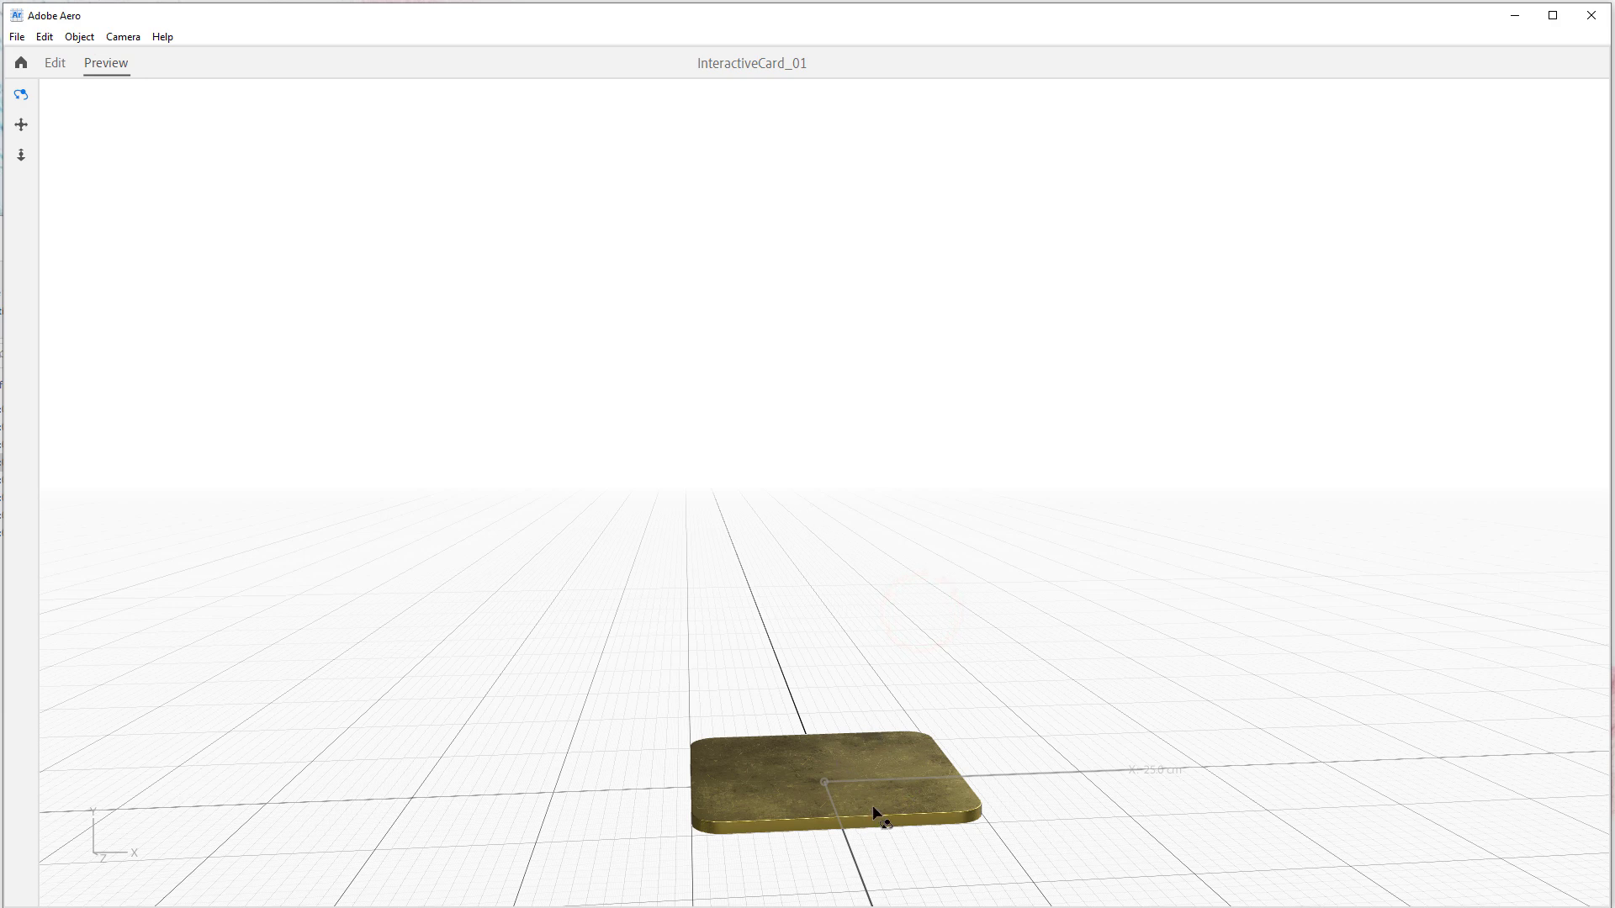
left_click(54, 63)
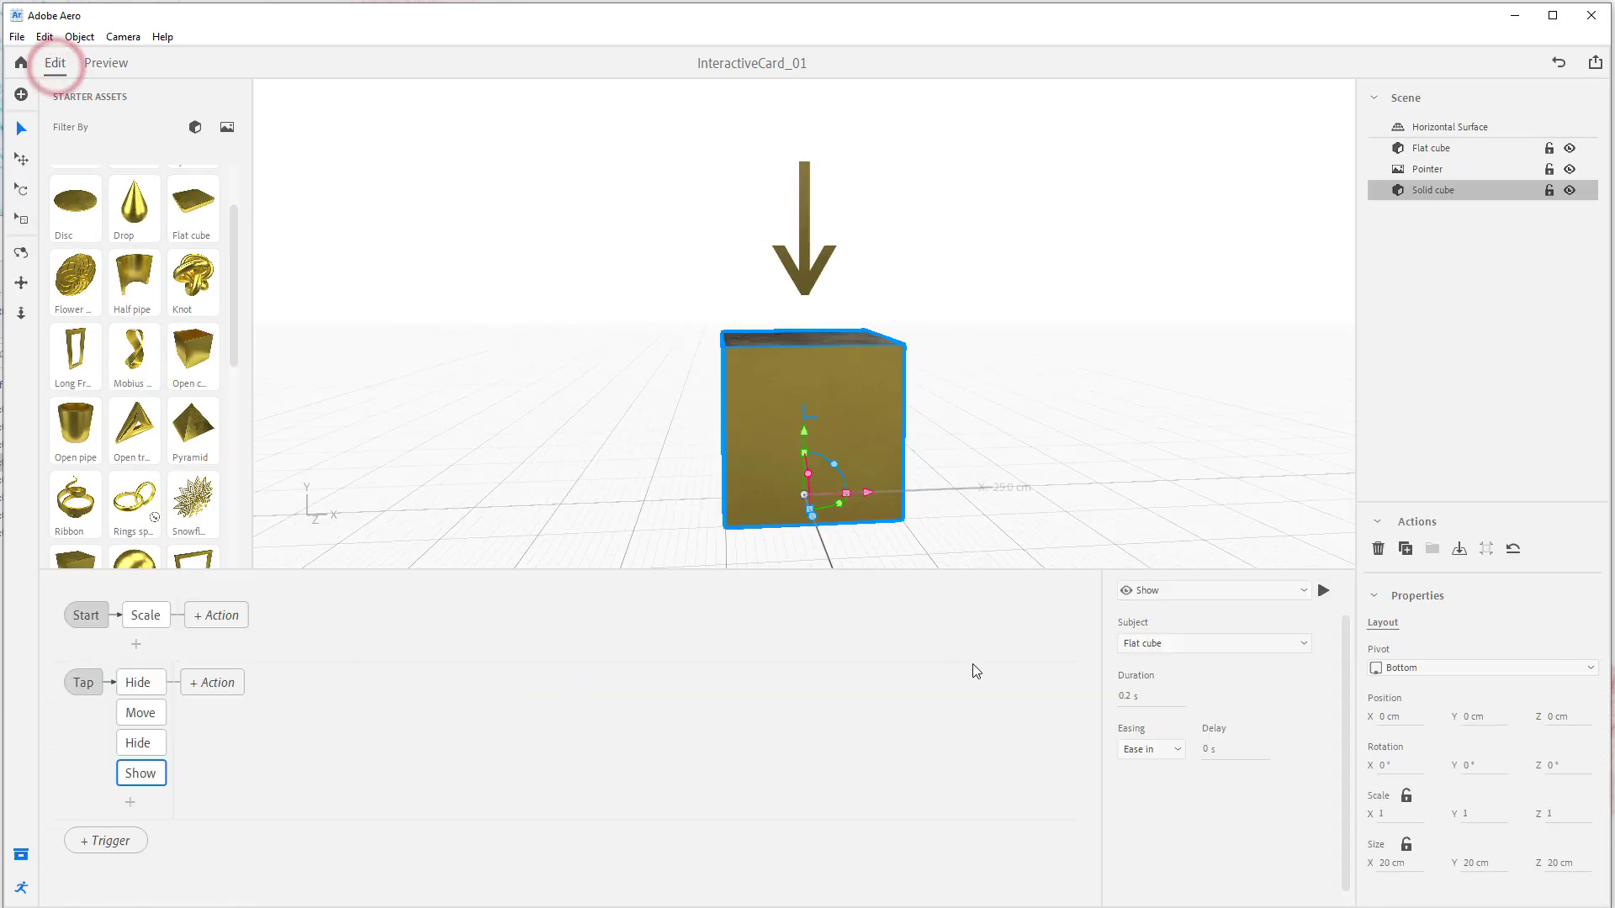
mouse_move(878, 634)
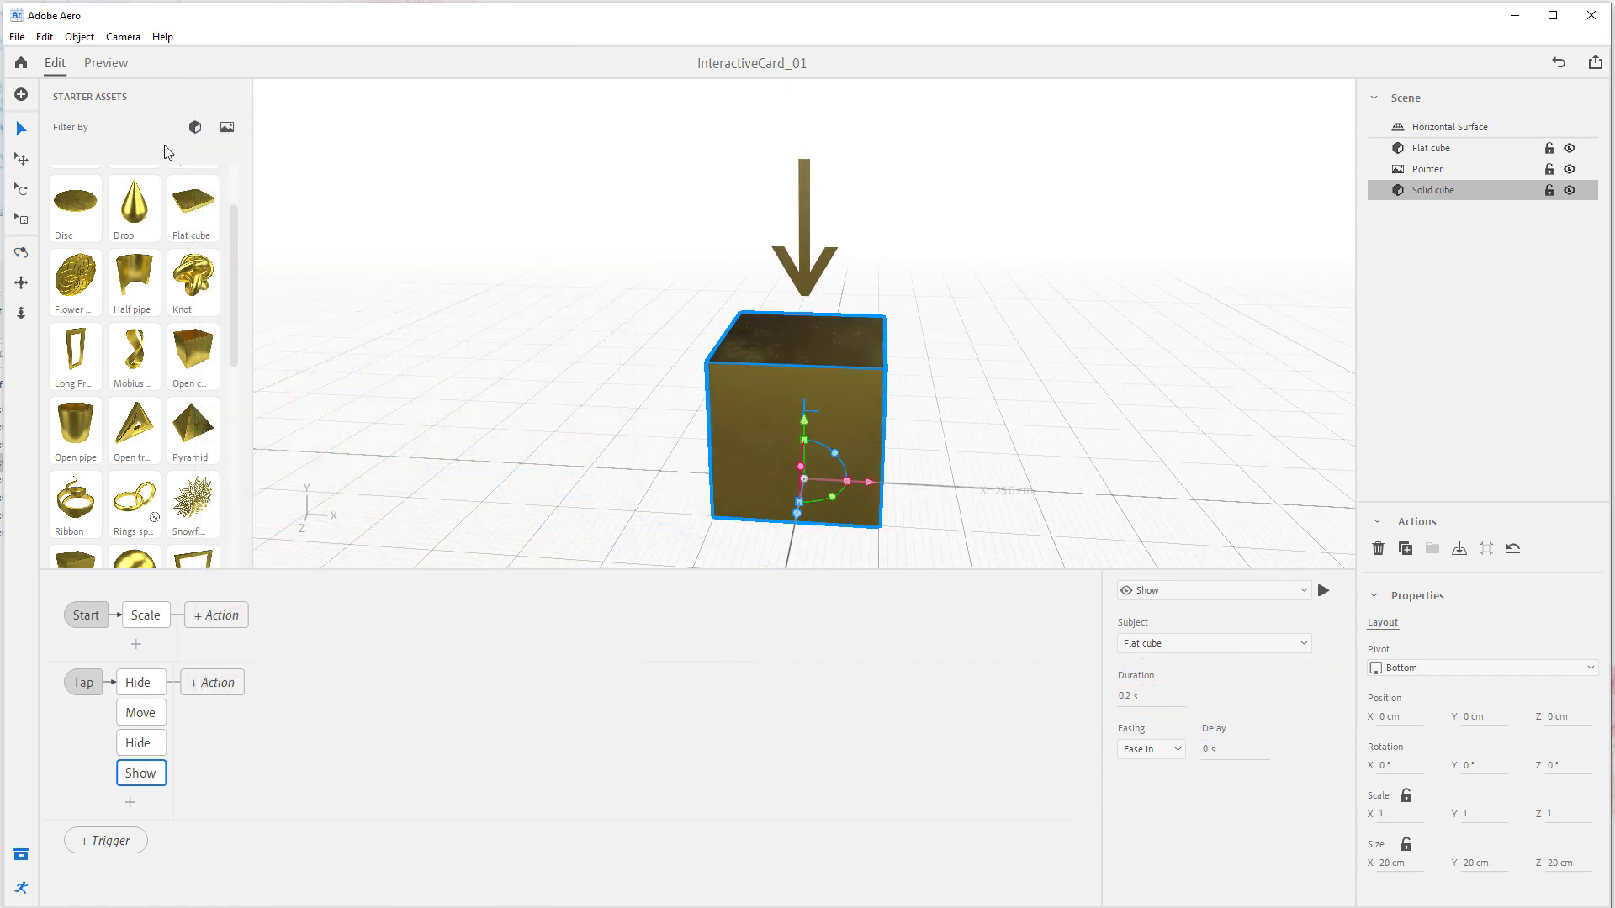
Step: Preview the finished scene so tapping leaves only the flat cube stage visible
left_click(105, 63)
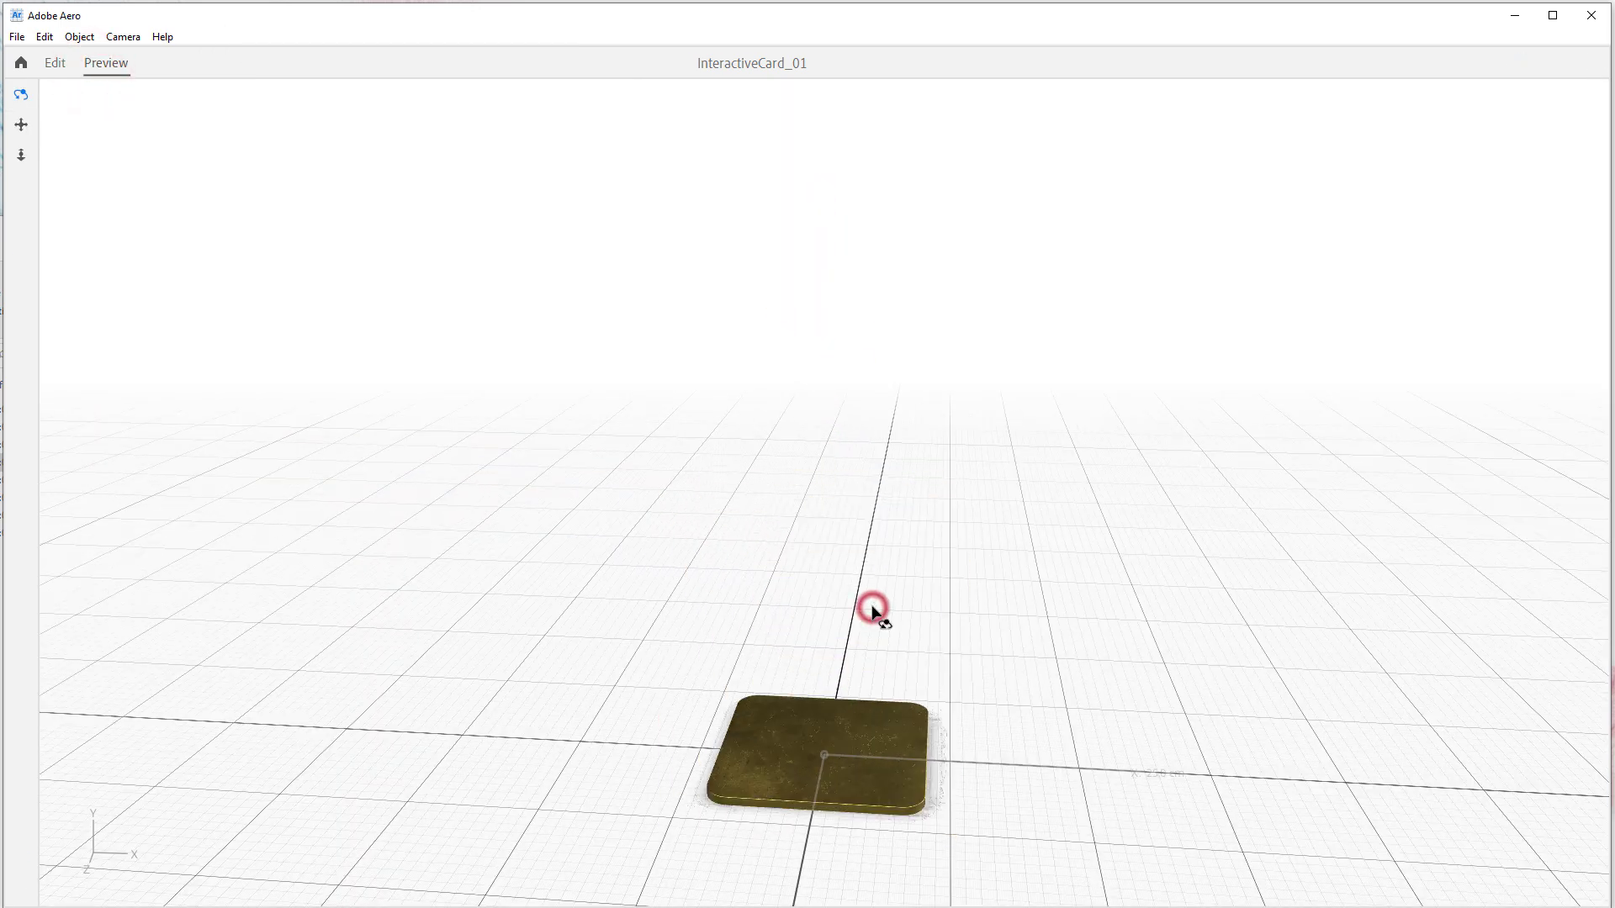